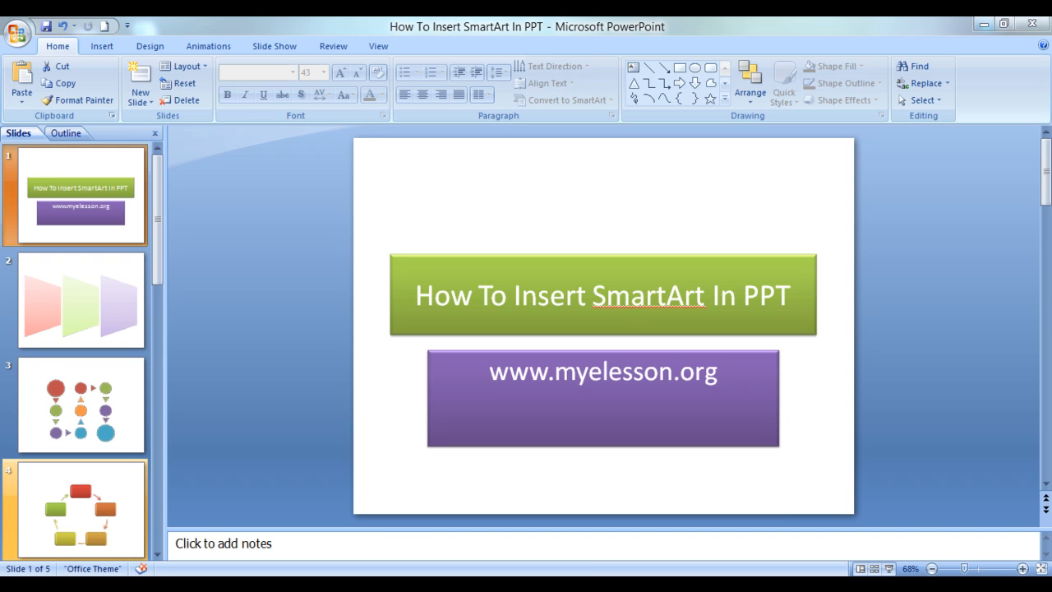
mouse_move(178, 283)
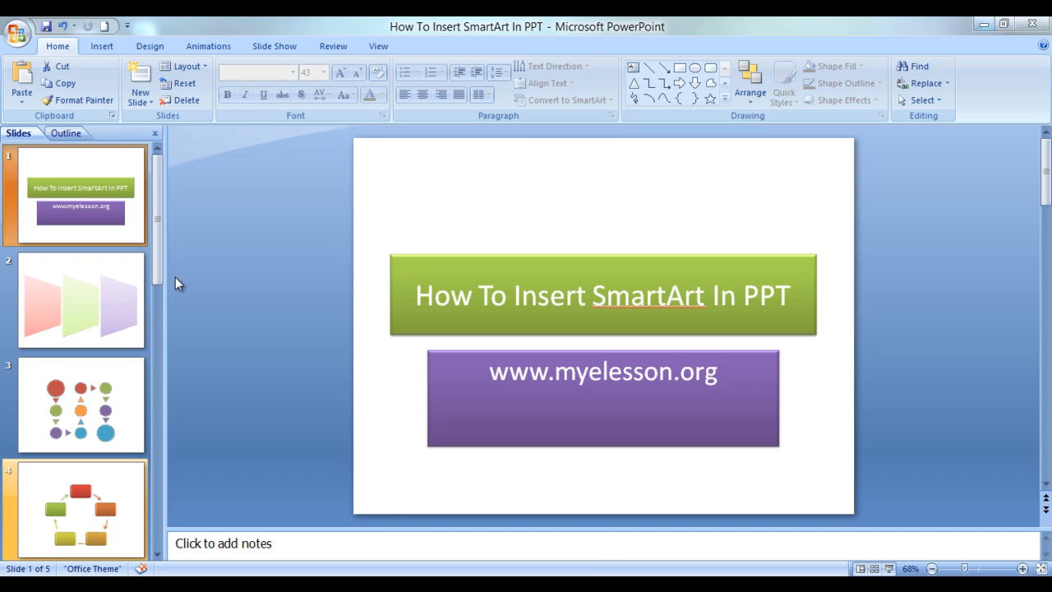
mouse_move(151, 294)
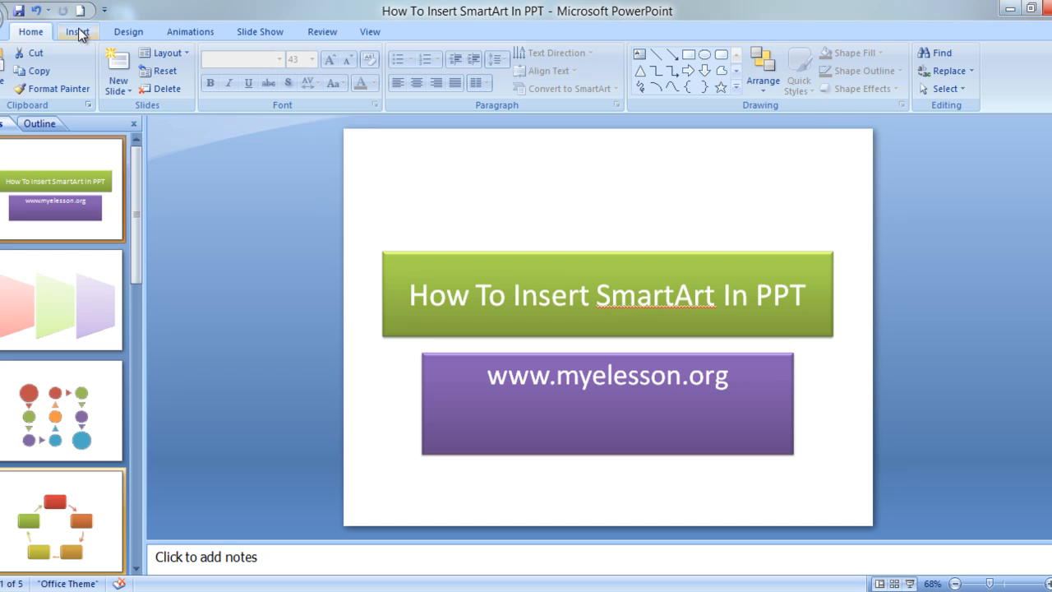
Show the Insert ribbon commands with pictures, shapes, SmartArt and charts
click(78, 31)
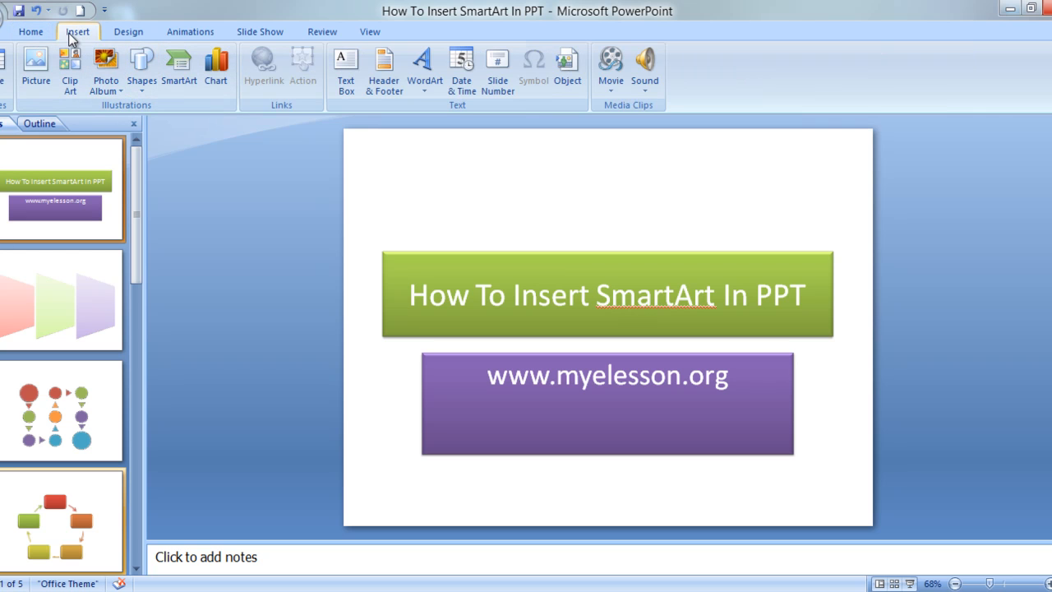
mouse_move(179, 65)
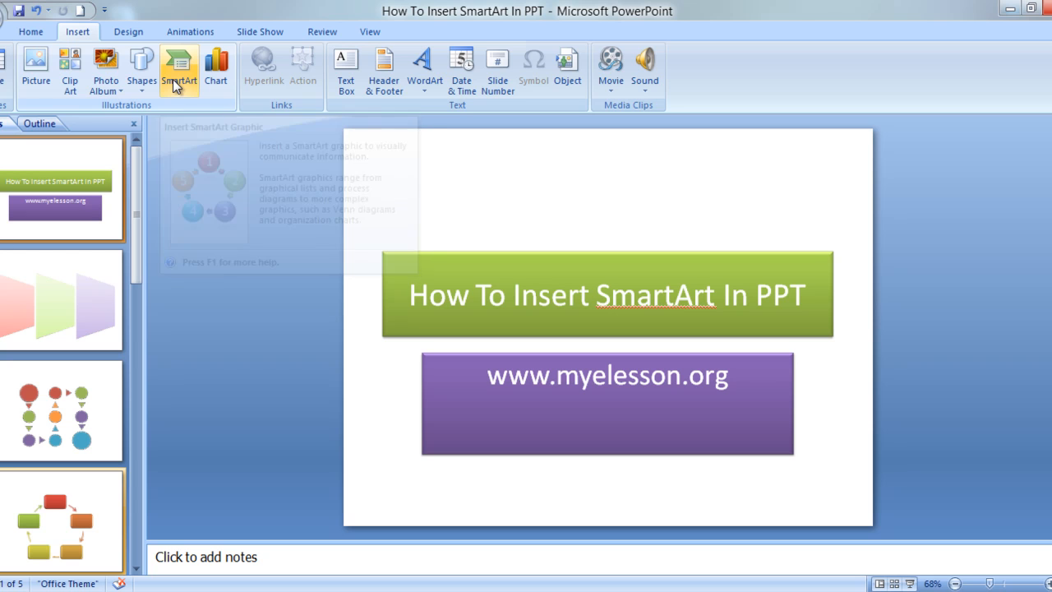
Review the example SmartArt slides 2, 3 and 4 (trapezoid, circles-and-arrows, cycle)
click(63, 299)
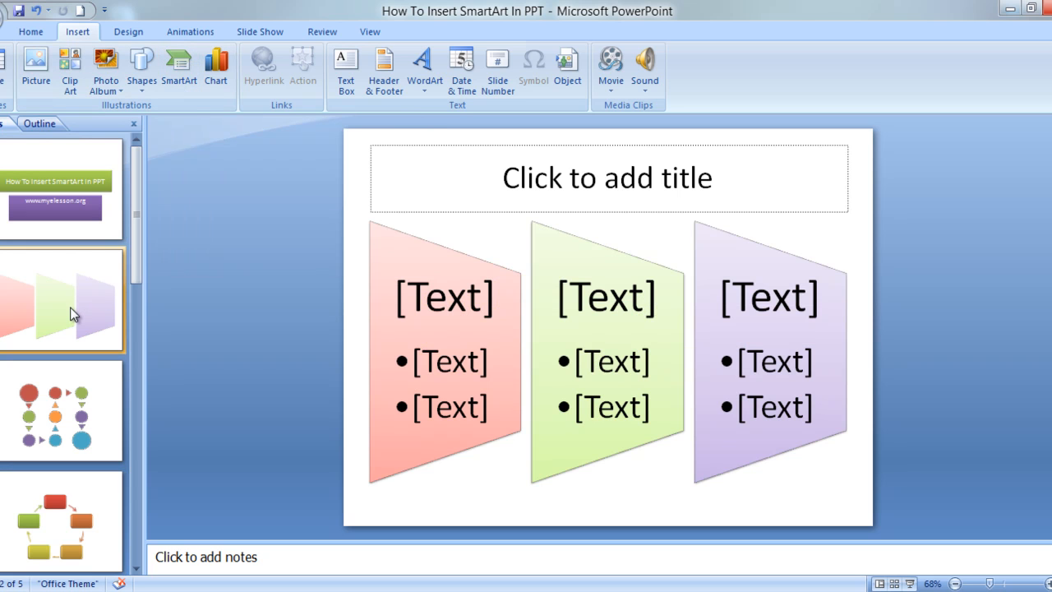
mouse_move(327, 251)
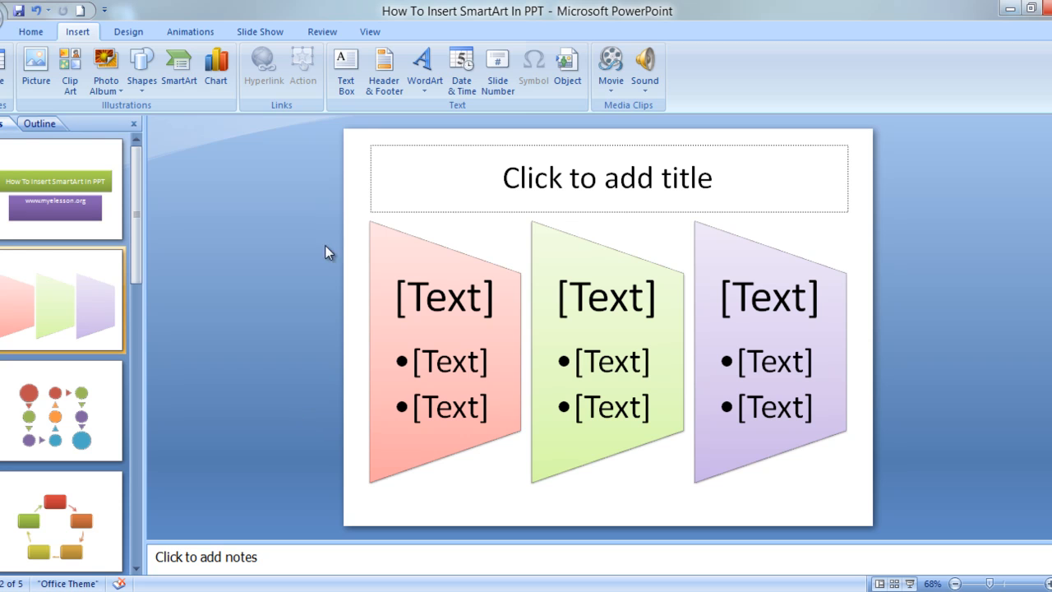
mouse_move(86, 316)
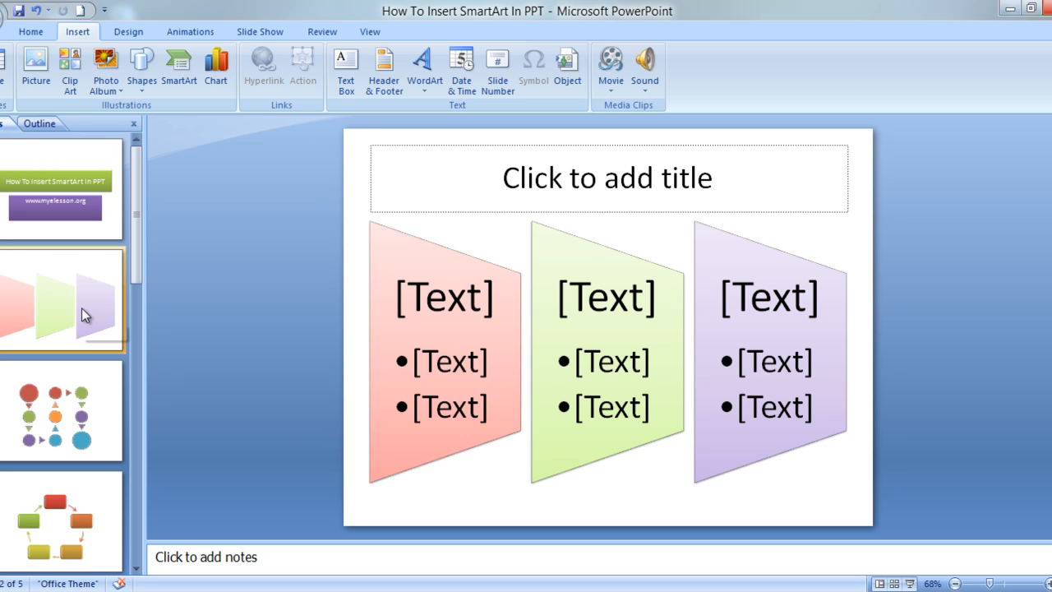
click(62, 411)
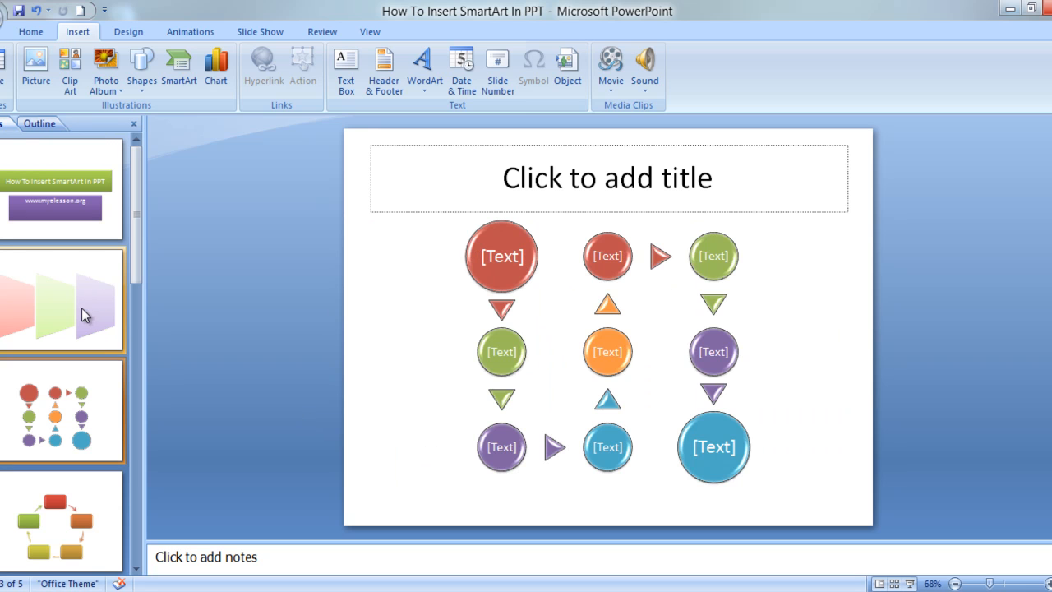
mouse_move(572, 467)
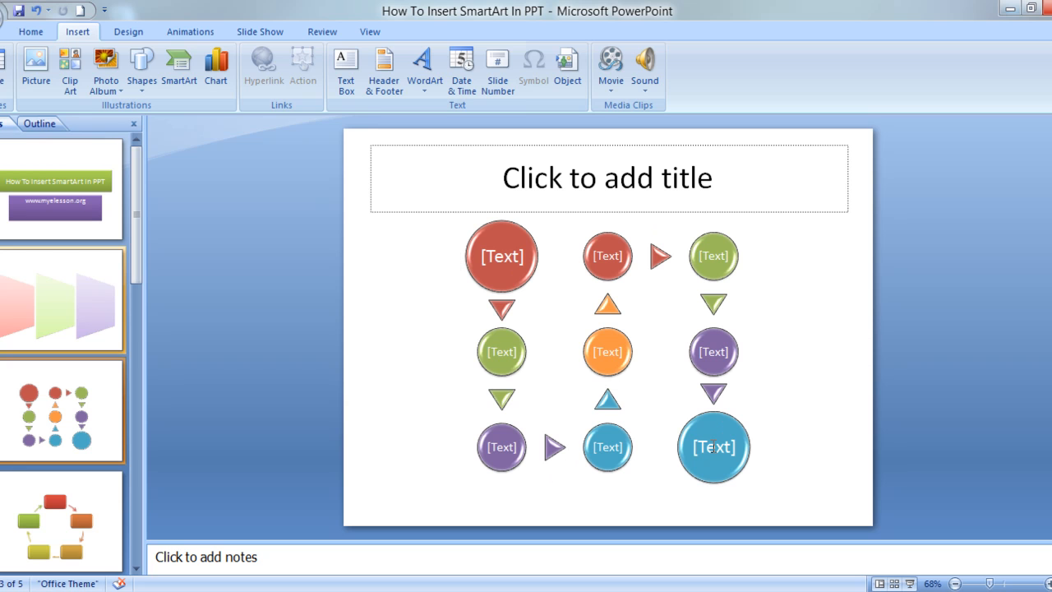
click(62, 411)
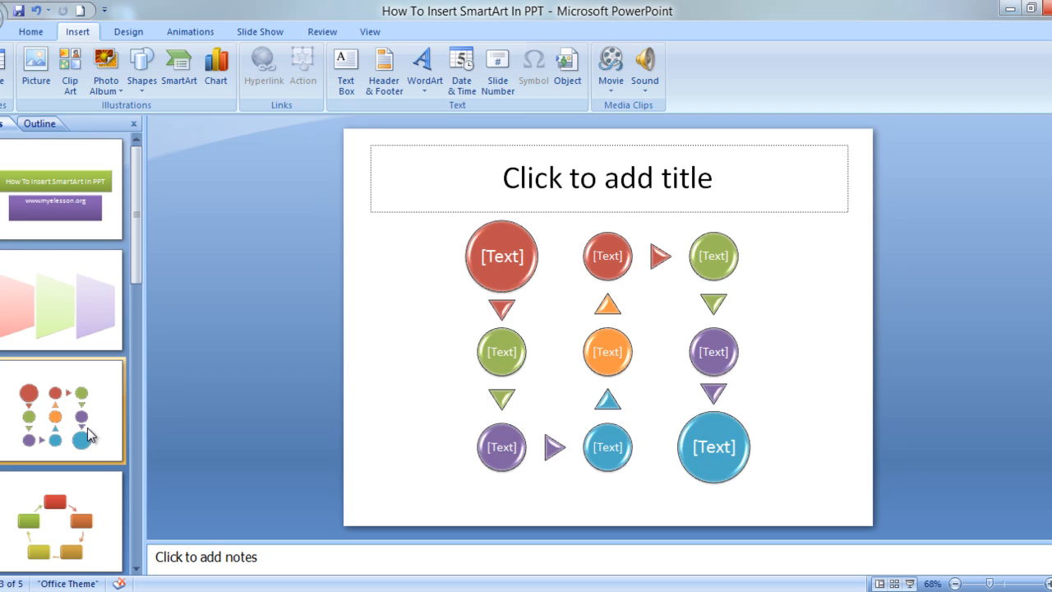
click(63, 523)
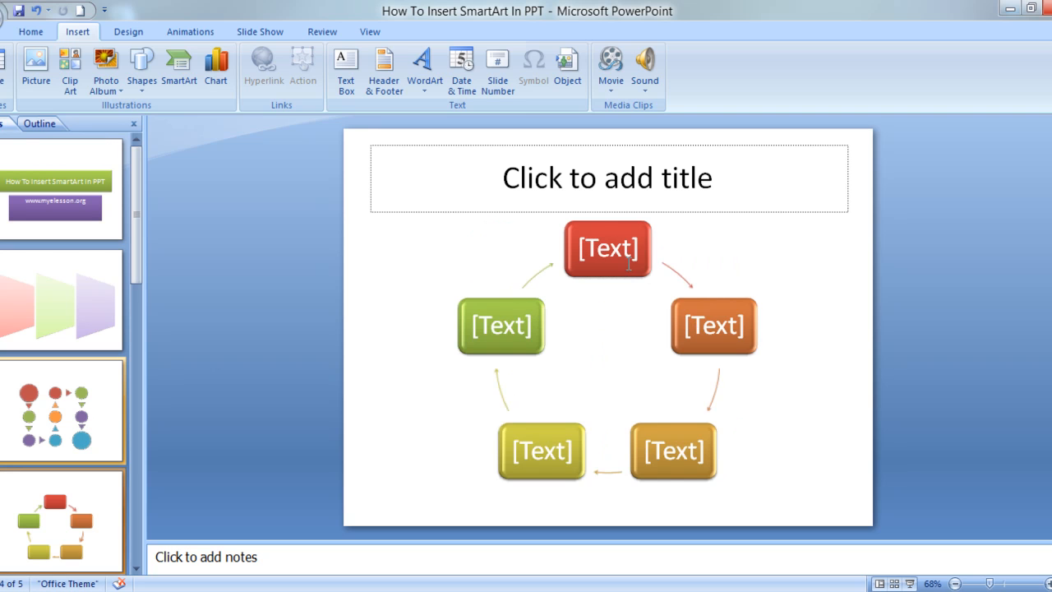
mouse_move(733, 428)
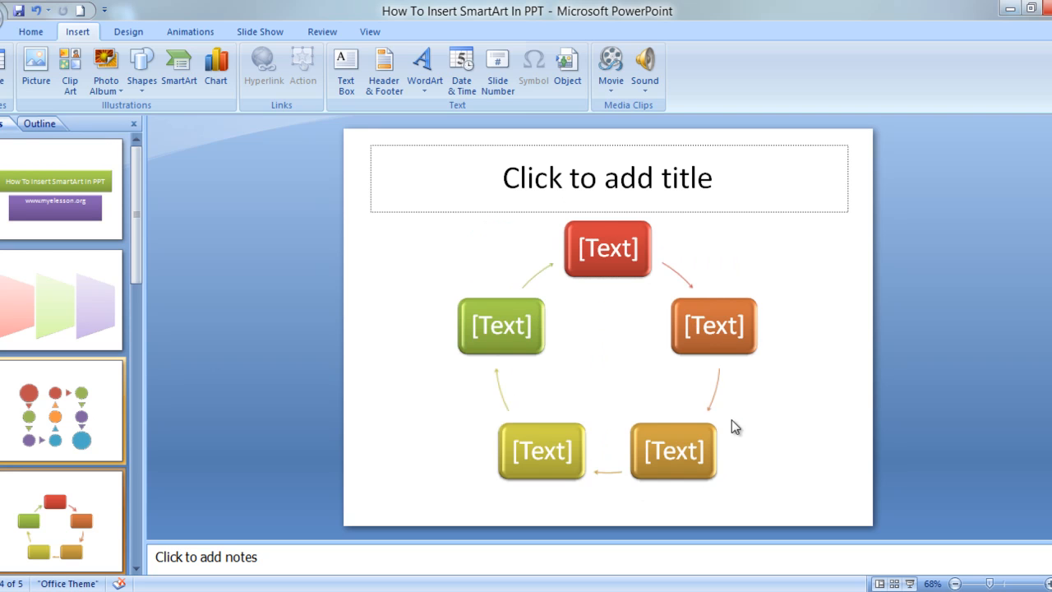
mouse_move(595, 454)
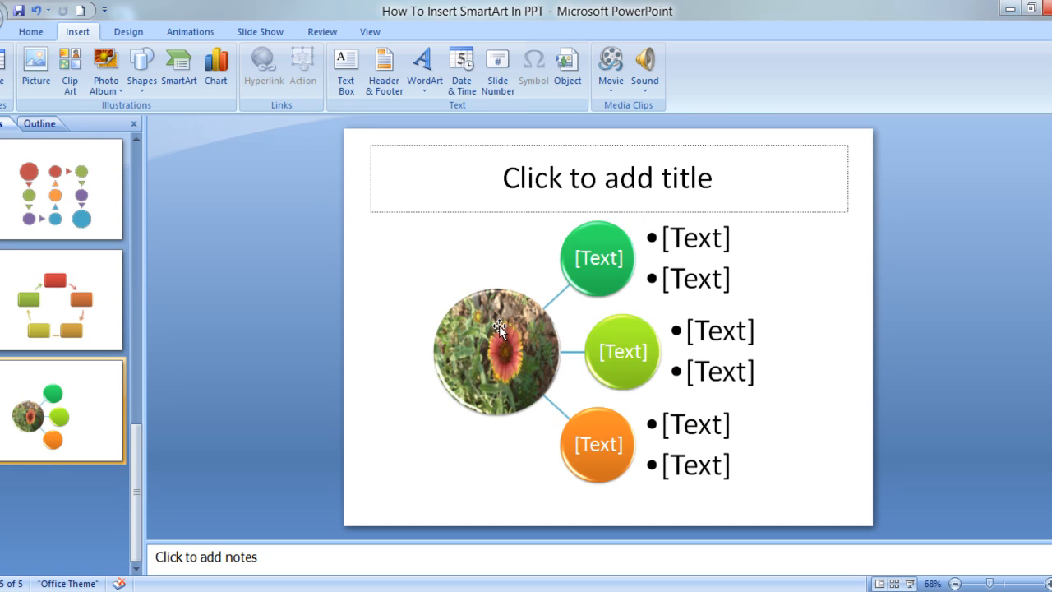
mouse_move(530, 360)
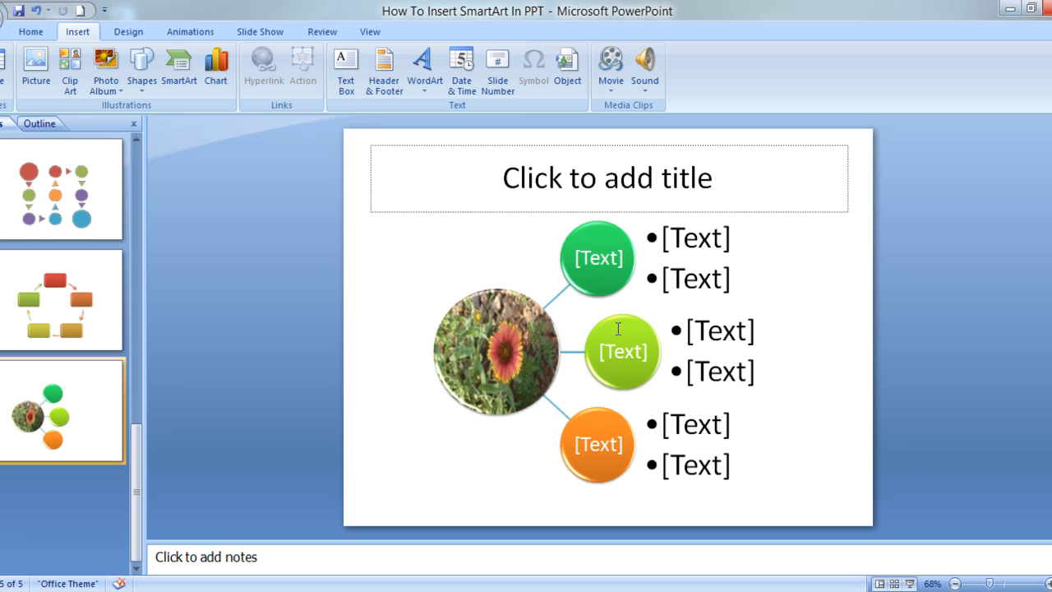
mouse_move(398, 420)
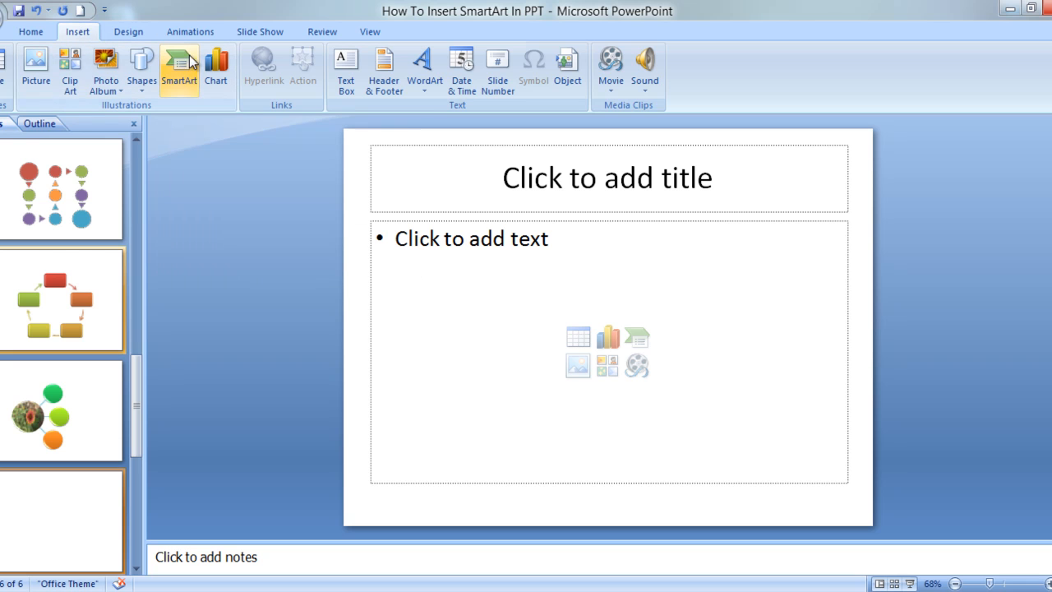
mouse_move(177, 66)
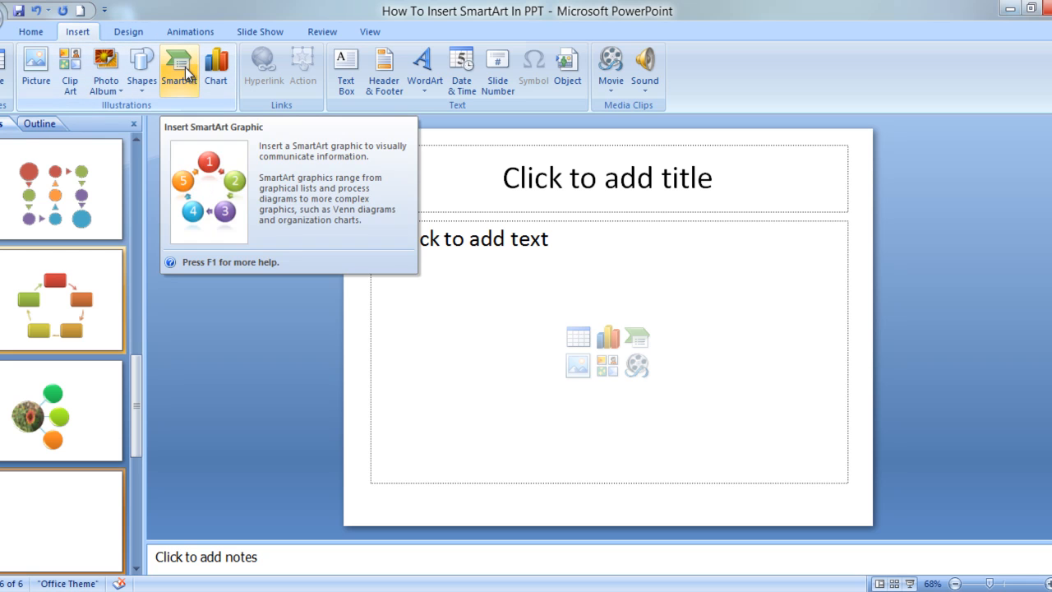
Preview List layouts in the SmartArt gallery: Picture Caption, Vertical Box, Grouped, Vertical Picture and others
click(178, 67)
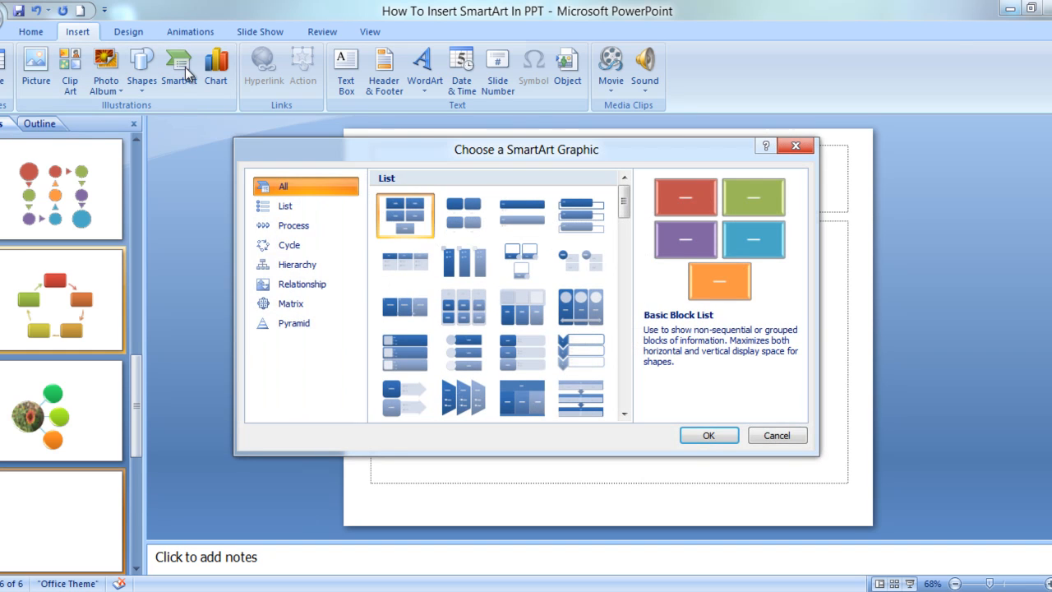
mouse_move(302, 283)
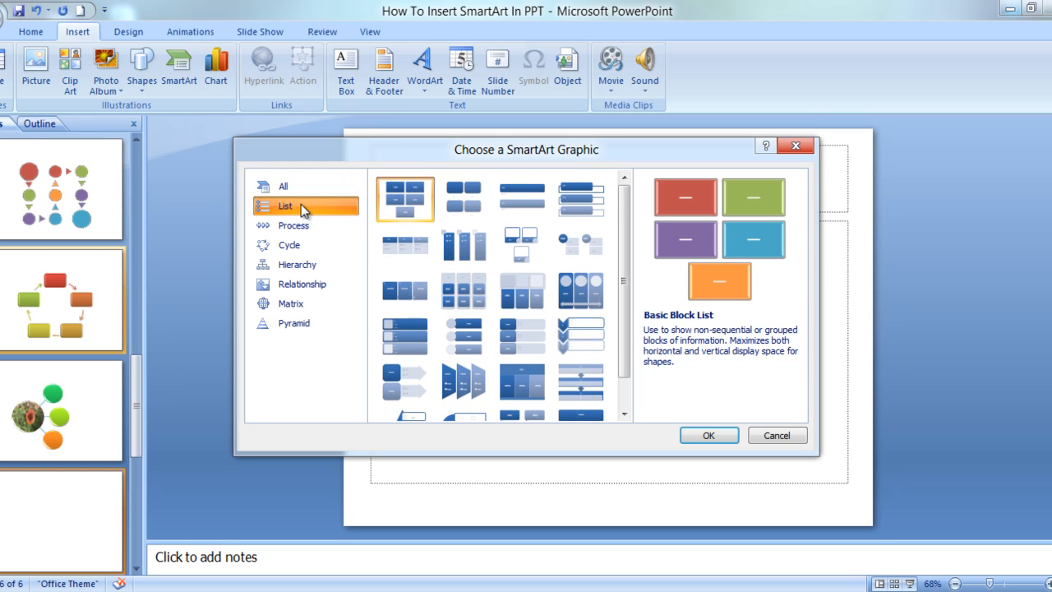
mouse_move(414, 204)
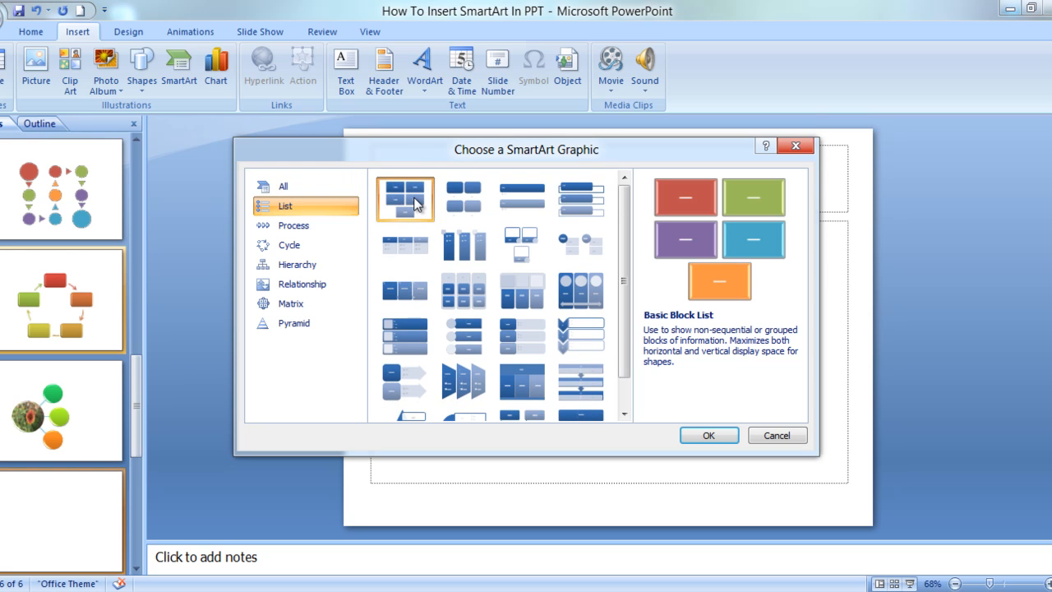
click(523, 245)
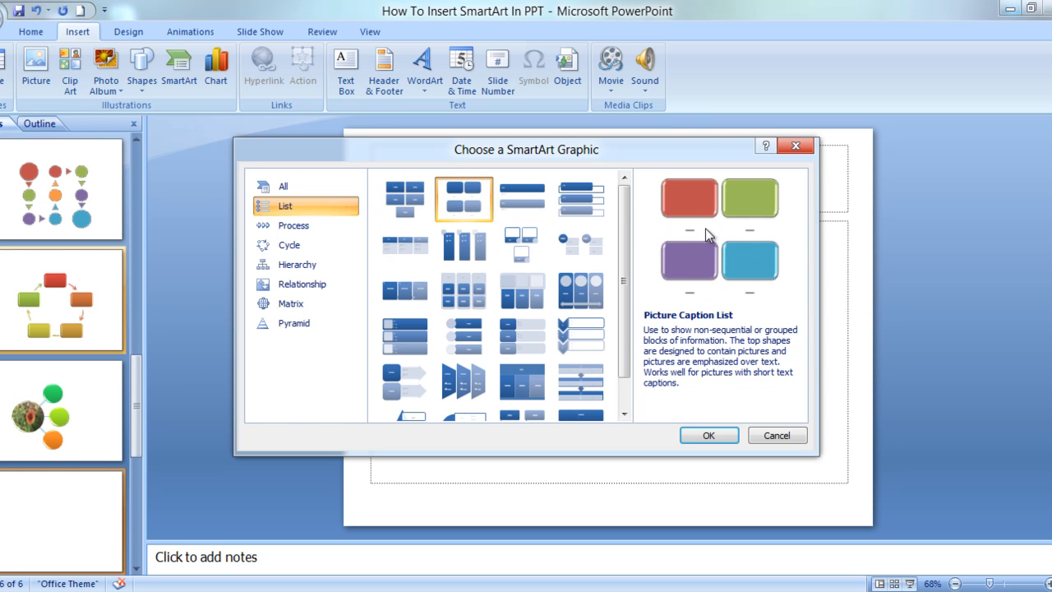
mouse_move(733, 254)
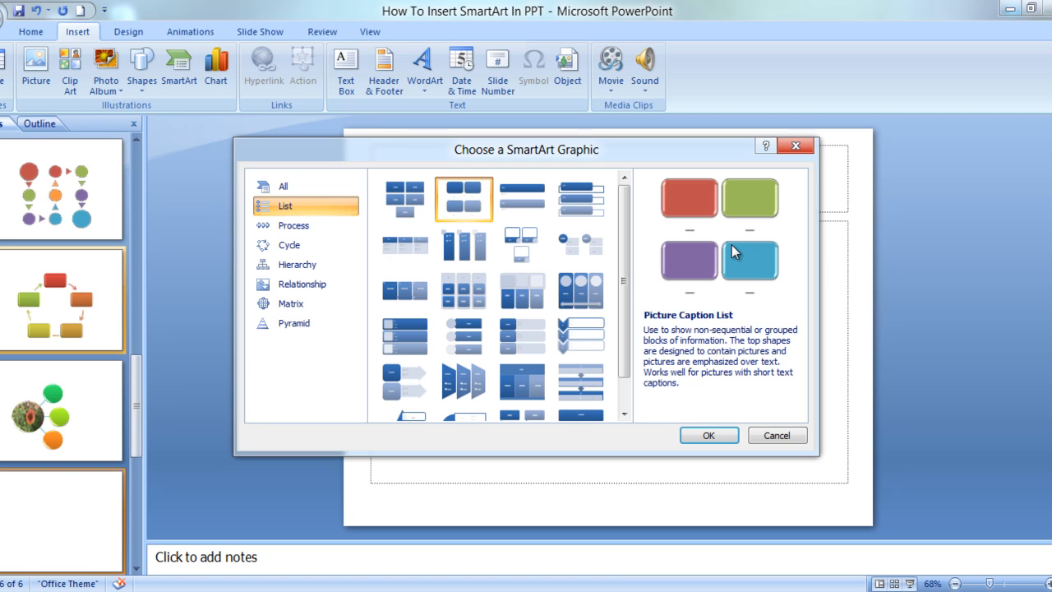
mouse_move(684, 352)
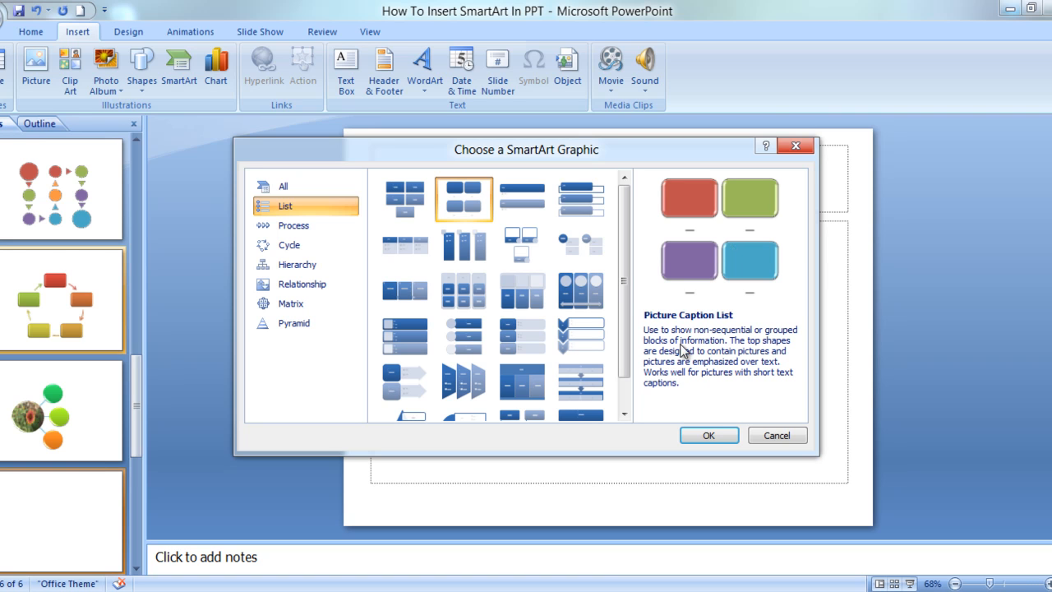
mouse_move(738, 371)
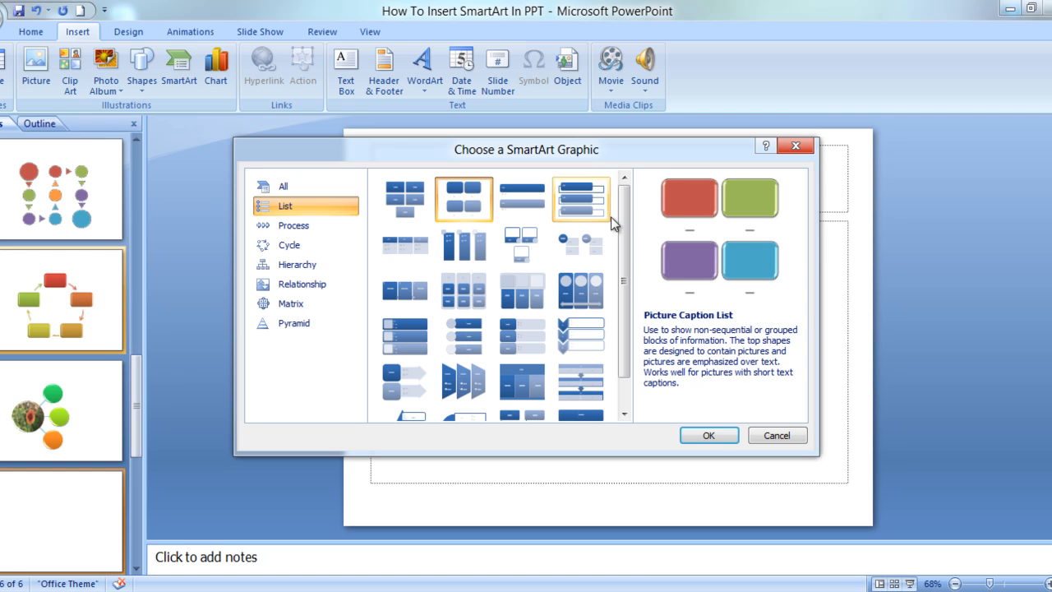
click(582, 199)
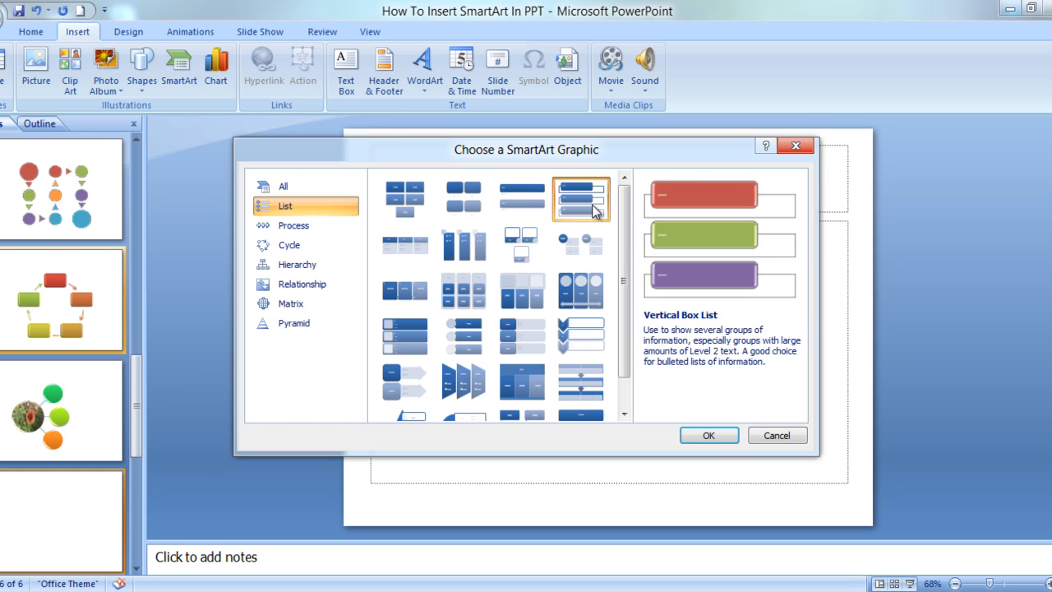
click(404, 244)
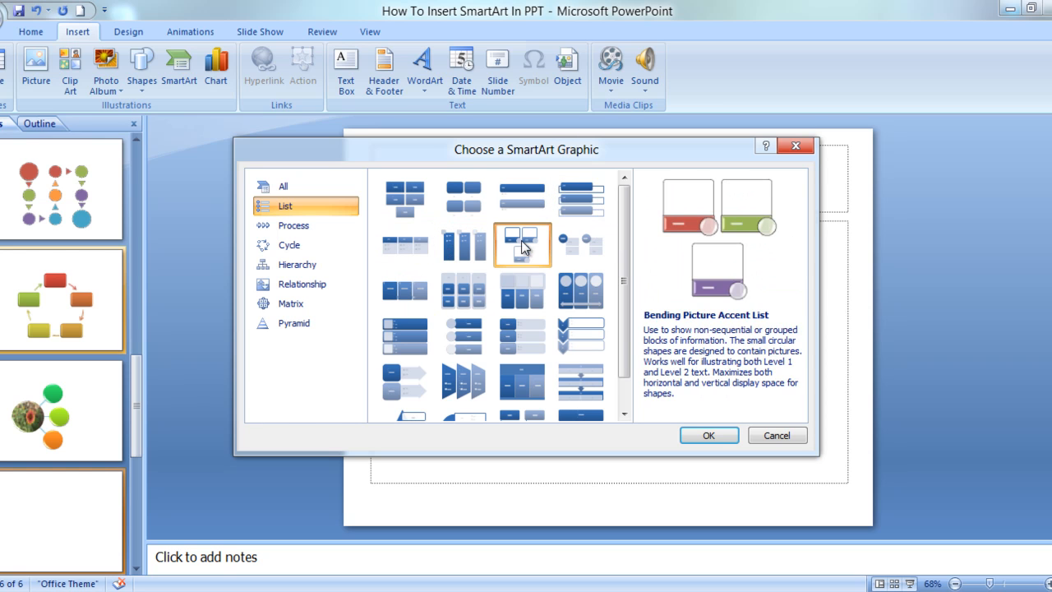
click(405, 291)
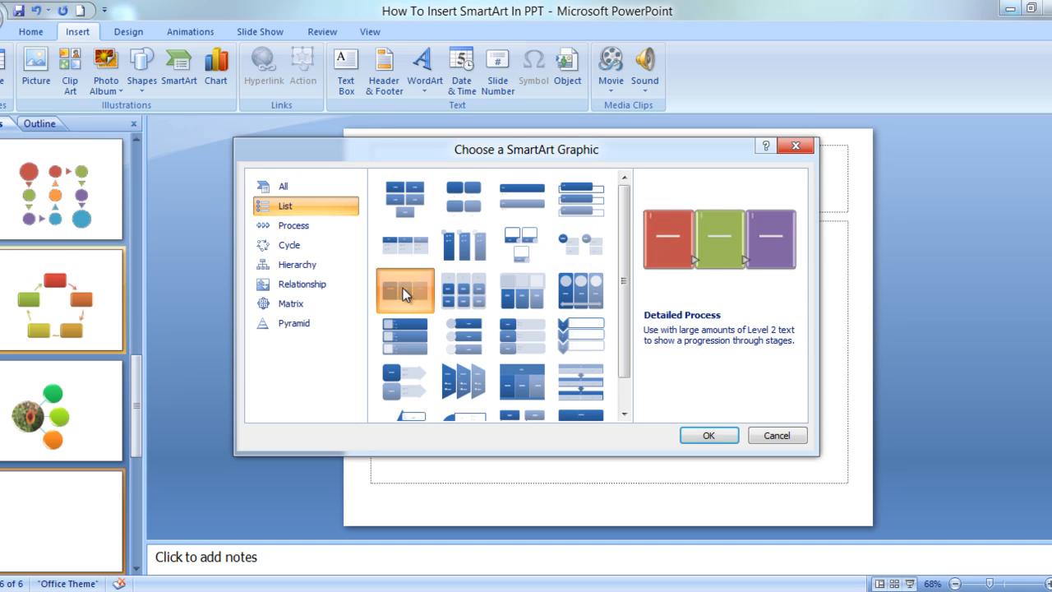
click(523, 290)
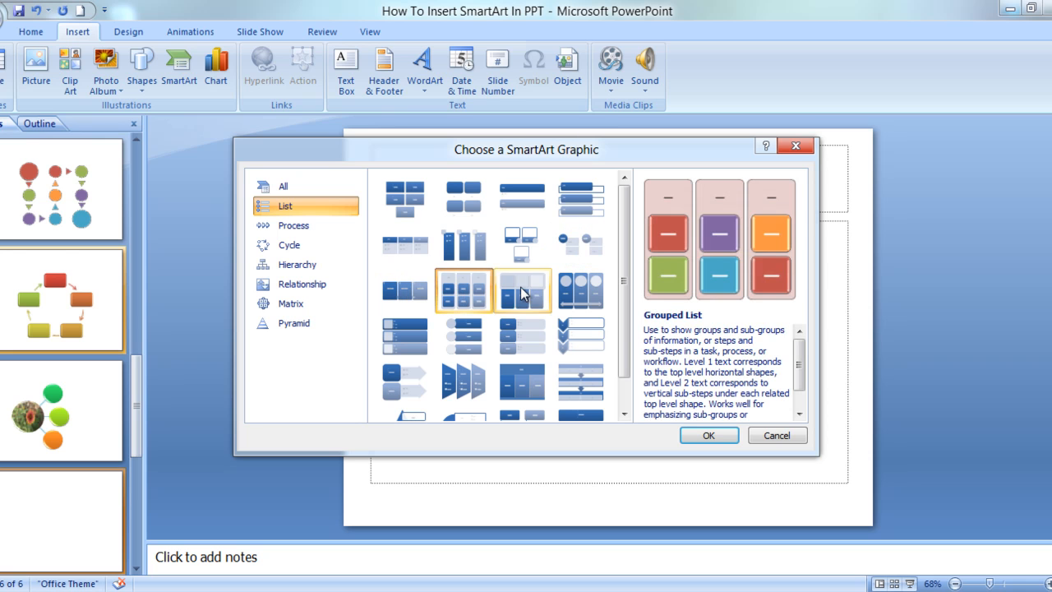
click(582, 289)
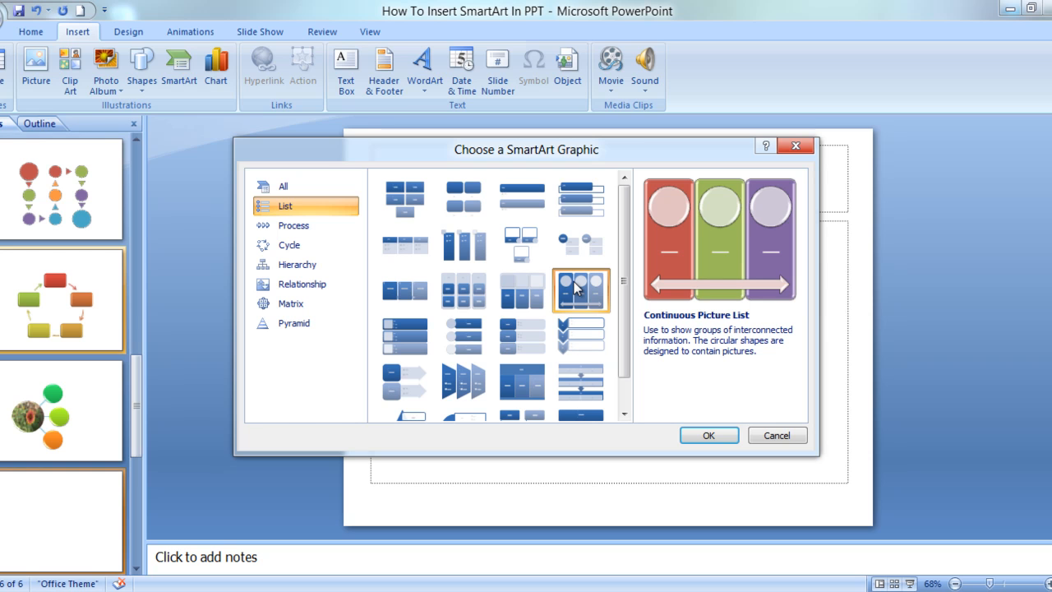
click(405, 336)
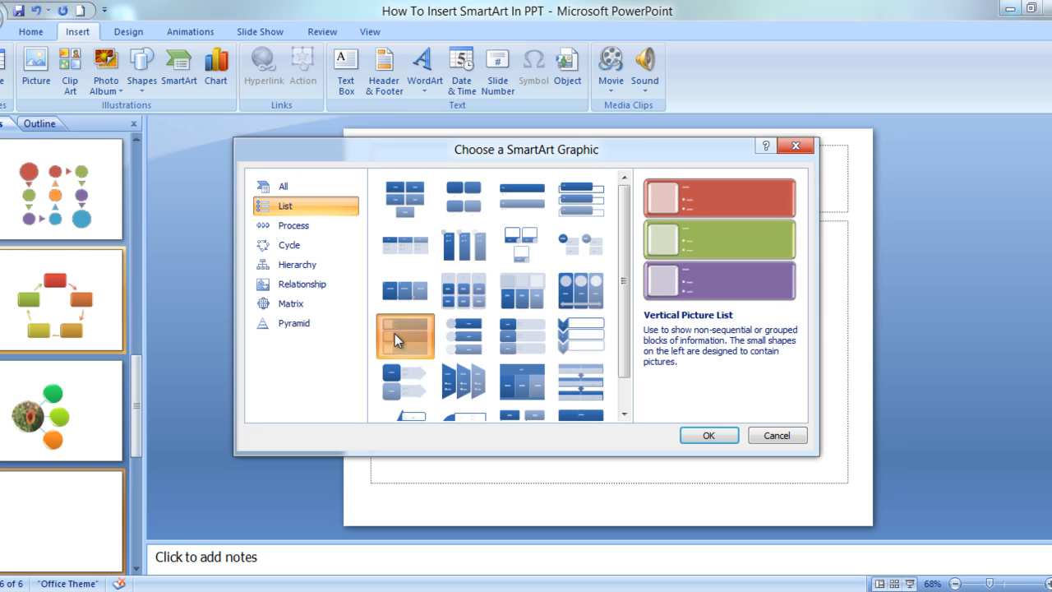
Compare Vertical Chevron, Table List and Segmented Process, then insert the Table List graphic
click(464, 336)
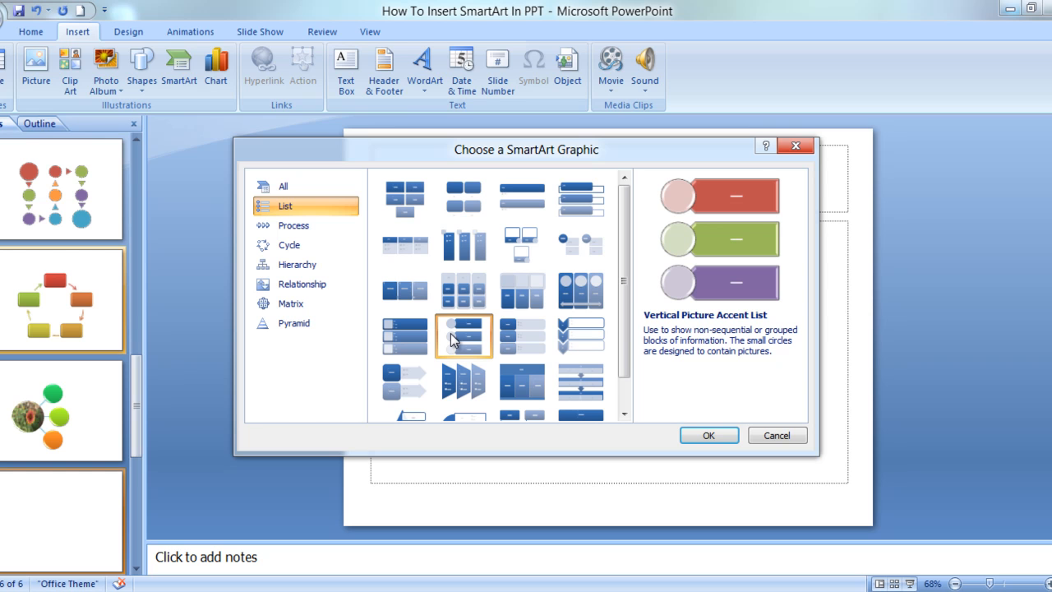
mouse_move(523, 336)
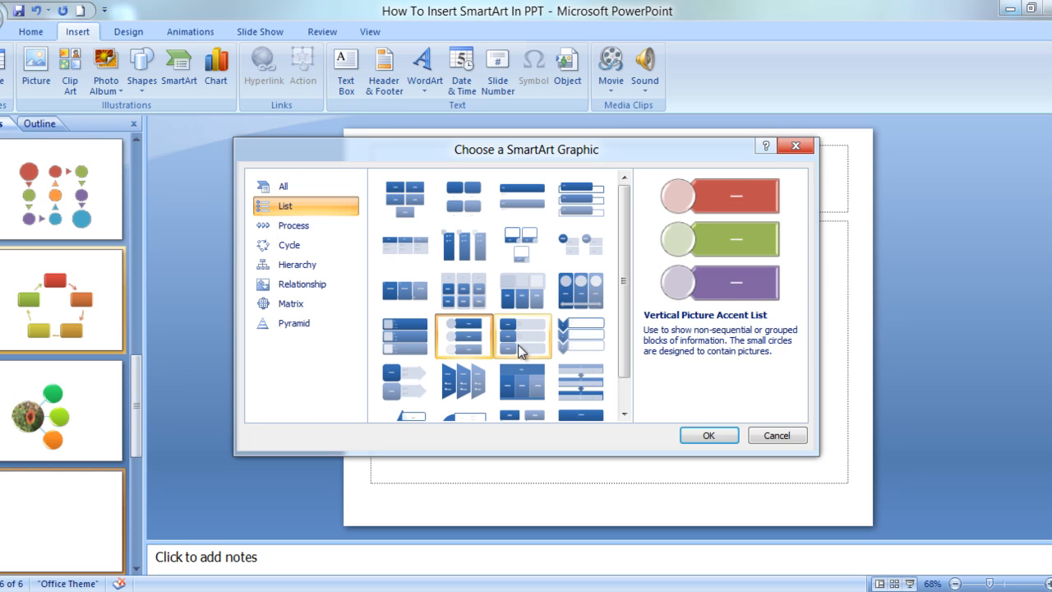
click(581, 335)
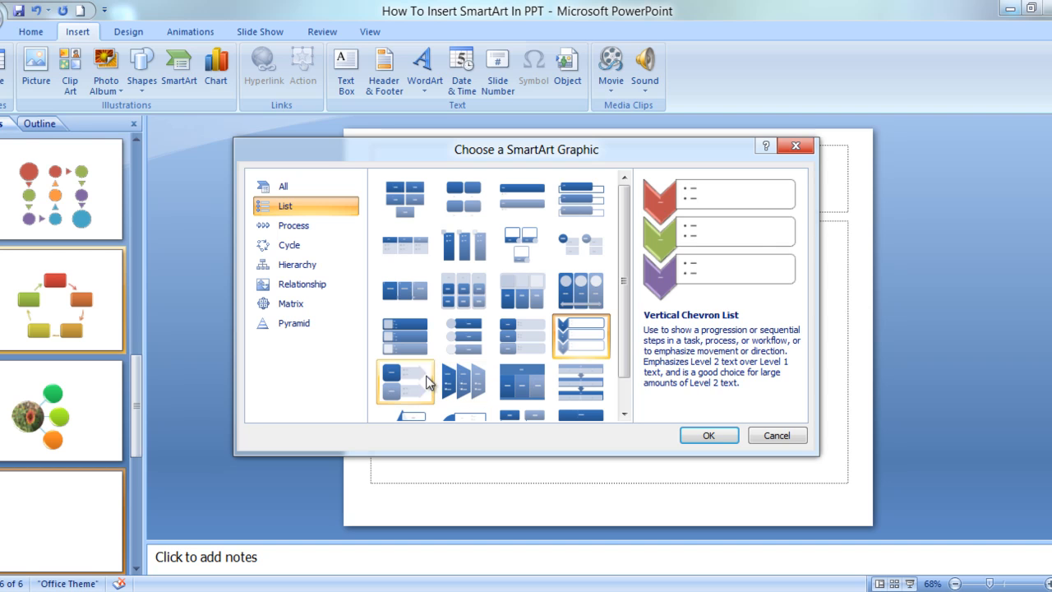
click(464, 381)
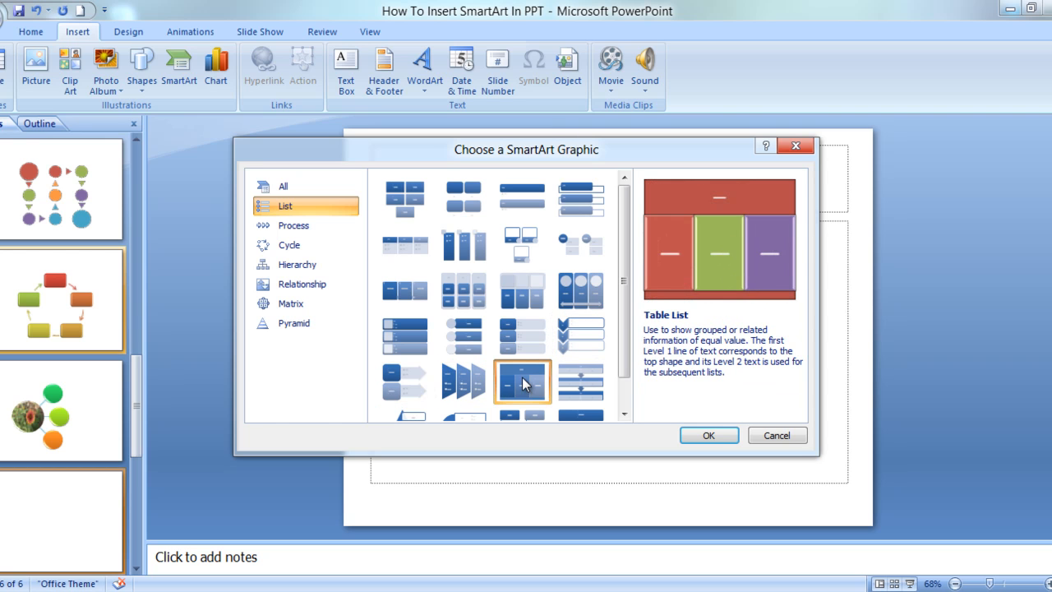
click(582, 381)
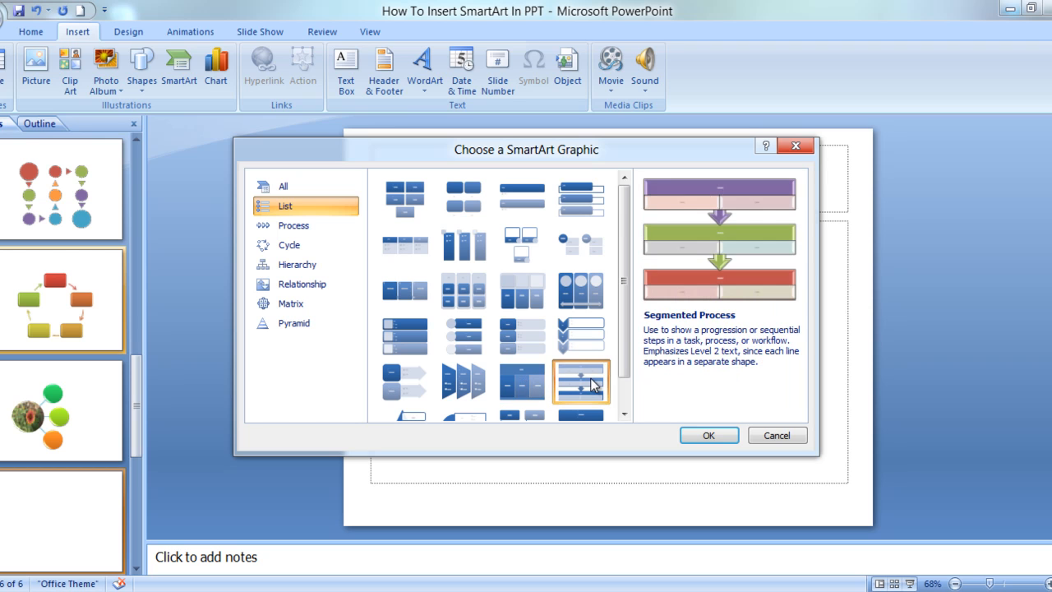
click(521, 382)
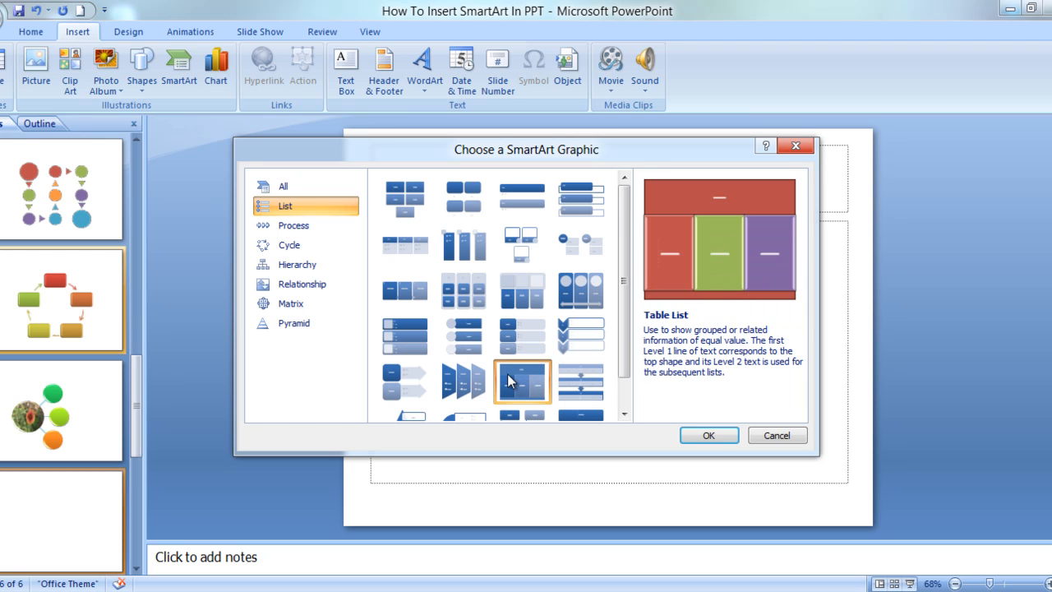
scroll(down, 3)
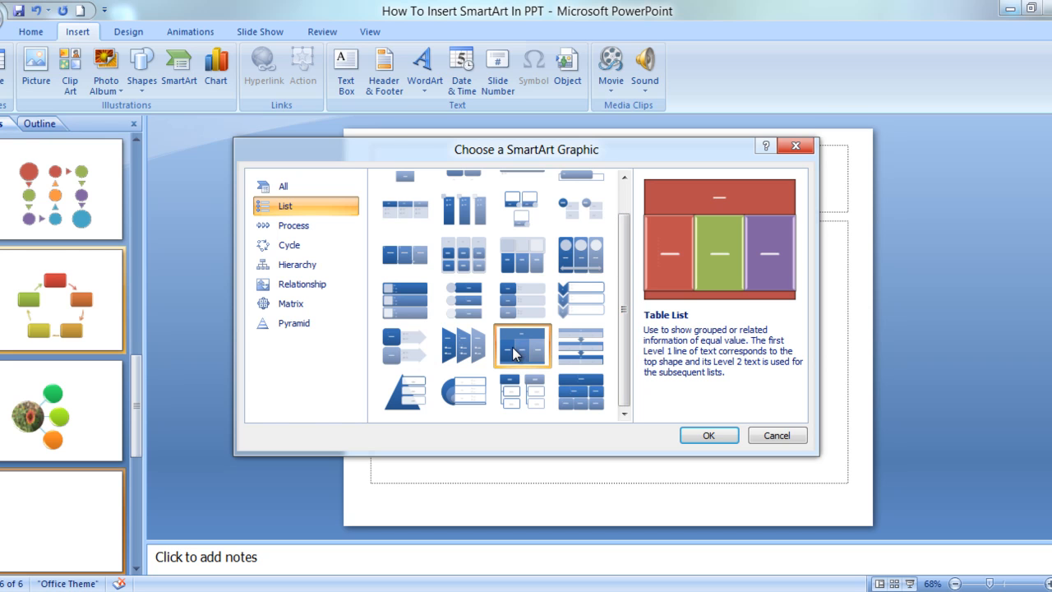
click(707, 434)
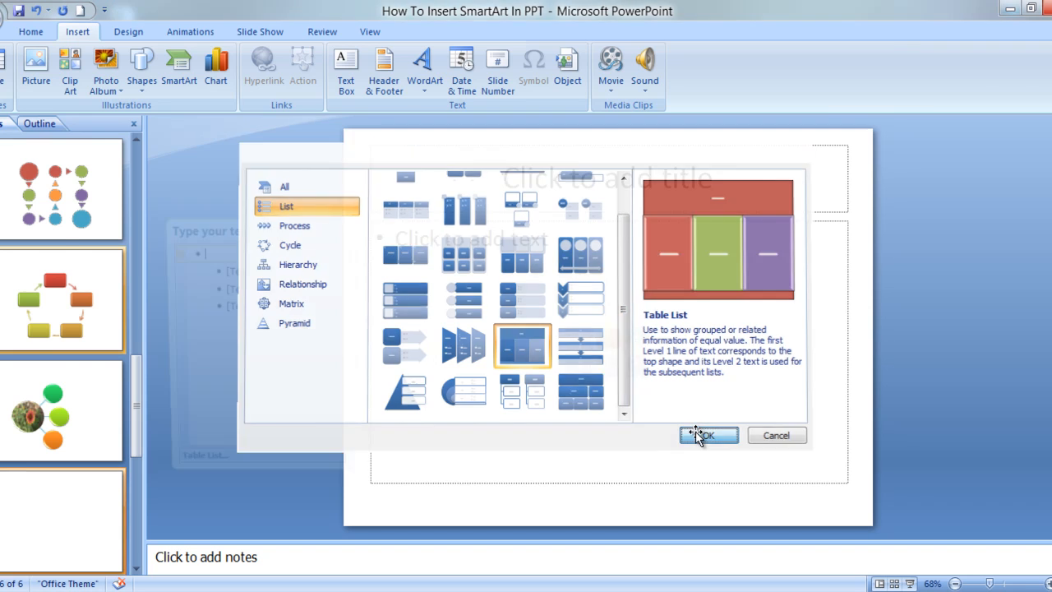
Enter Business as the heading and Product as the first column in the Text Pane
click(703, 434)
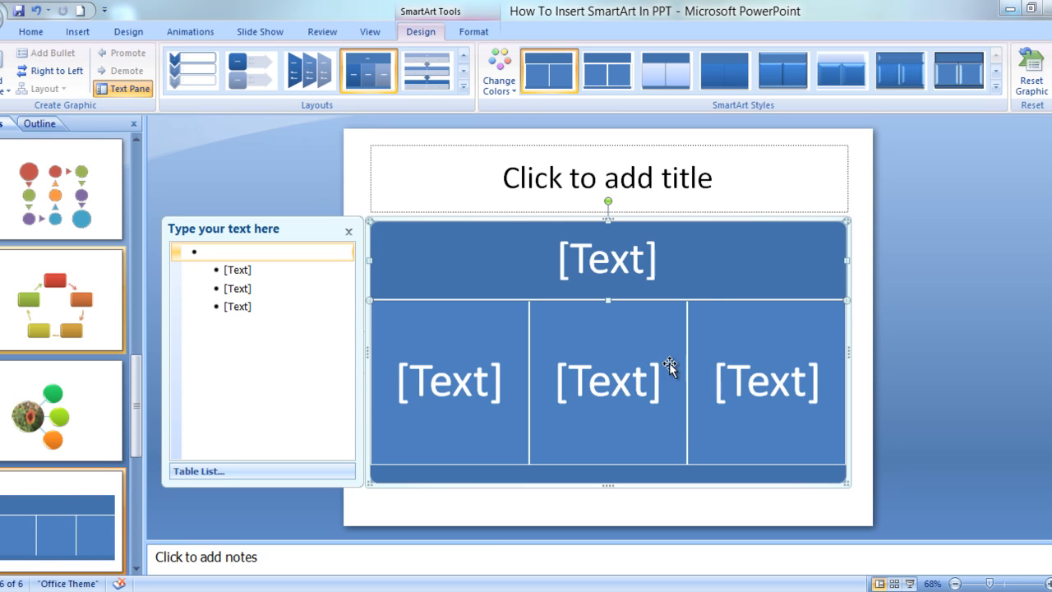
mouse_move(654, 399)
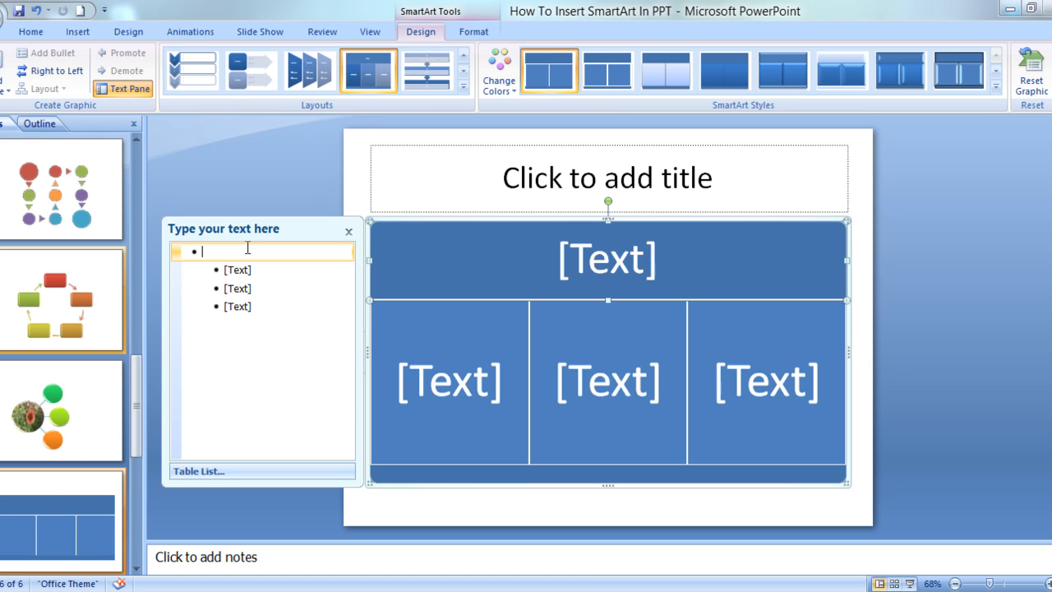
text(Busi)
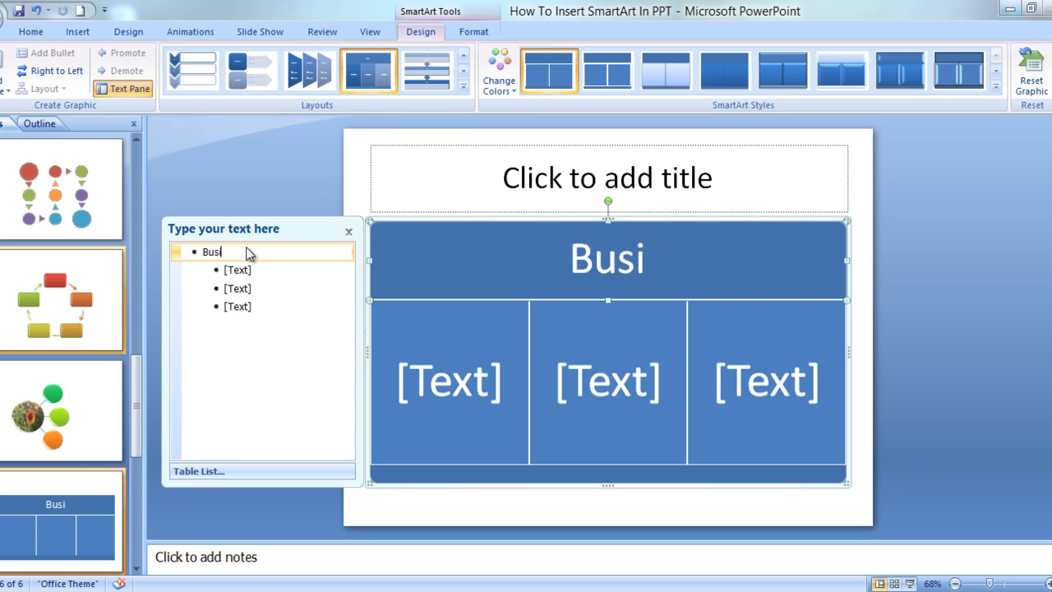
text(ness)
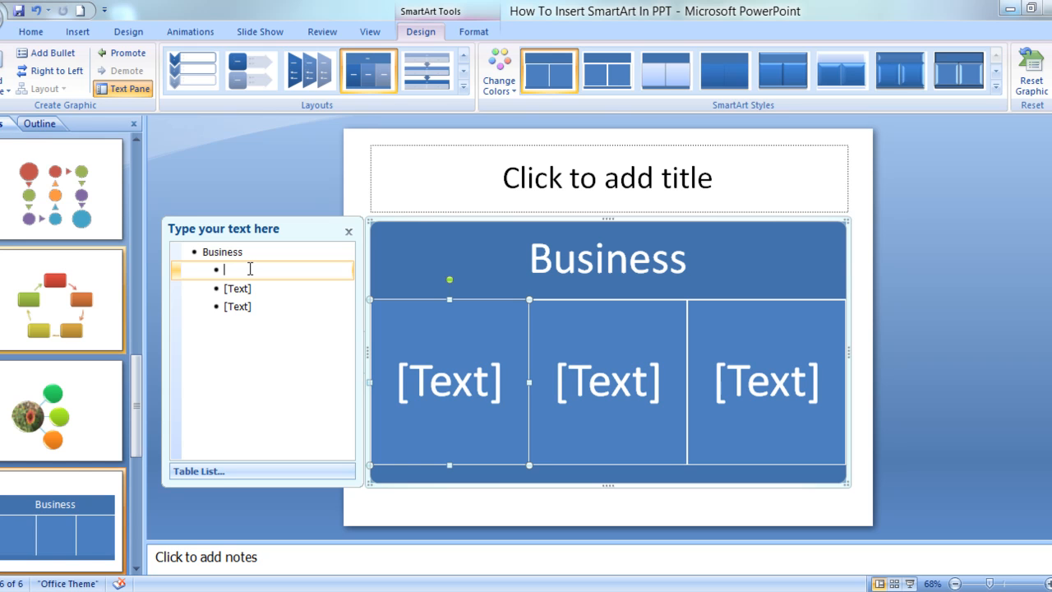
text(Pr)
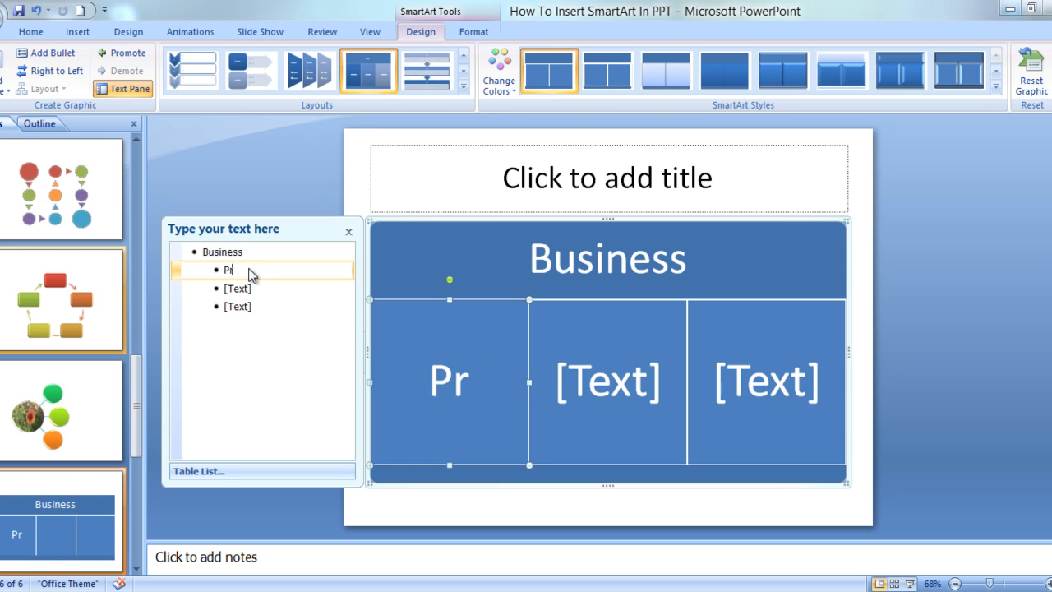
text(odu)
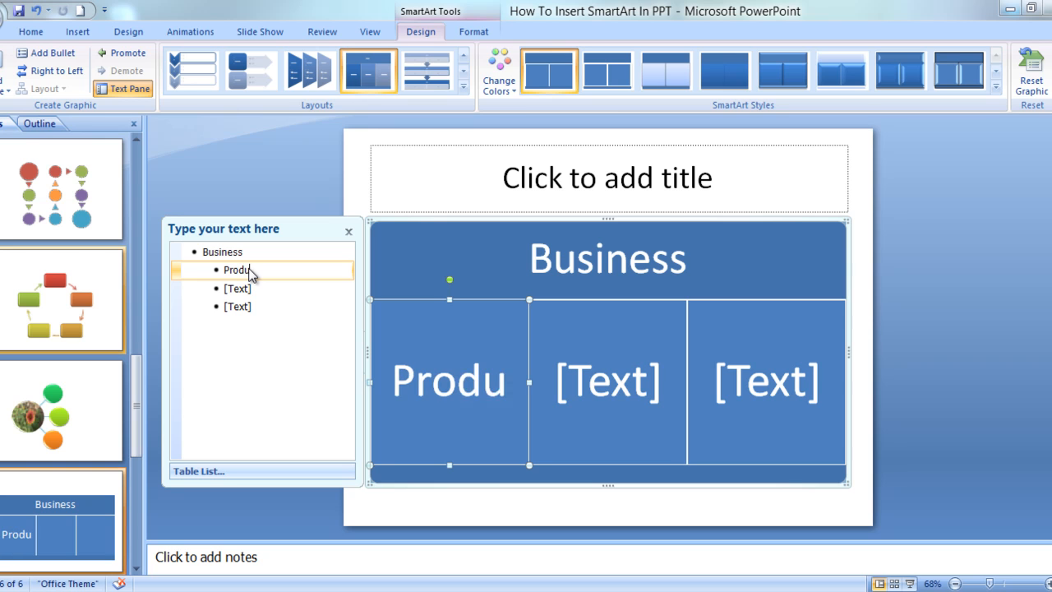
text(ct)
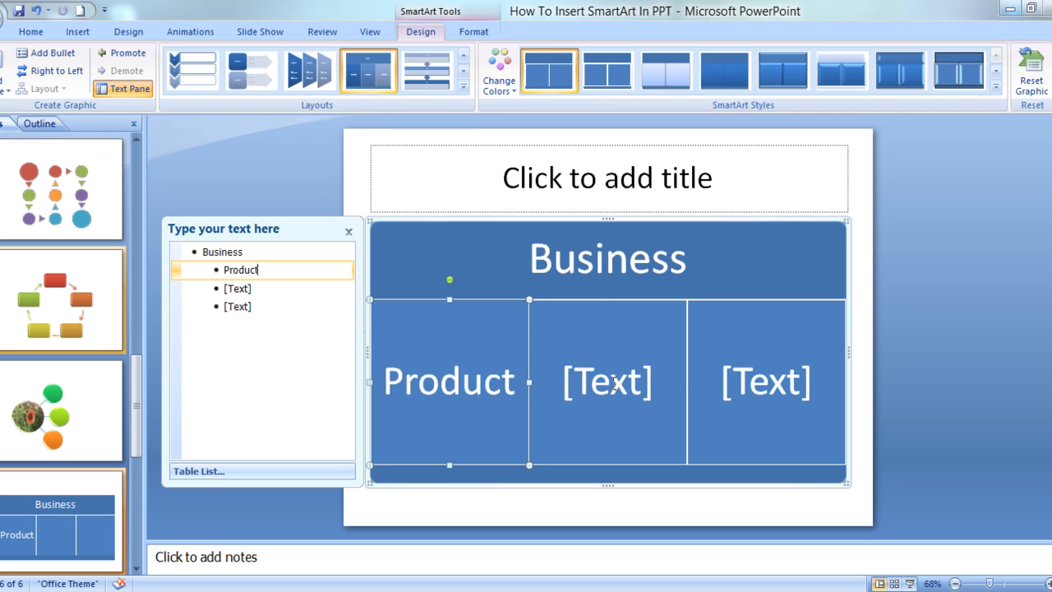
Enter Manpower and Finance as the second and third columns
text(Man)
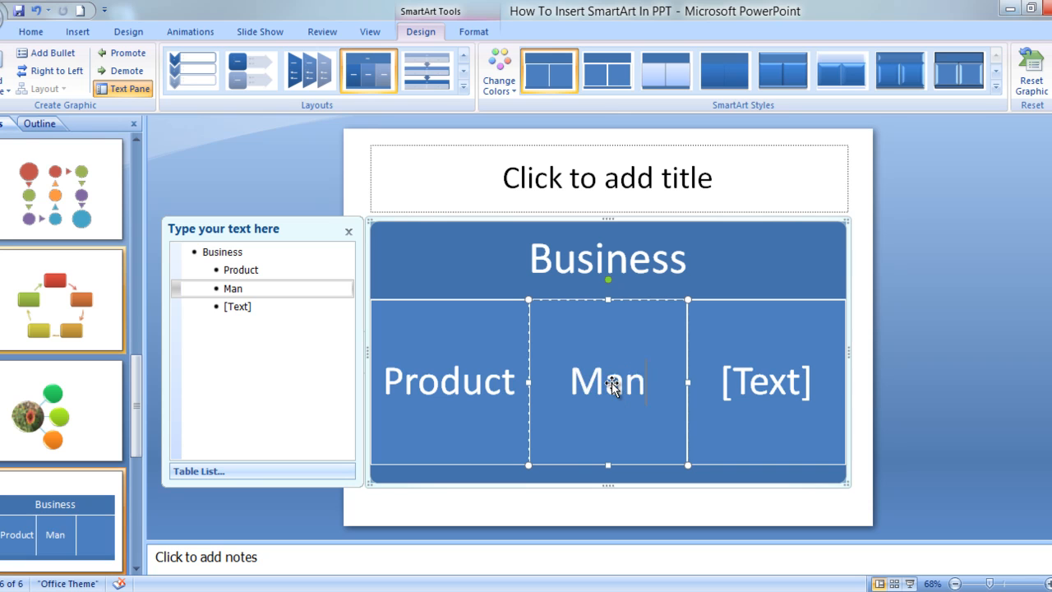
text(power)
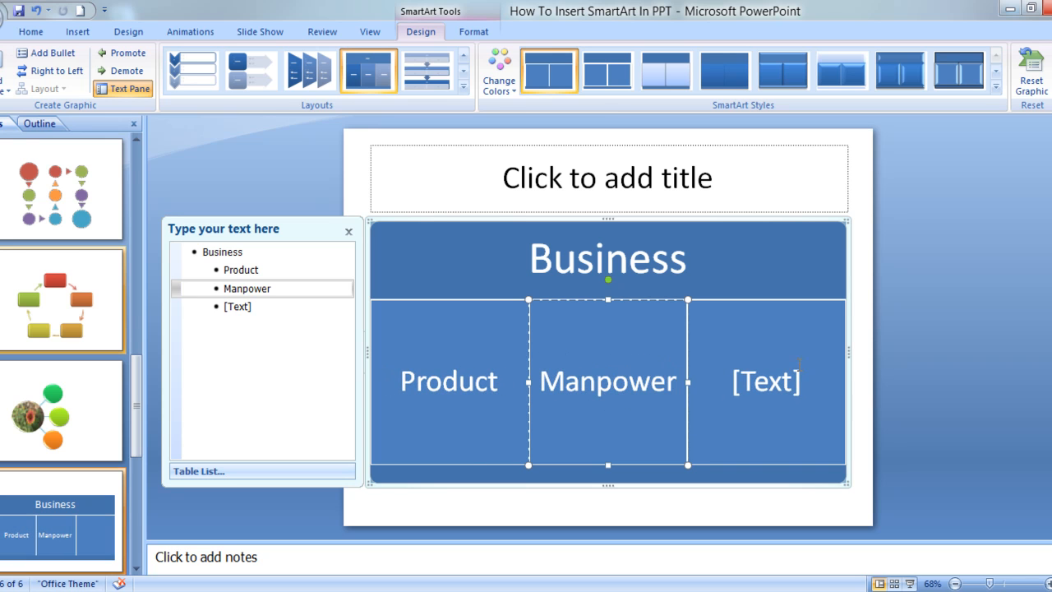
click(766, 381)
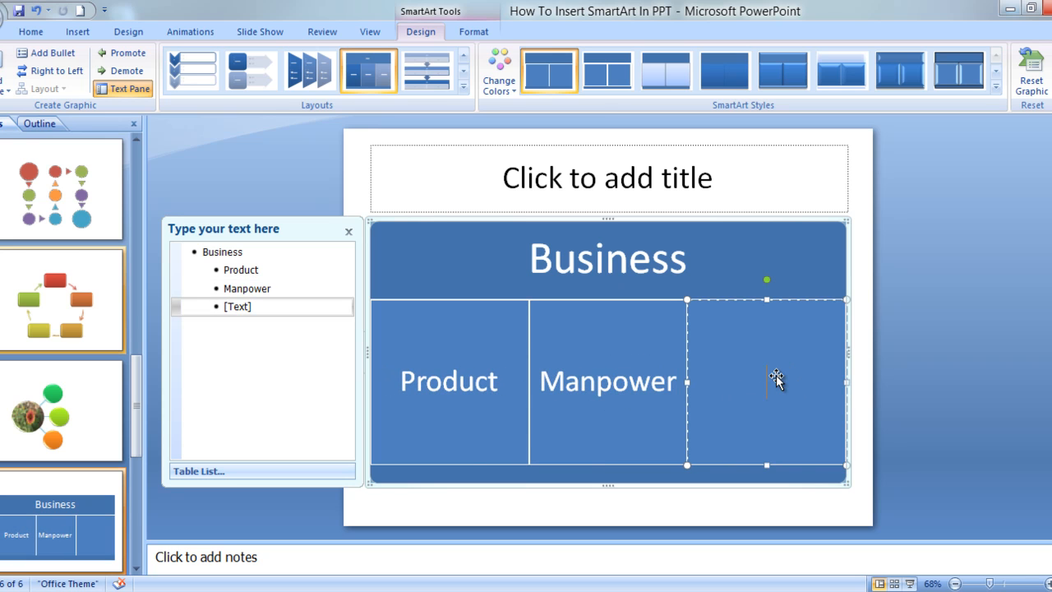
text(Fi)
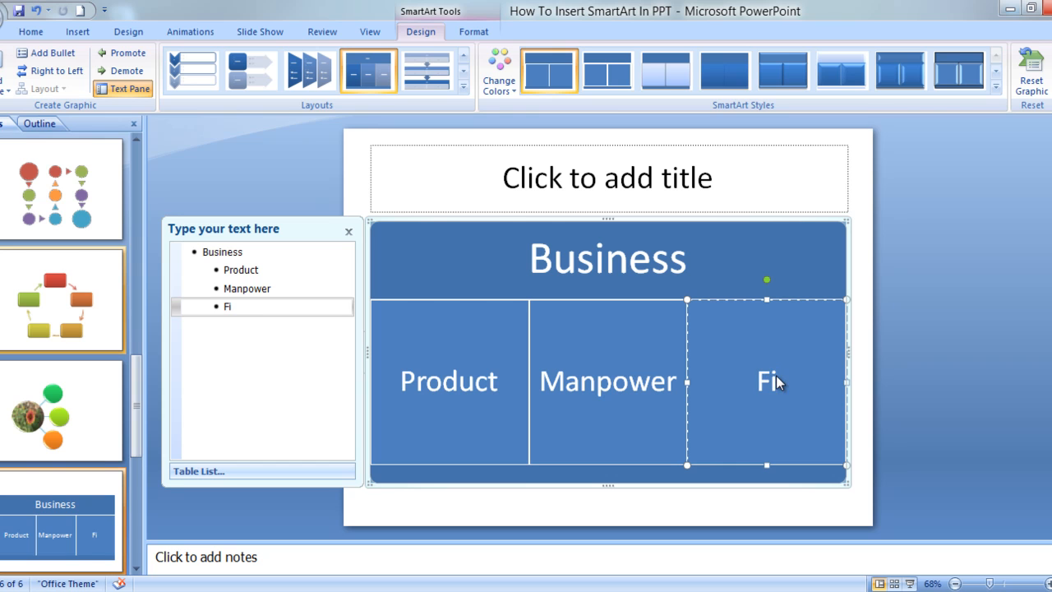
text(nance)
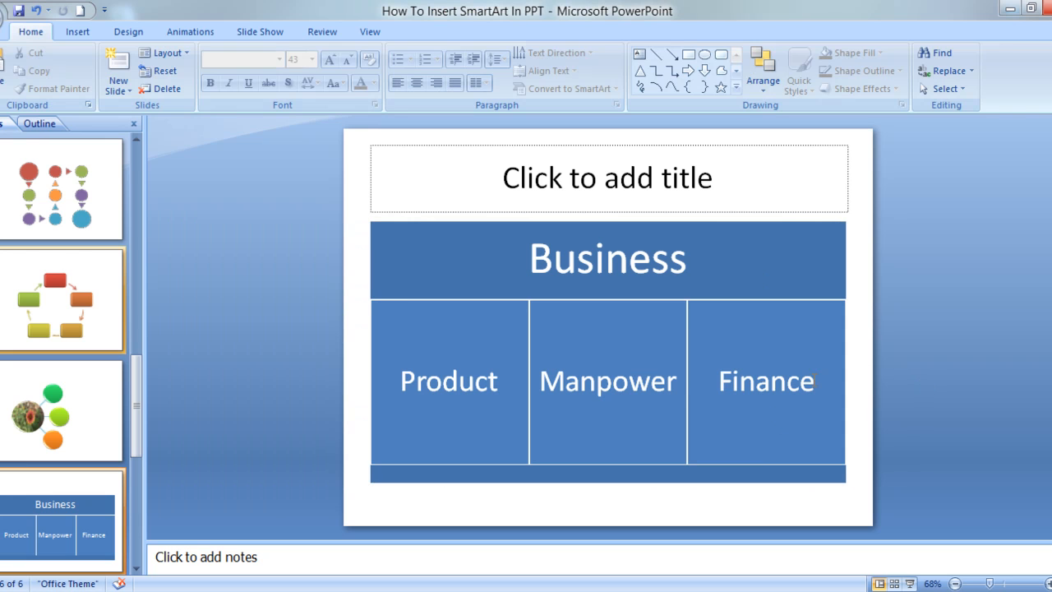
click(765, 381)
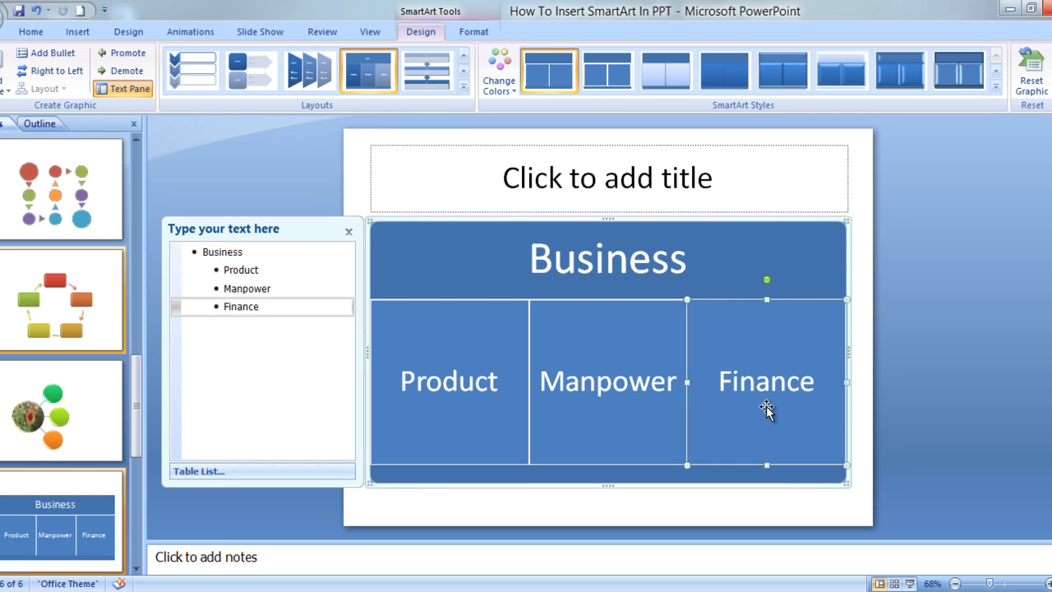
mouse_move(352, 375)
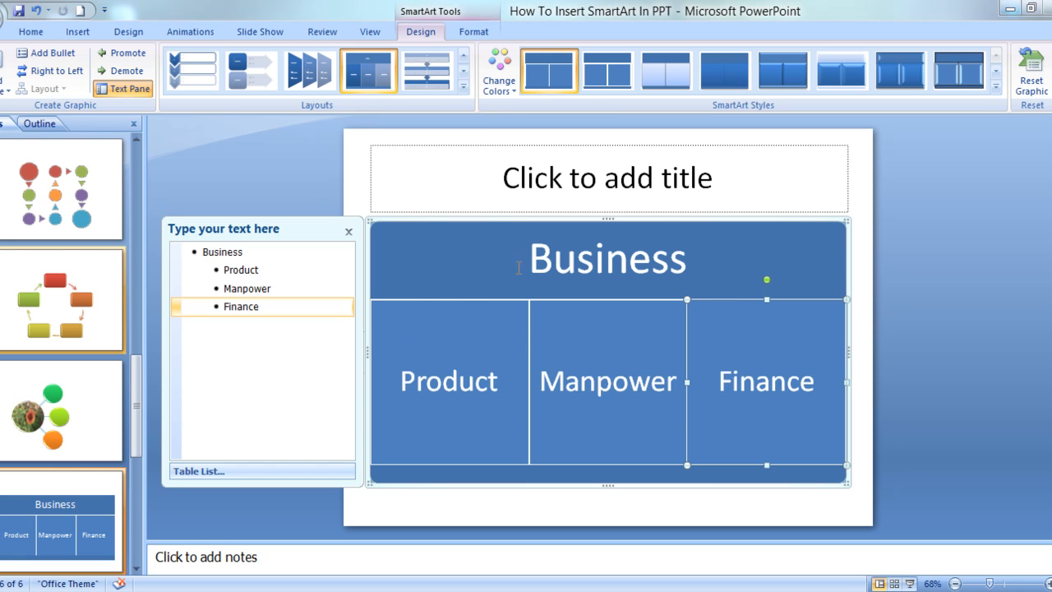
Show the Change Colors schemes with a colourful multicolour scheme previewed on the table
click(499, 69)
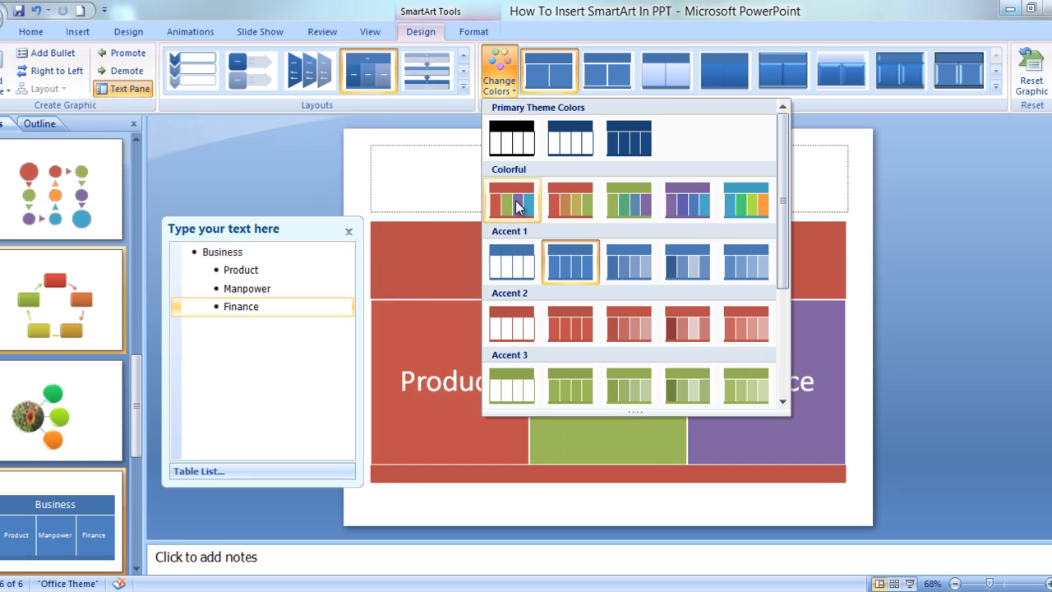
mouse_move(628, 200)
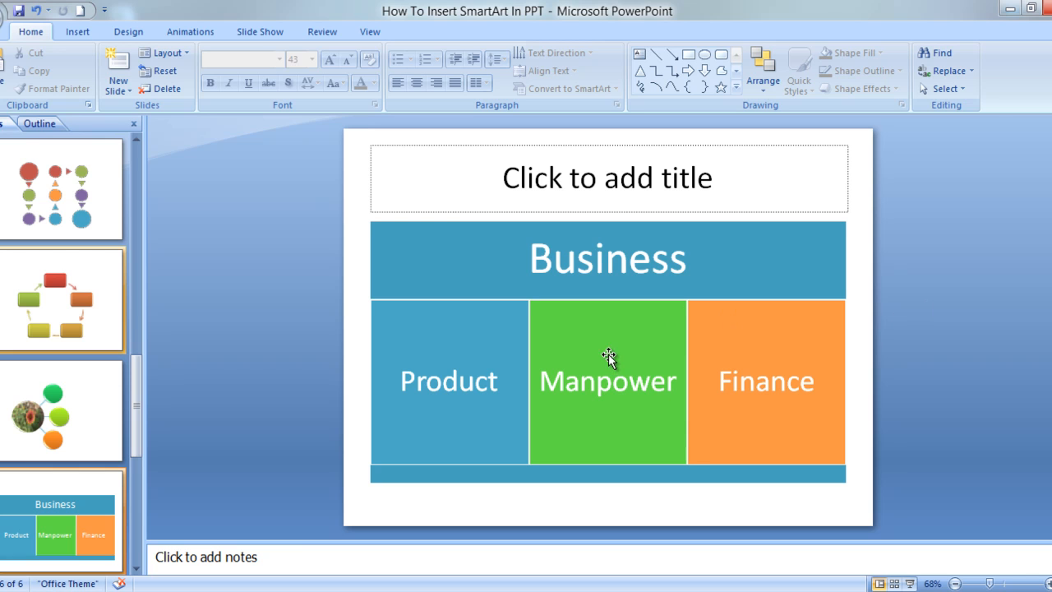
mouse_move(848, 281)
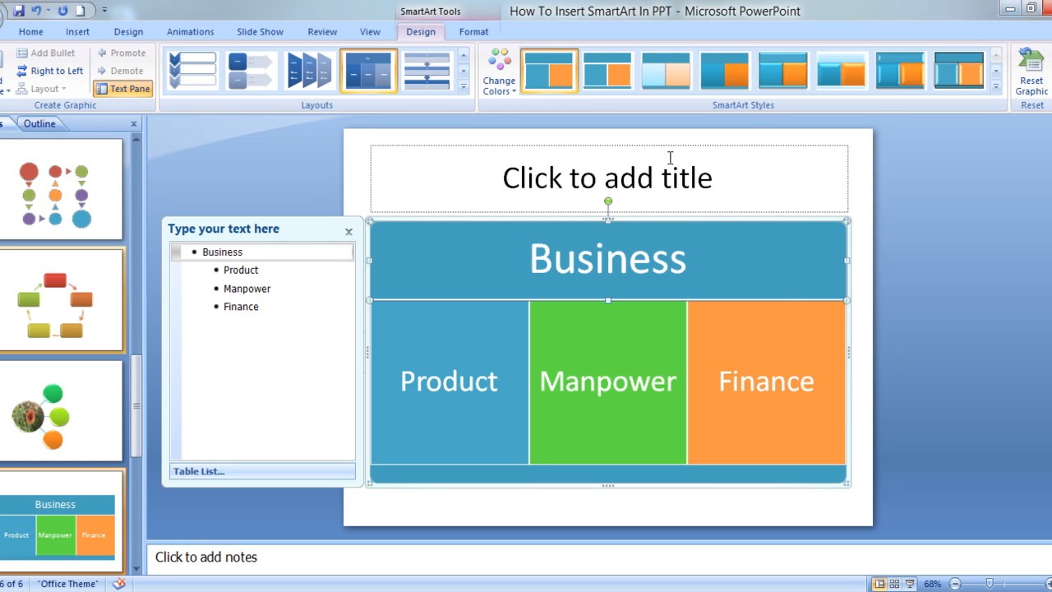
mouse_move(217, 183)
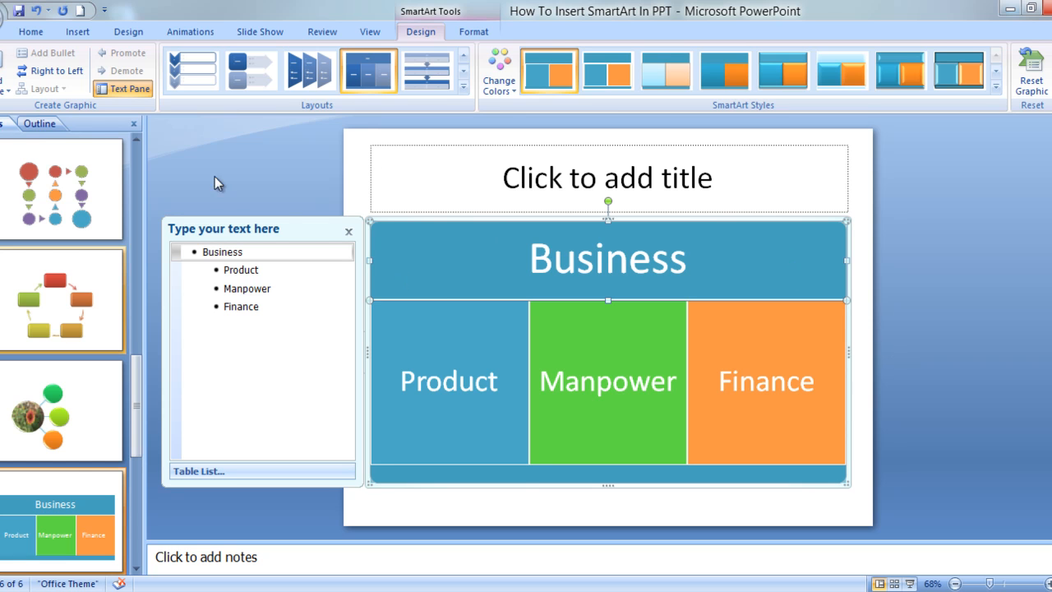
Add an empty shape after the Finance box, then select the Product block
click(766, 382)
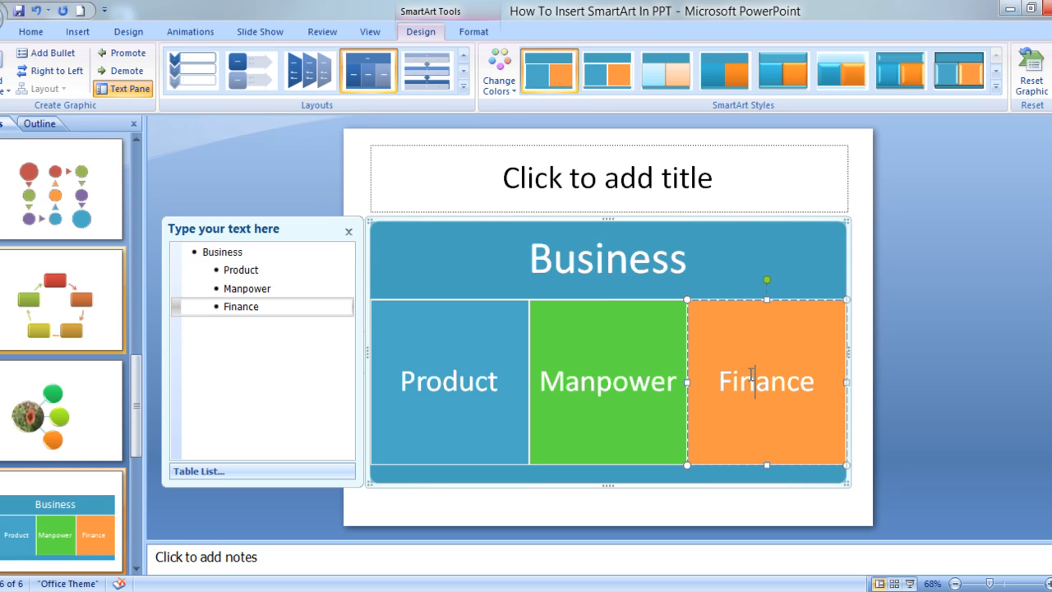
mouse_move(619, 335)
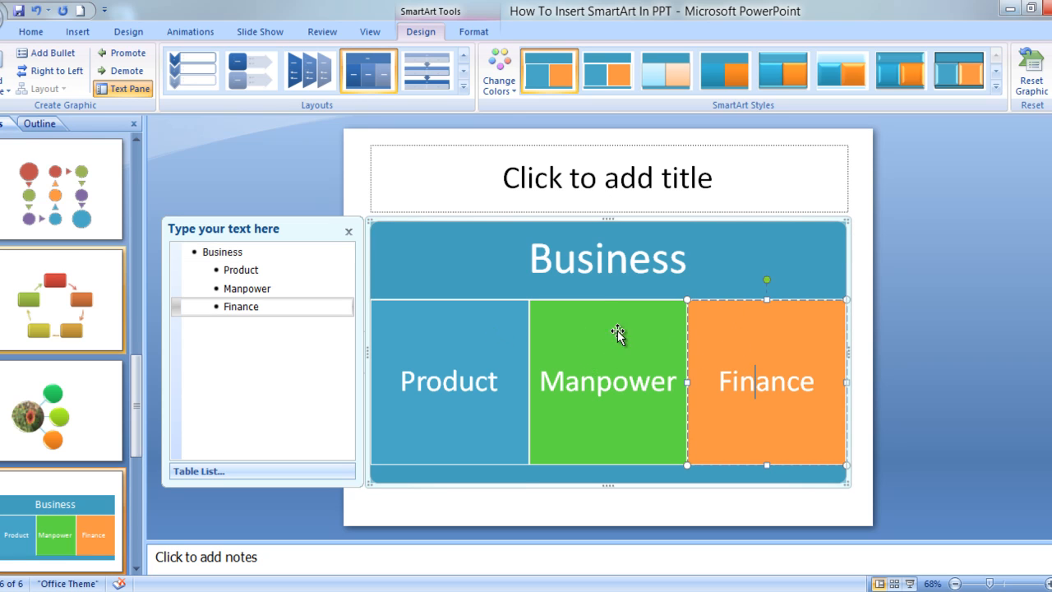
mouse_move(727, 365)
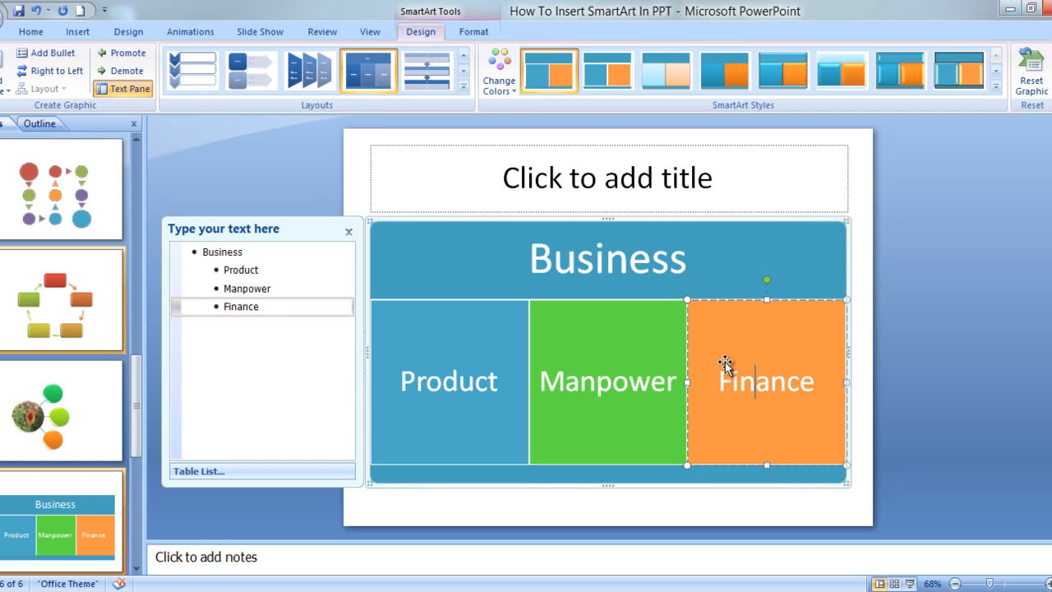
mouse_move(6, 72)
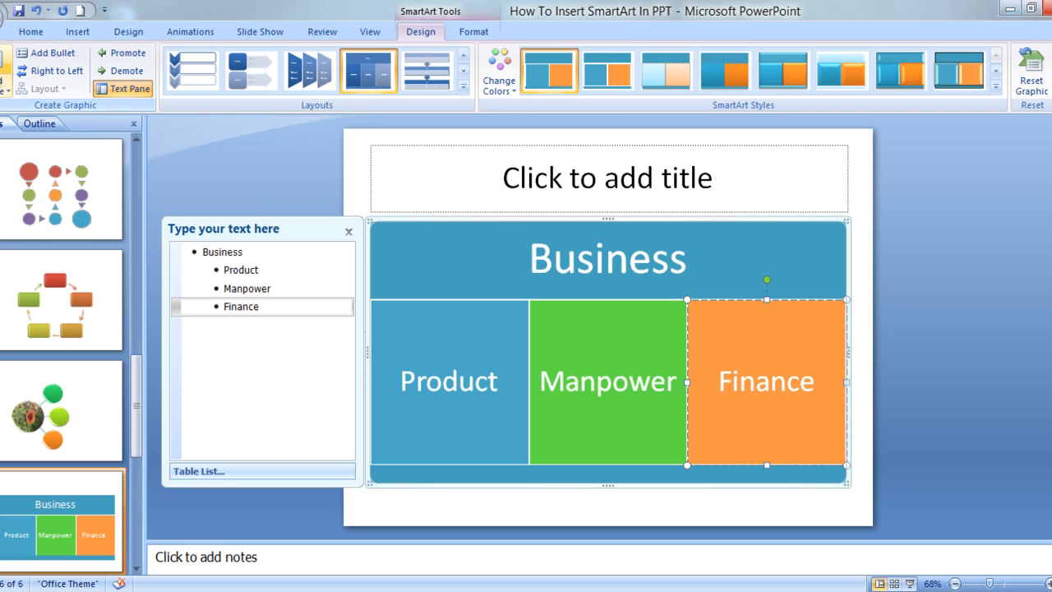
click(17, 53)
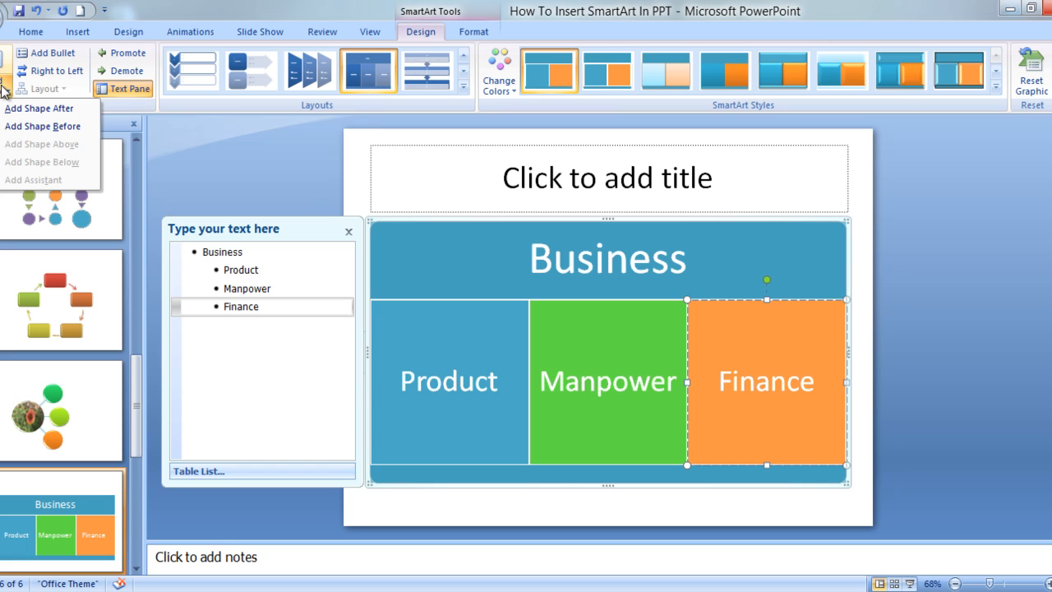
click(39, 109)
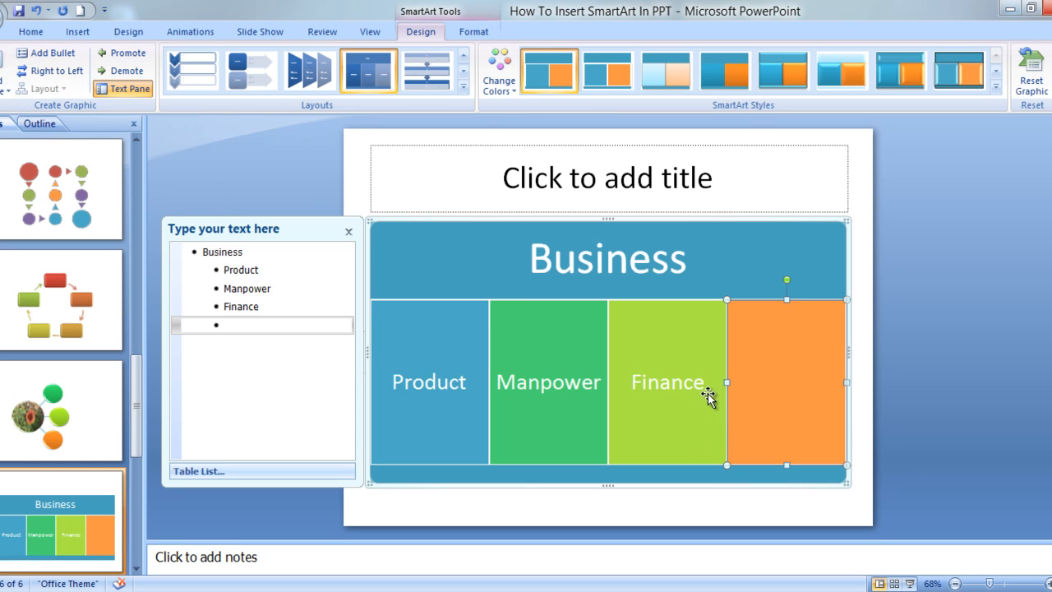
mouse_move(595, 387)
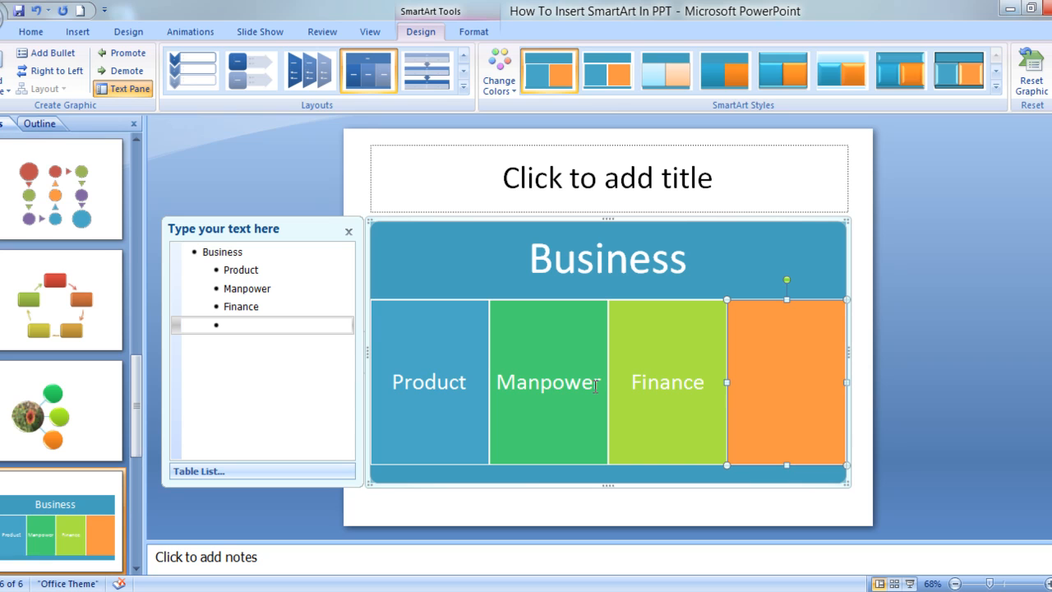
mouse_move(640, 381)
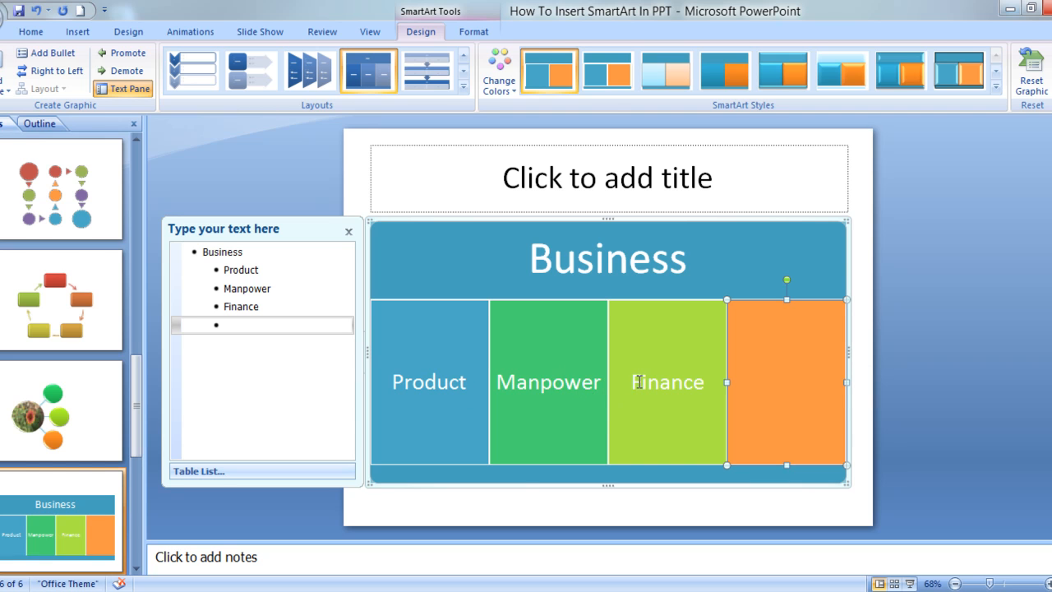
click(548, 381)
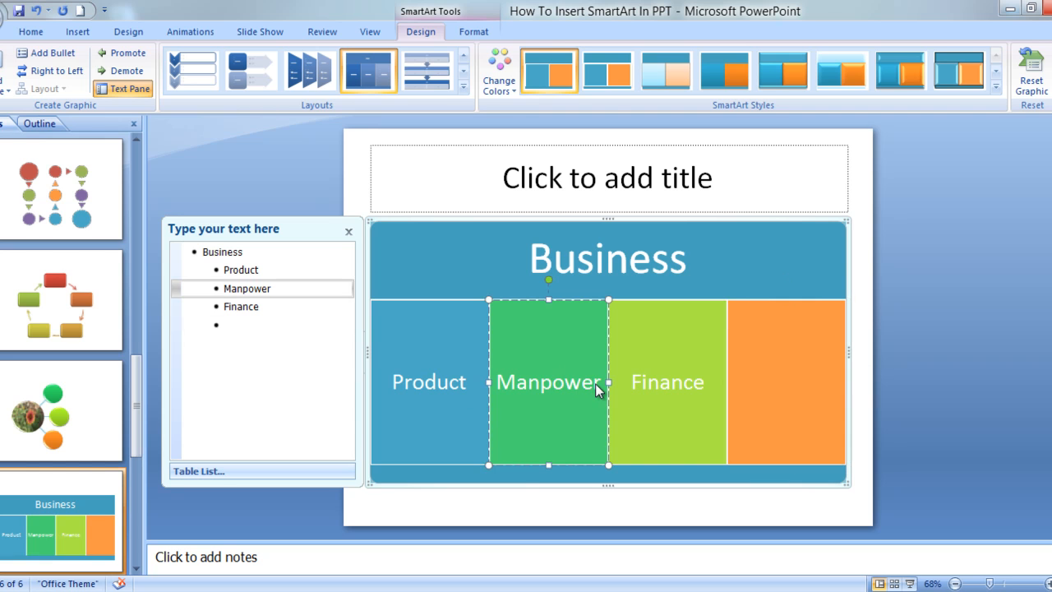
click(427, 381)
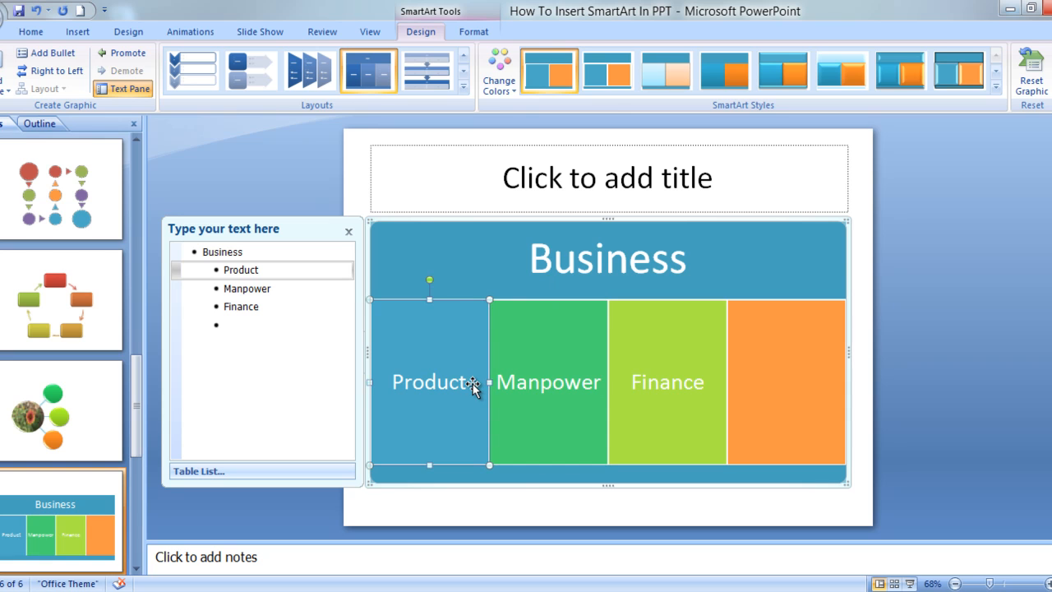
mouse_move(236, 138)
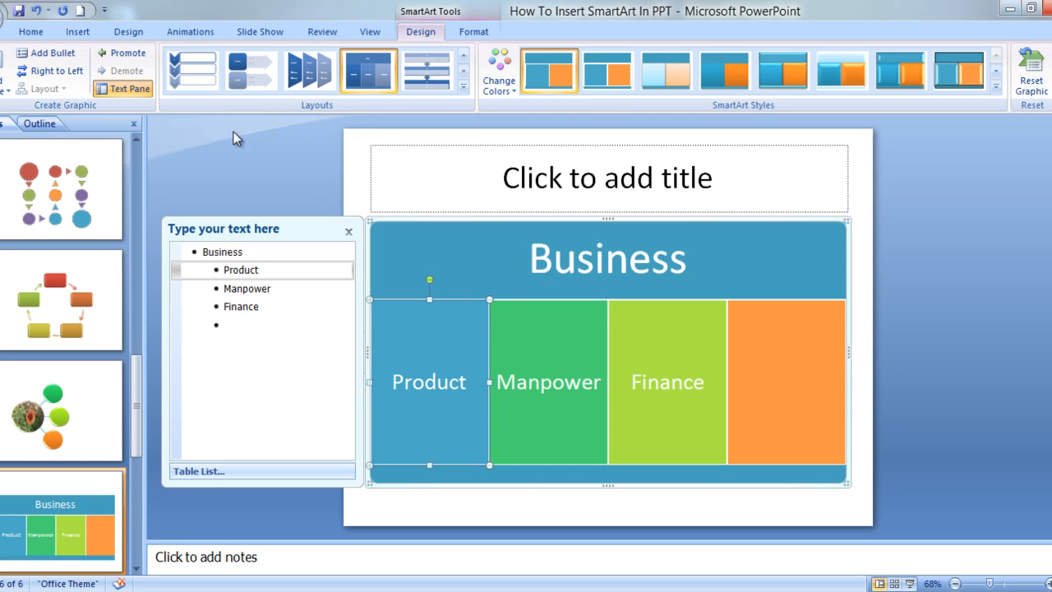
Add a sub-bullet reading Service beneath Product
click(46, 52)
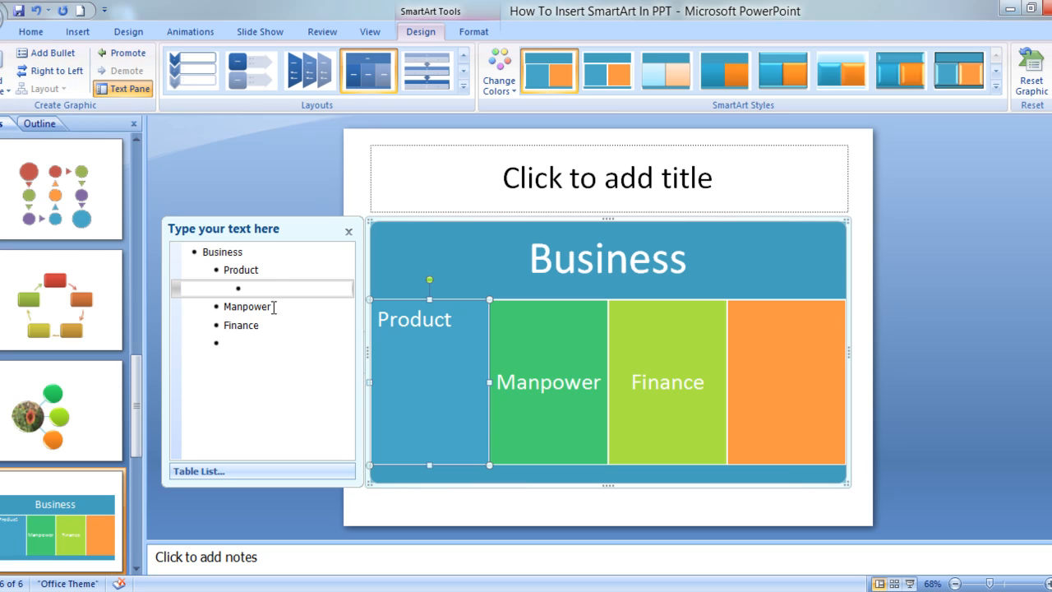
text(e)
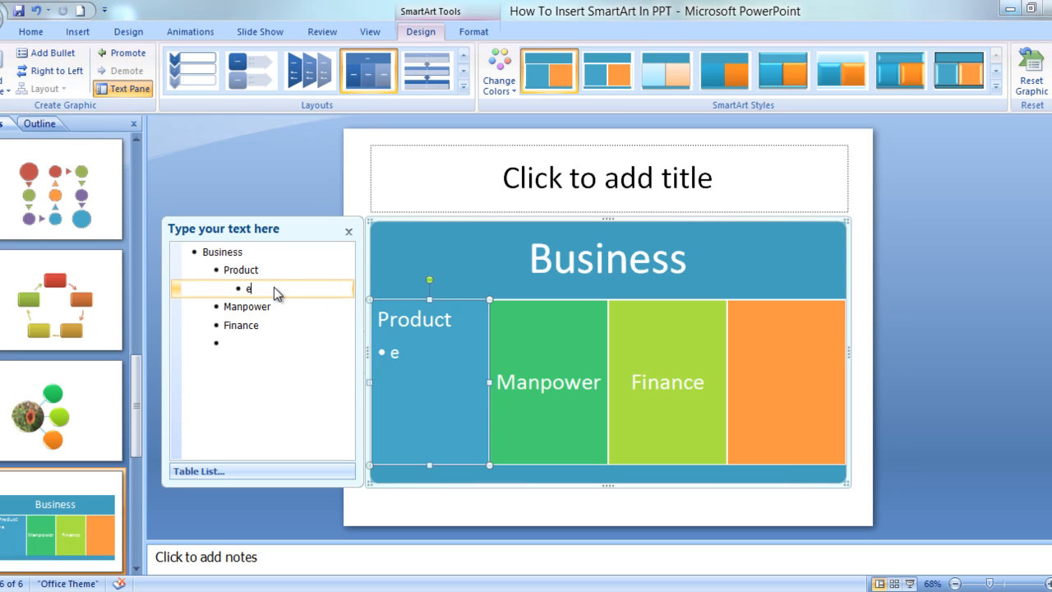
text(s)
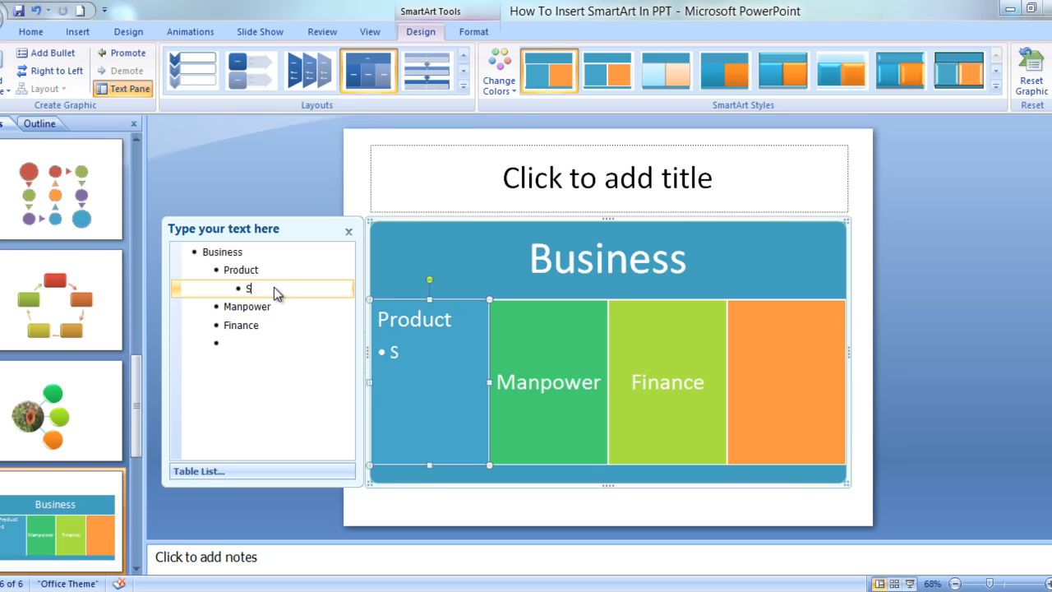
text(ervice)
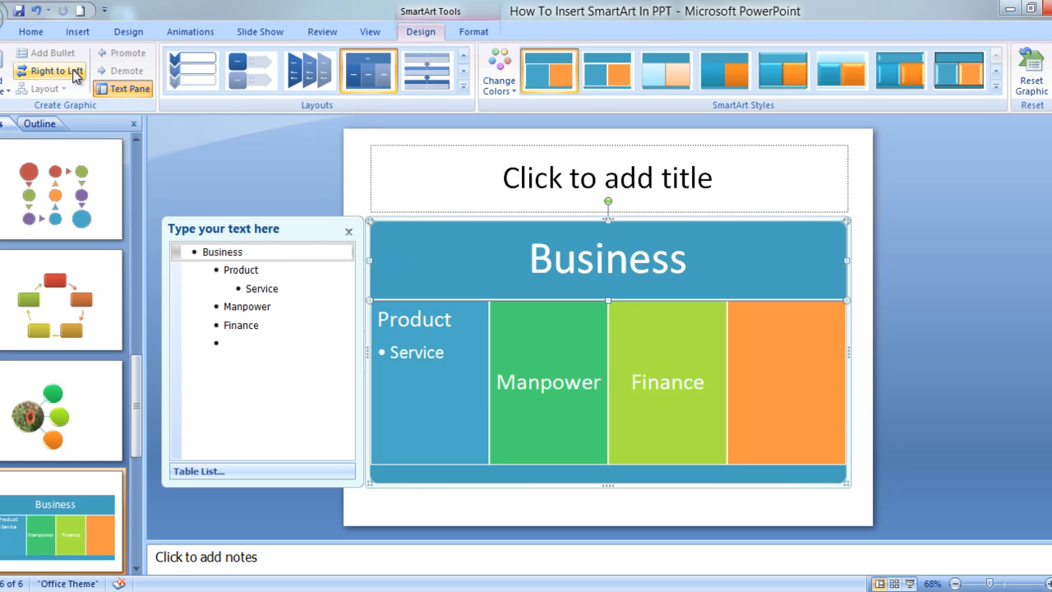
click(48, 71)
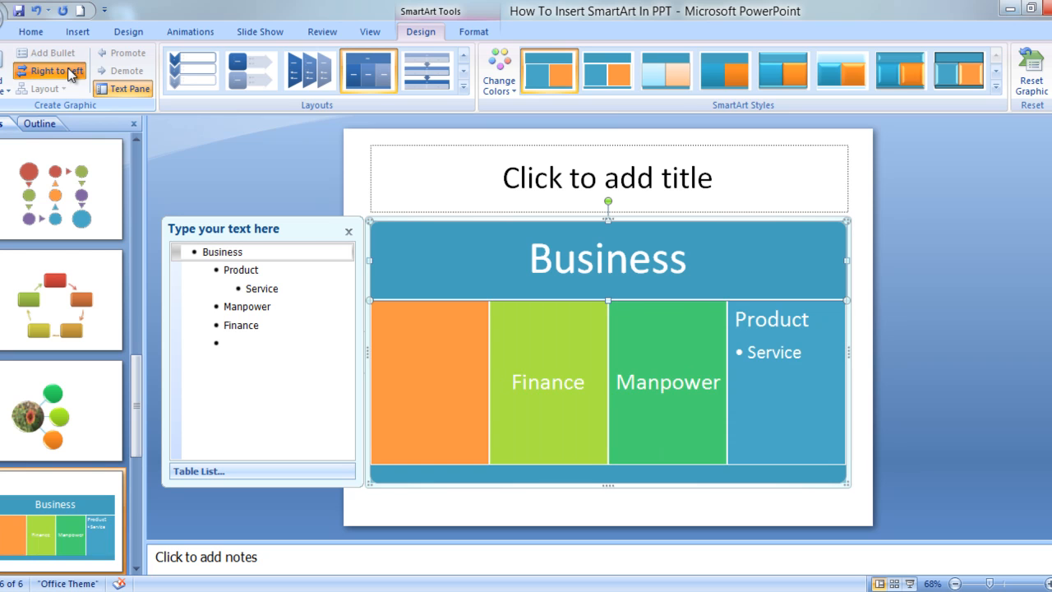
click(48, 71)
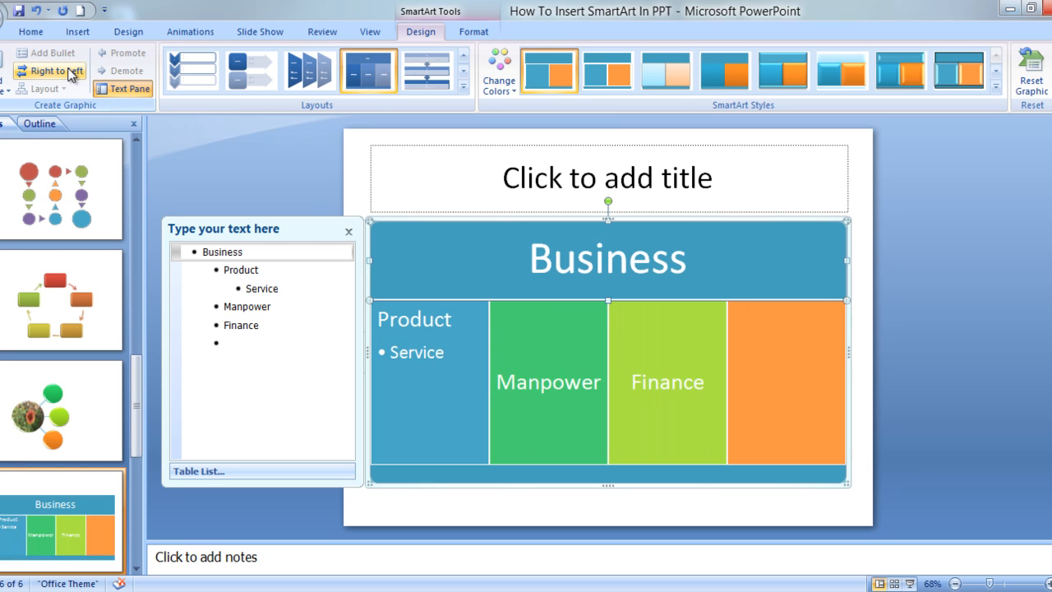
click(129, 88)
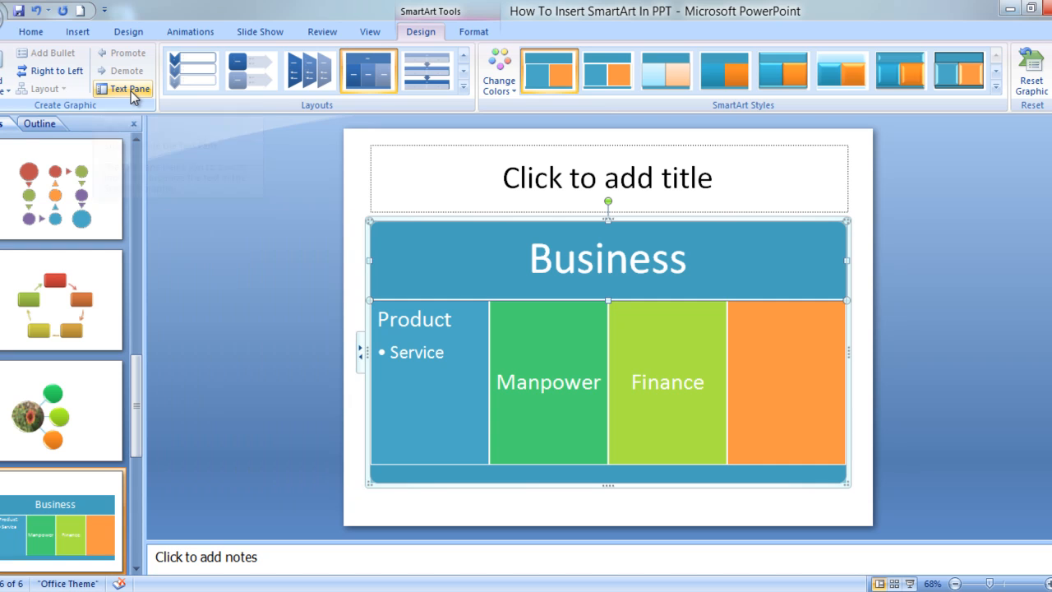
click(122, 89)
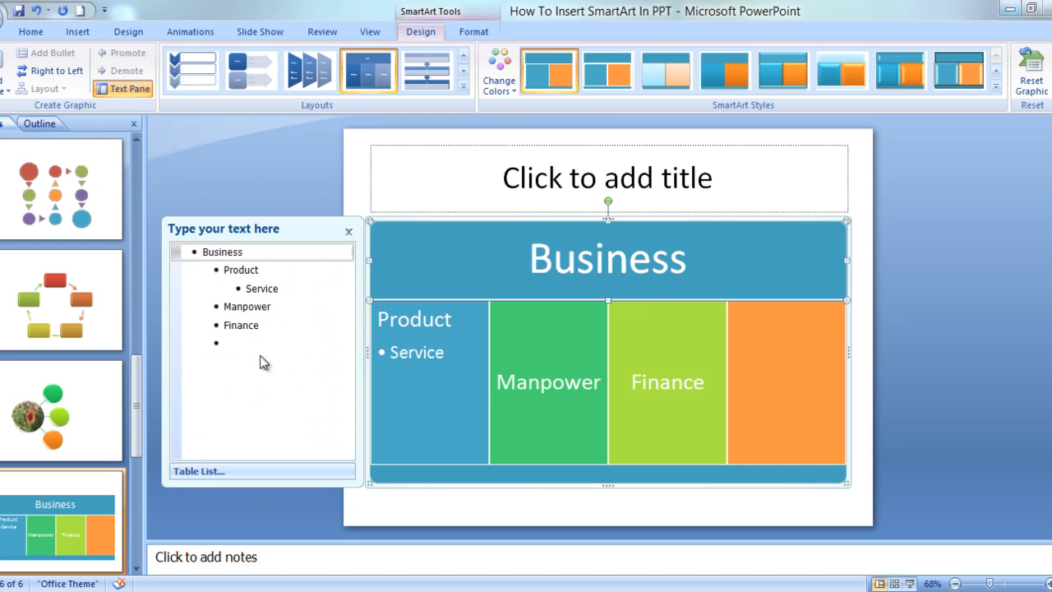
mouse_move(214, 148)
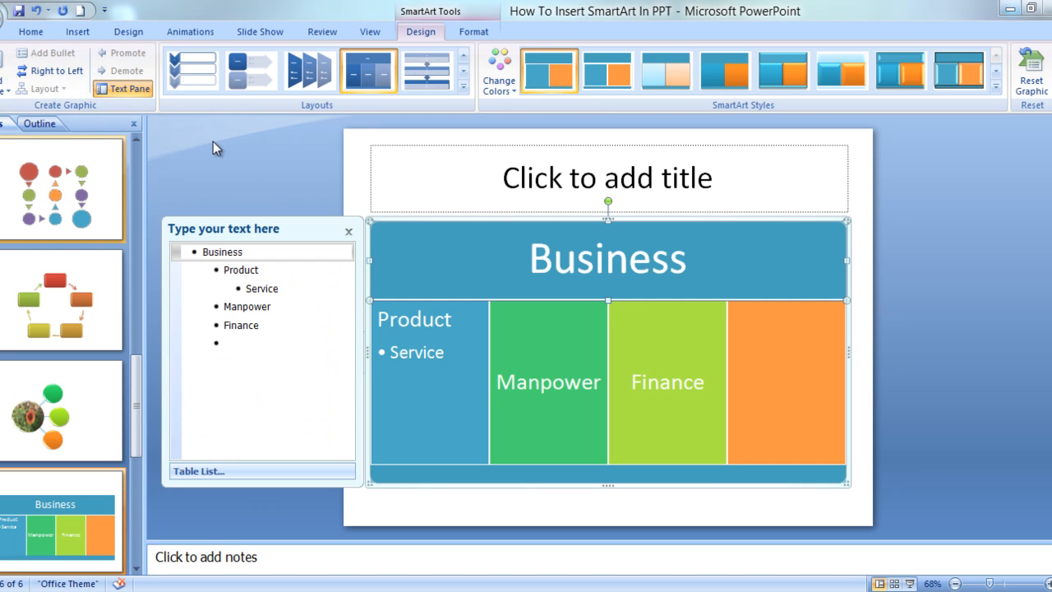
mouse_move(369, 69)
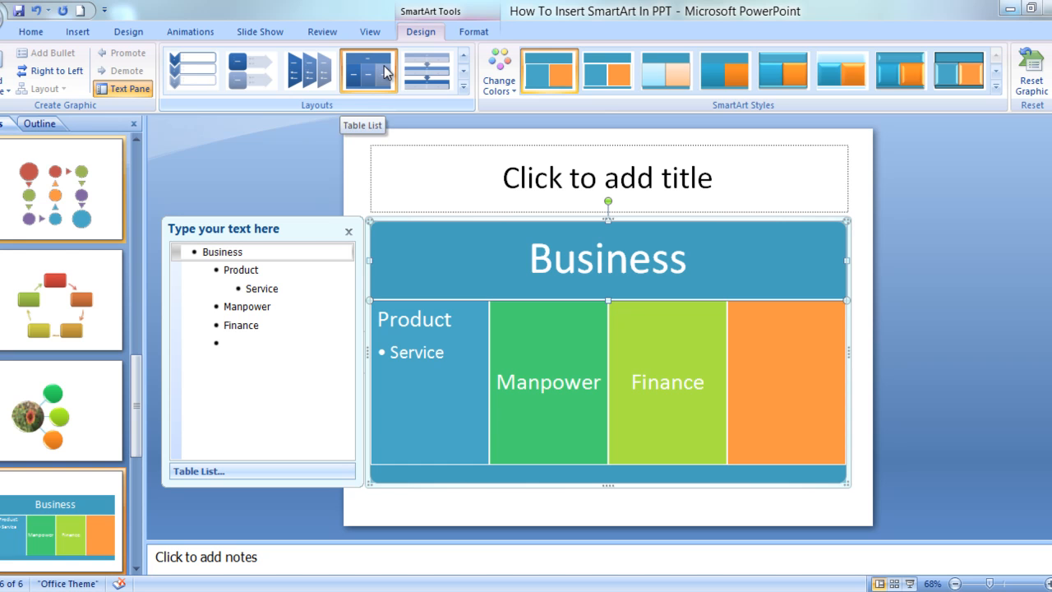
click(309, 69)
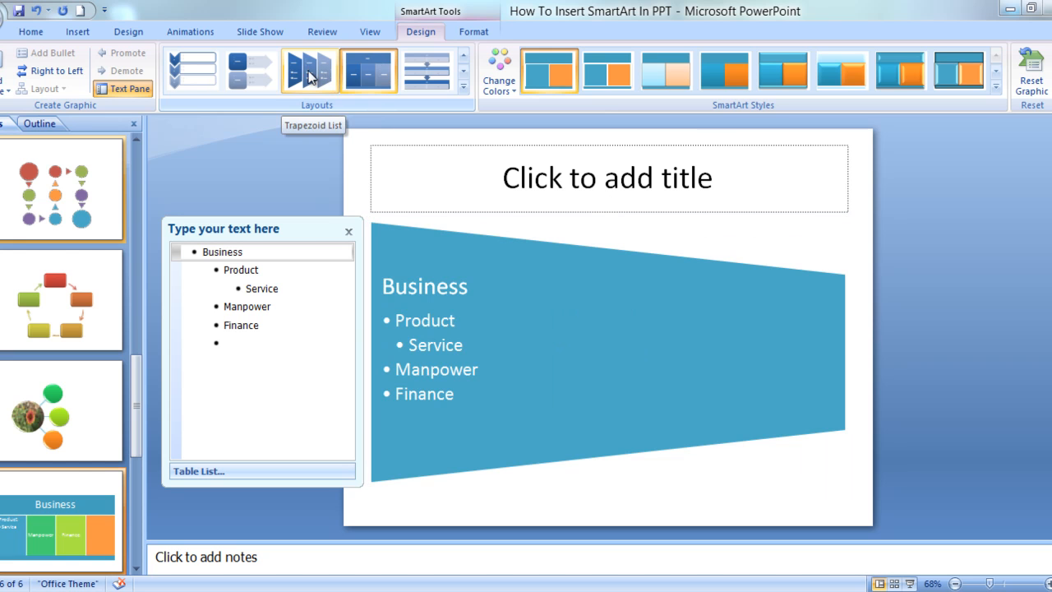
click(250, 69)
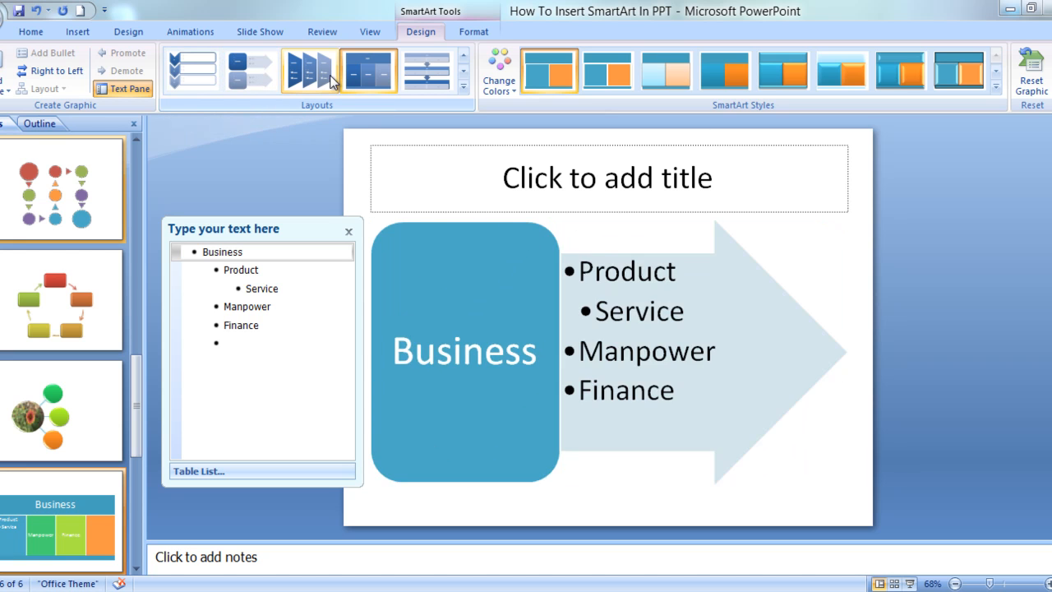
click(428, 69)
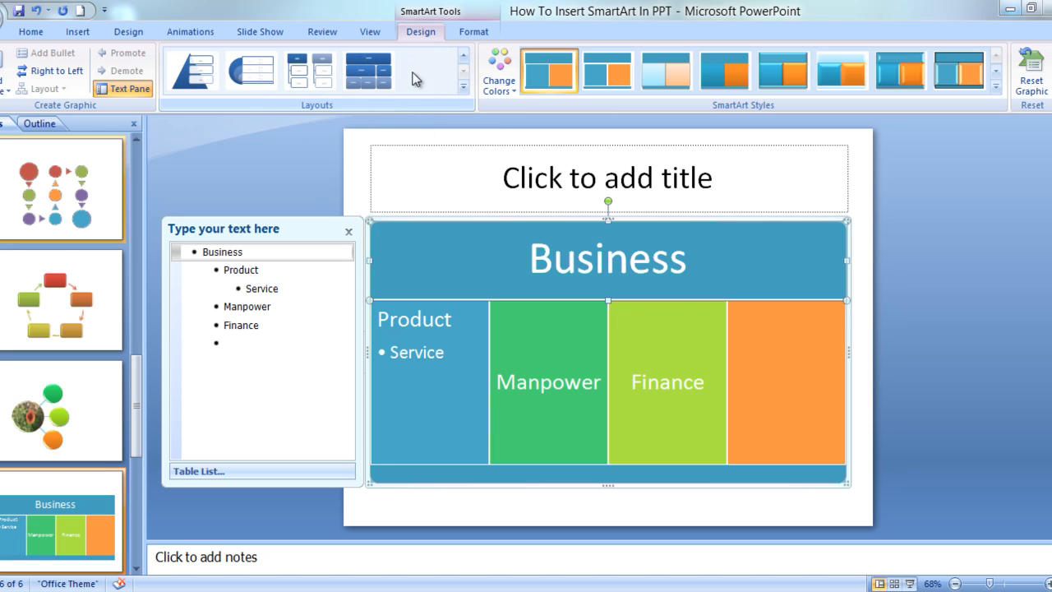
click(310, 69)
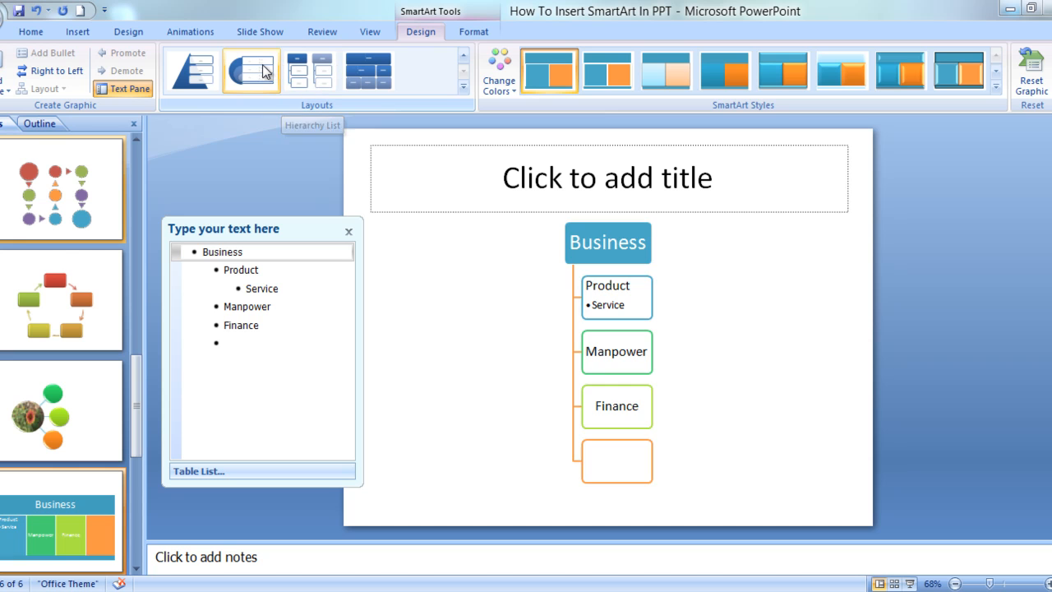
click(191, 69)
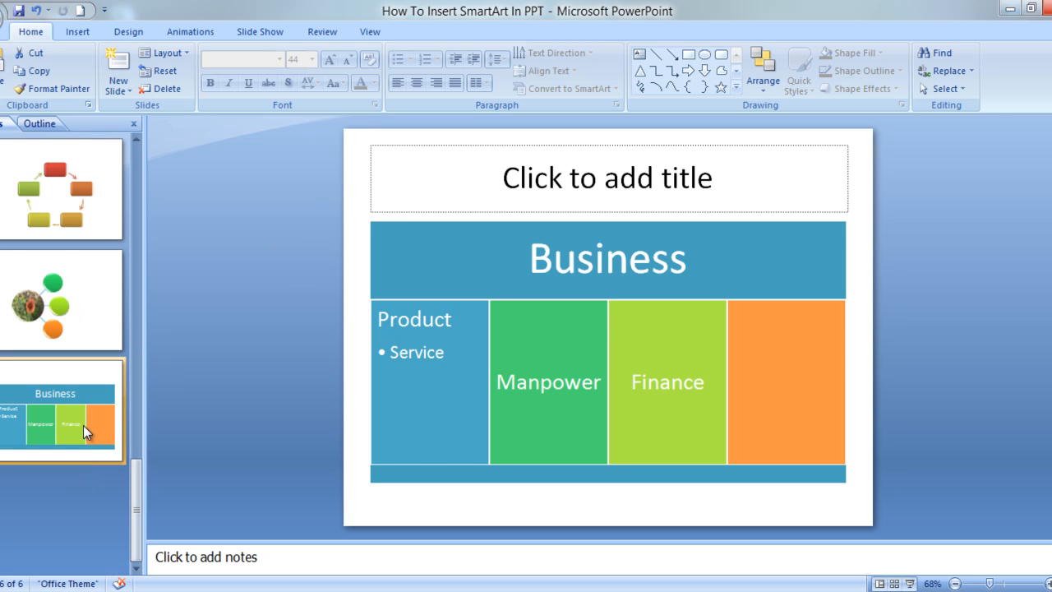
Preview Process layouts in the SmartArt gallery: Basic, Picture Accent, Continuous Arrow and Closed Chevron
click(76, 31)
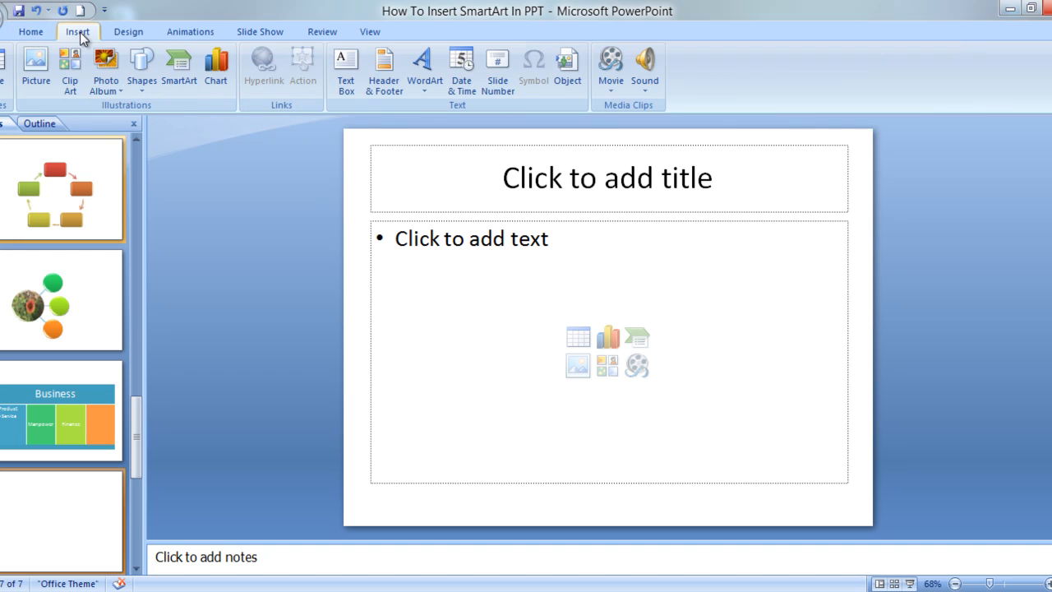
click(179, 65)
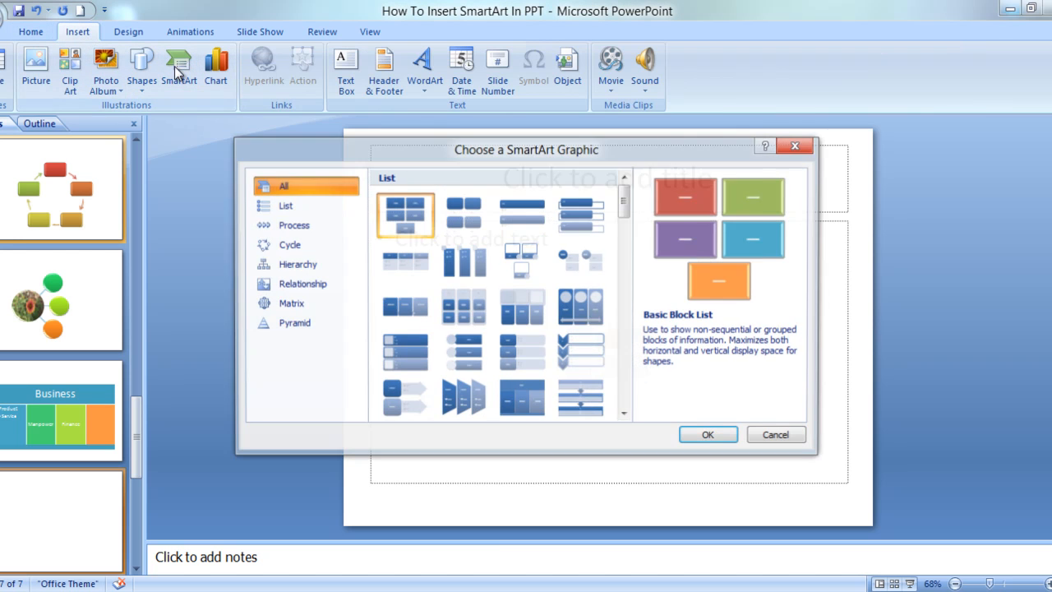
click(292, 225)
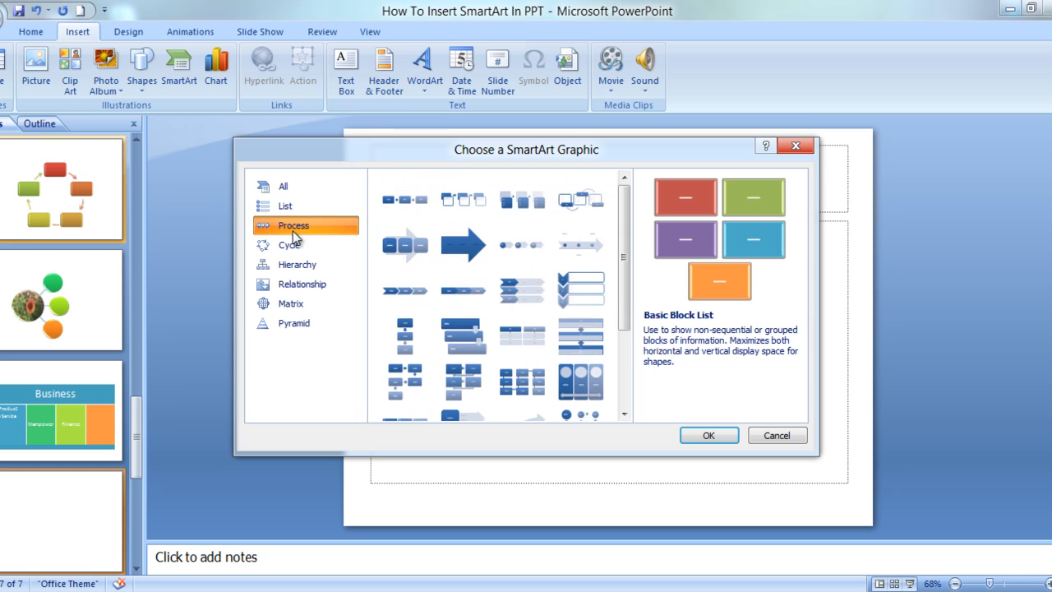
click(405, 199)
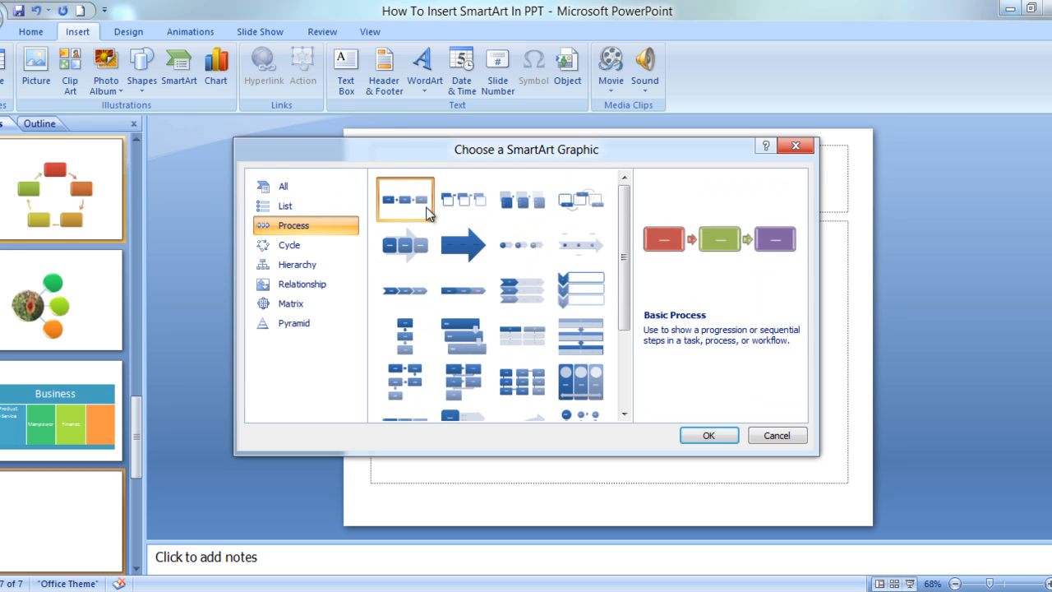
mouse_move(713, 271)
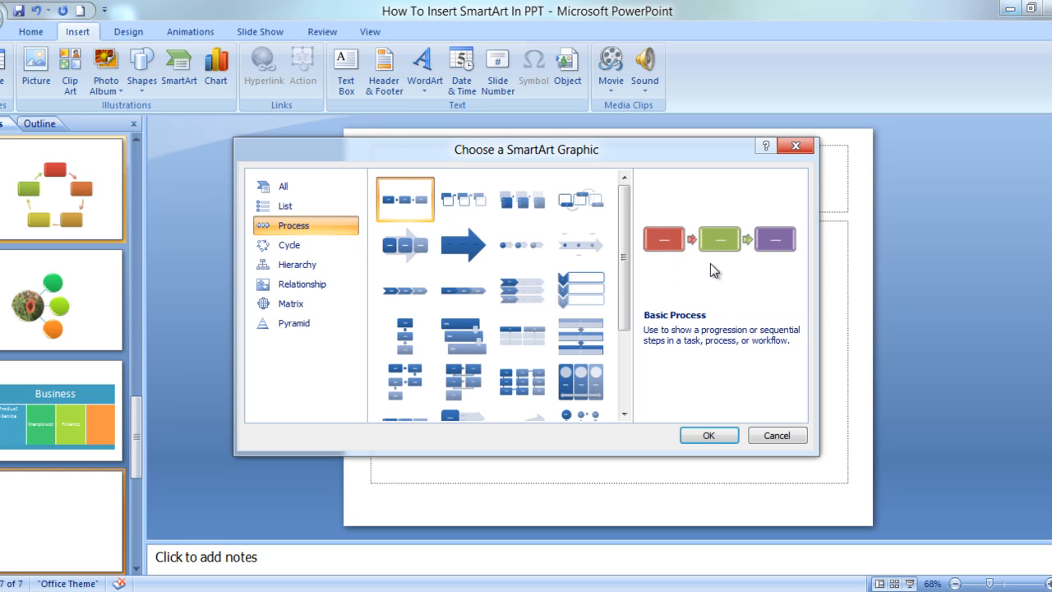
click(523, 198)
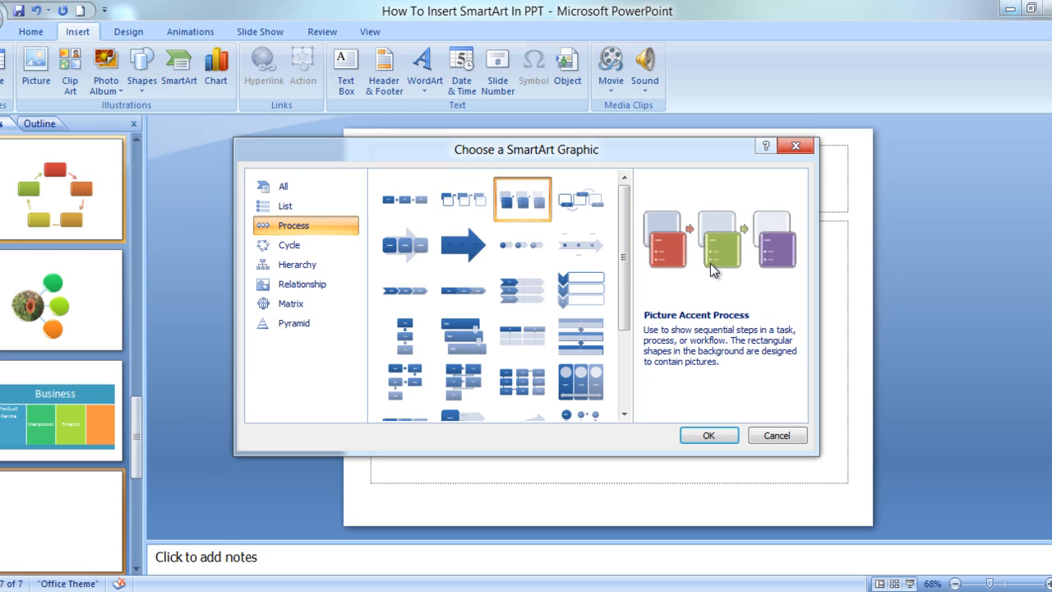
click(463, 243)
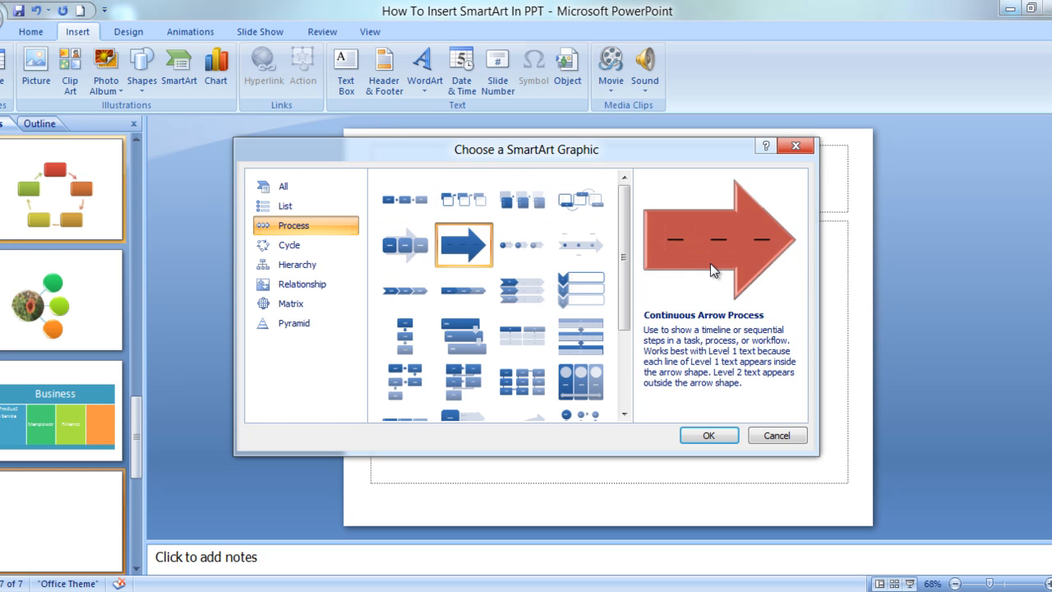
click(464, 289)
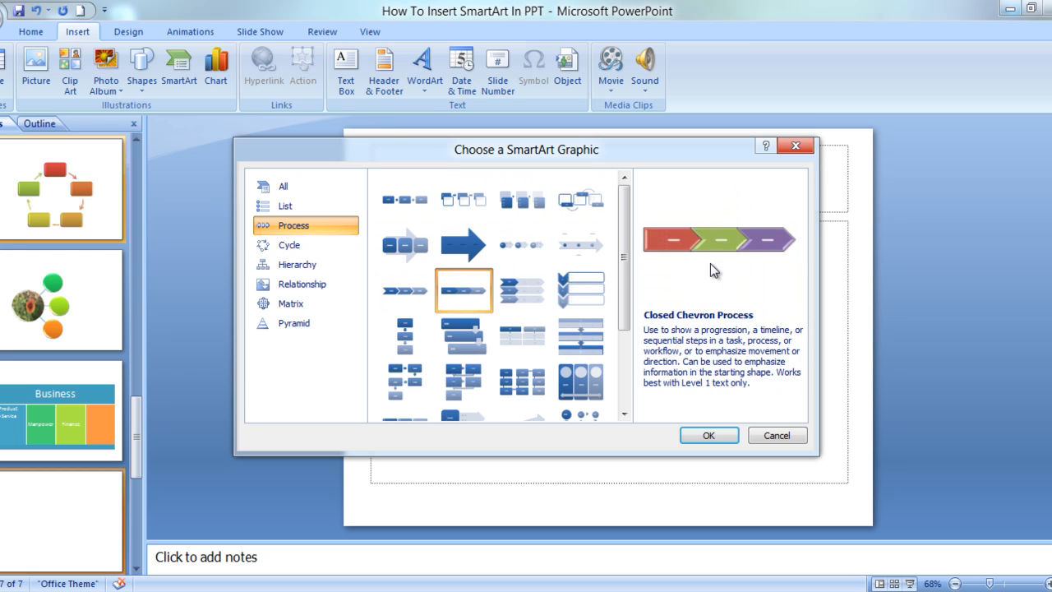
Browse the staggered and bending process layouts, then insert the Gear diagram on the slide
click(464, 336)
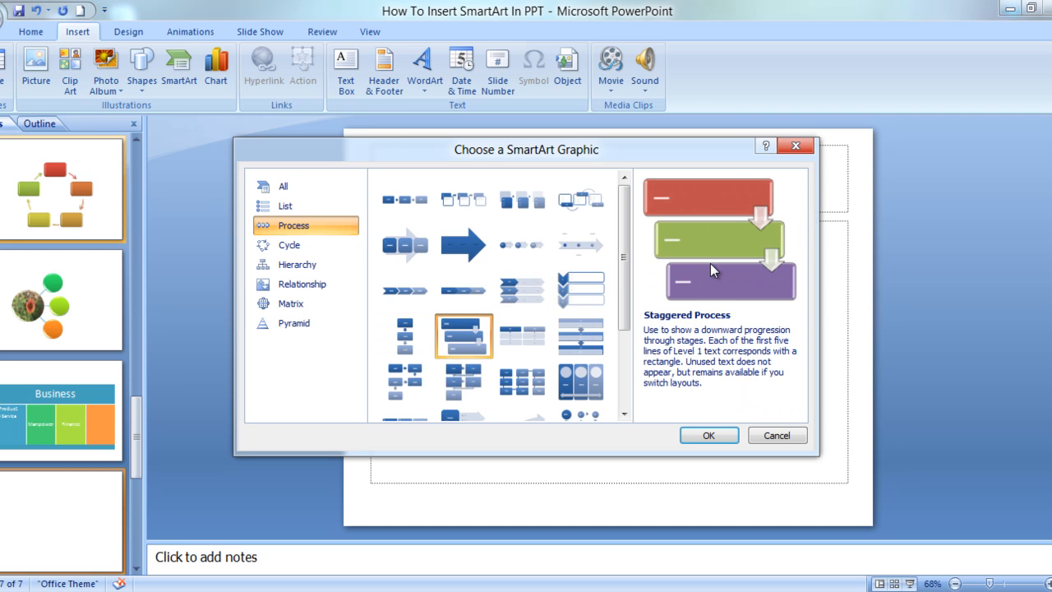
click(405, 381)
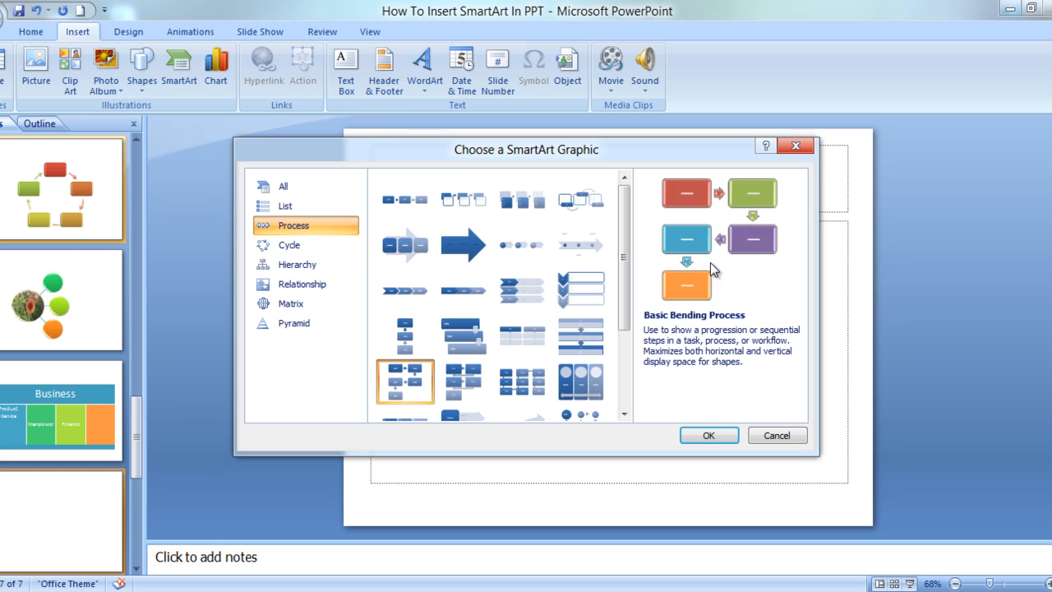
mouse_move(727, 182)
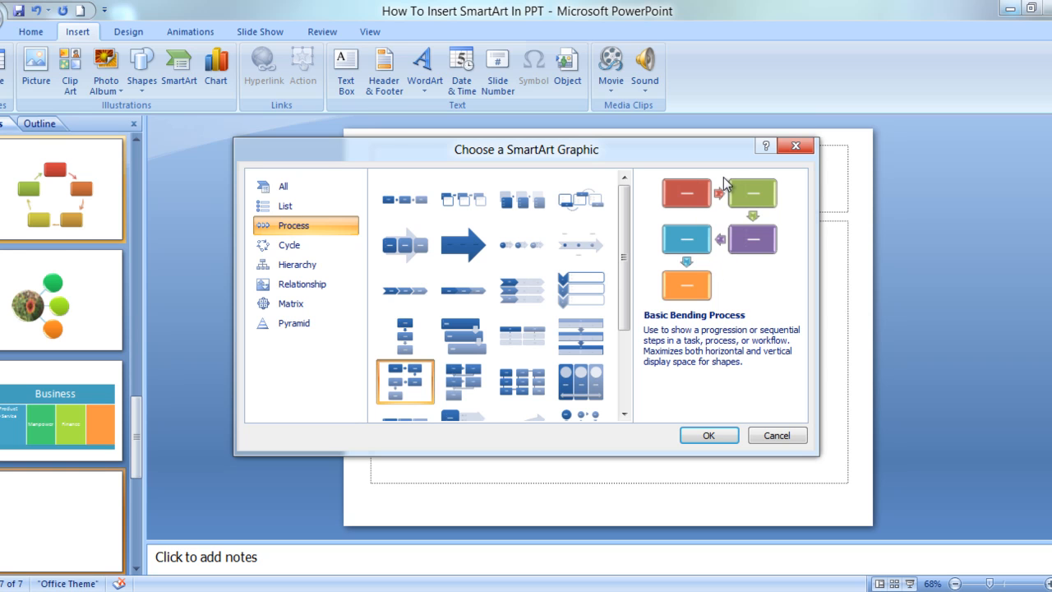
mouse_move(682, 210)
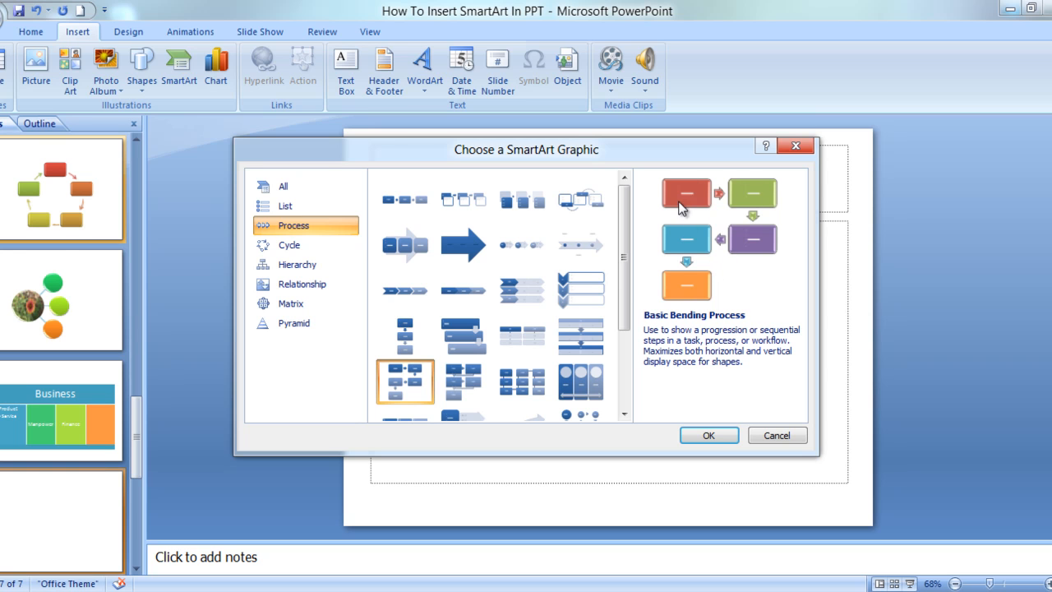
mouse_move(693, 294)
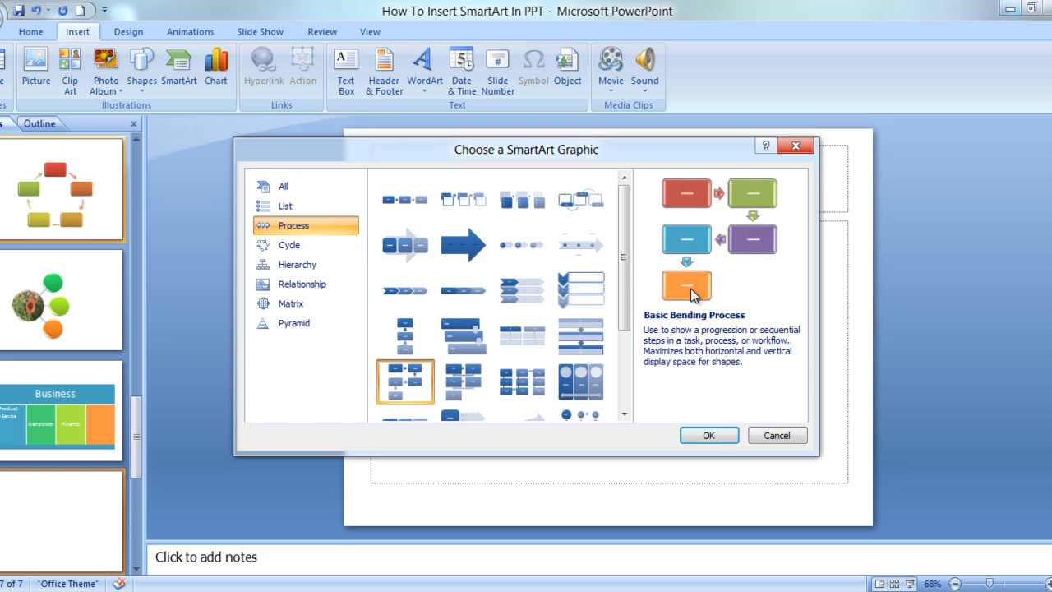
click(522, 381)
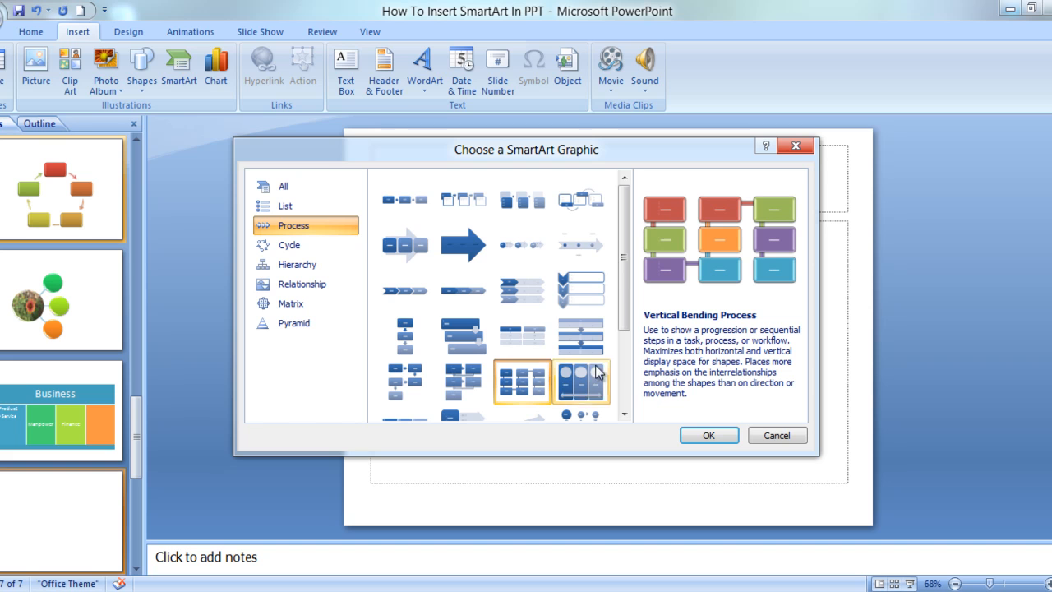
scroll(down, 3)
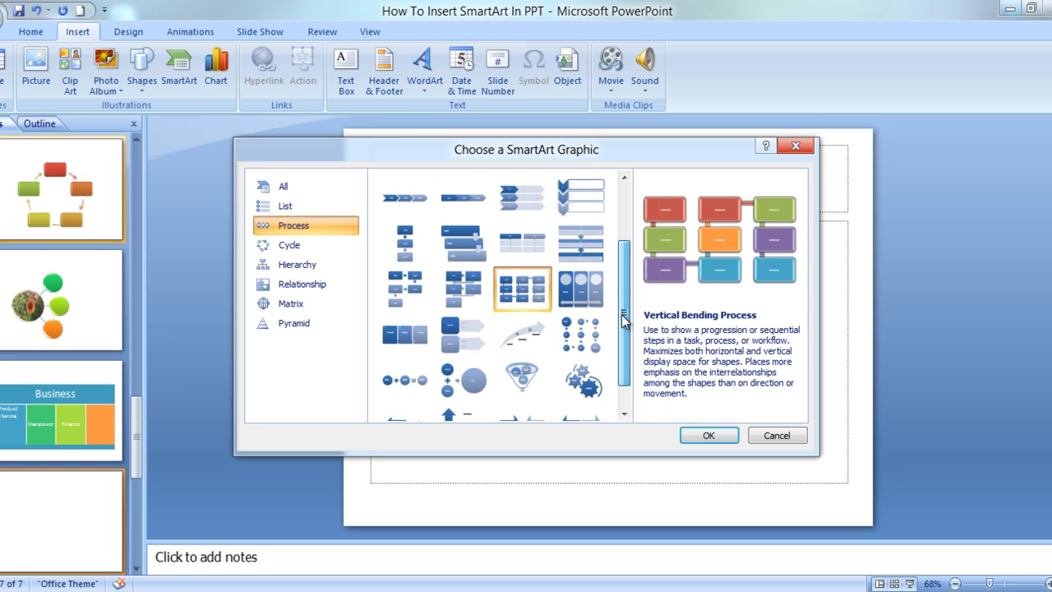
scroll(down, 3)
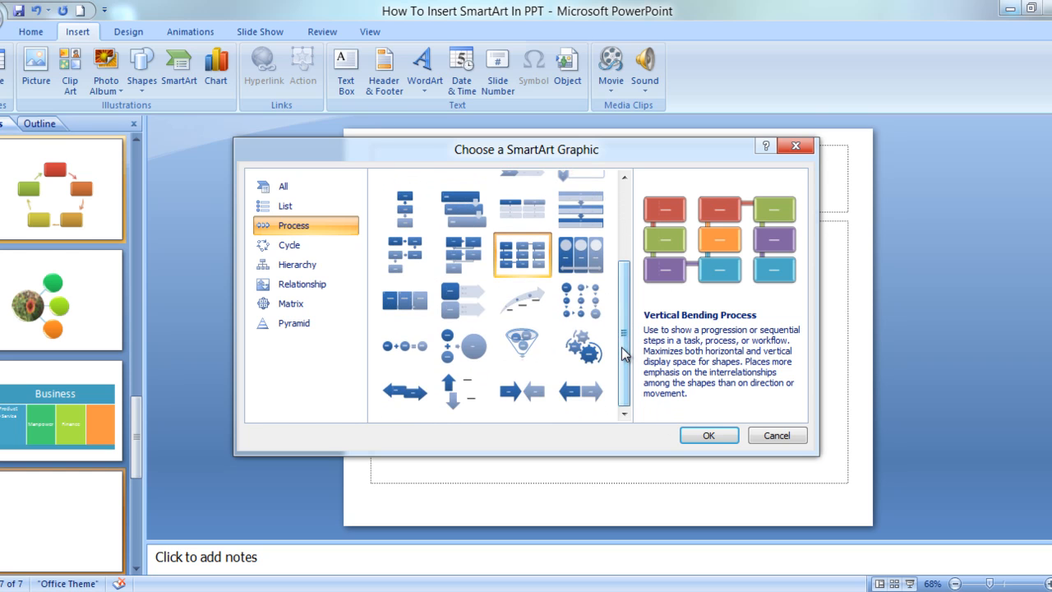
click(580, 345)
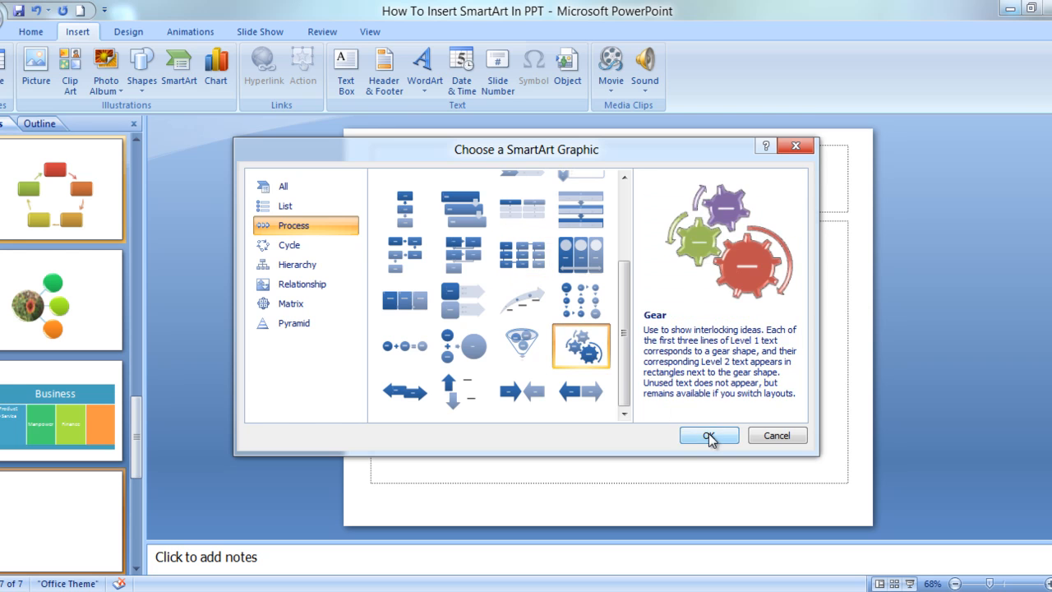
click(706, 434)
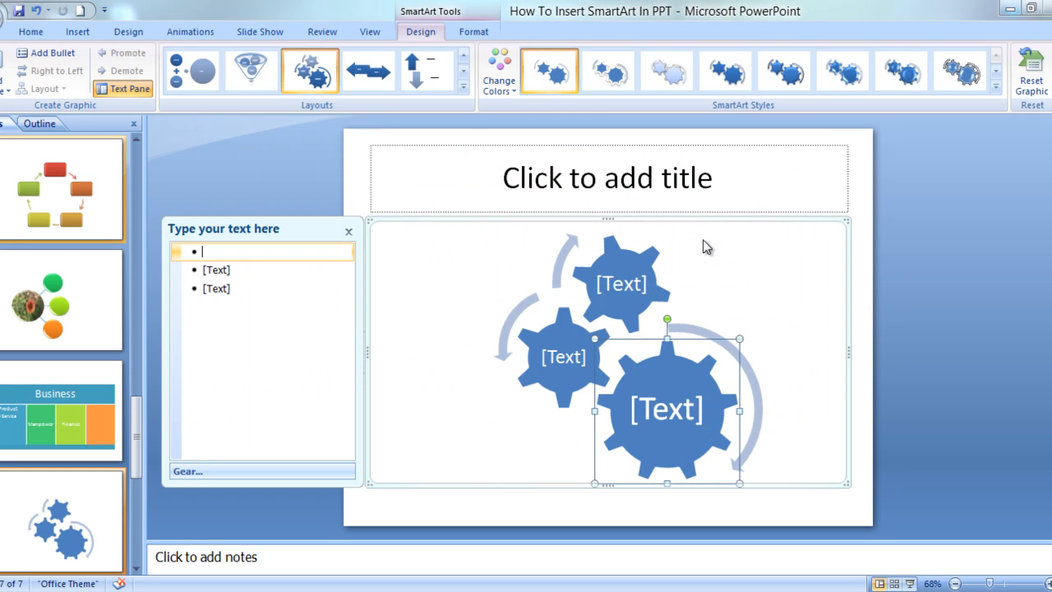
Apply a colourful scheme to the gears and try 3-D SmartArt styles from the expanded gallery
click(498, 69)
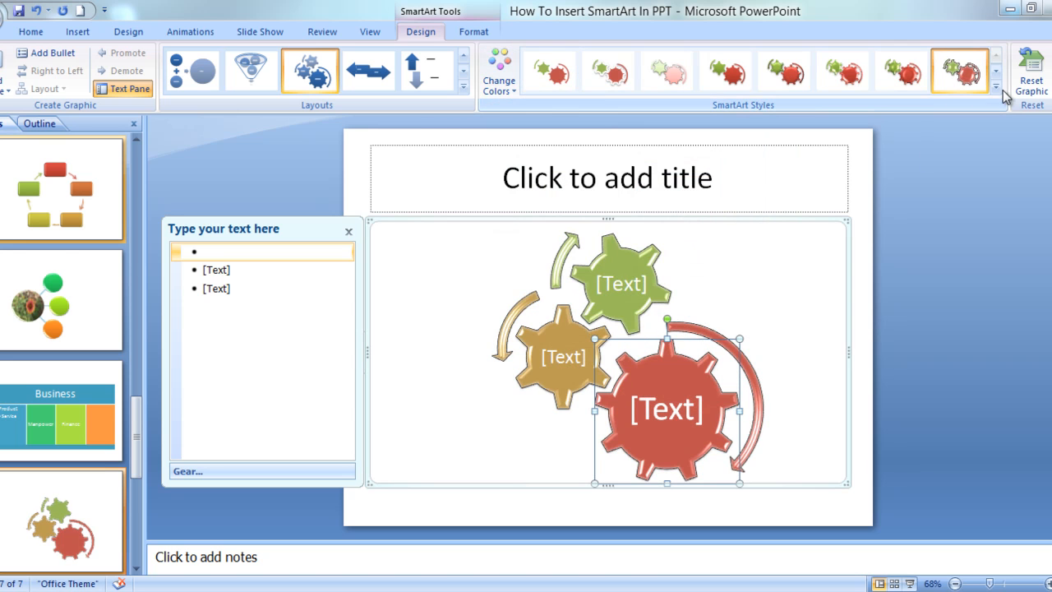
click(996, 89)
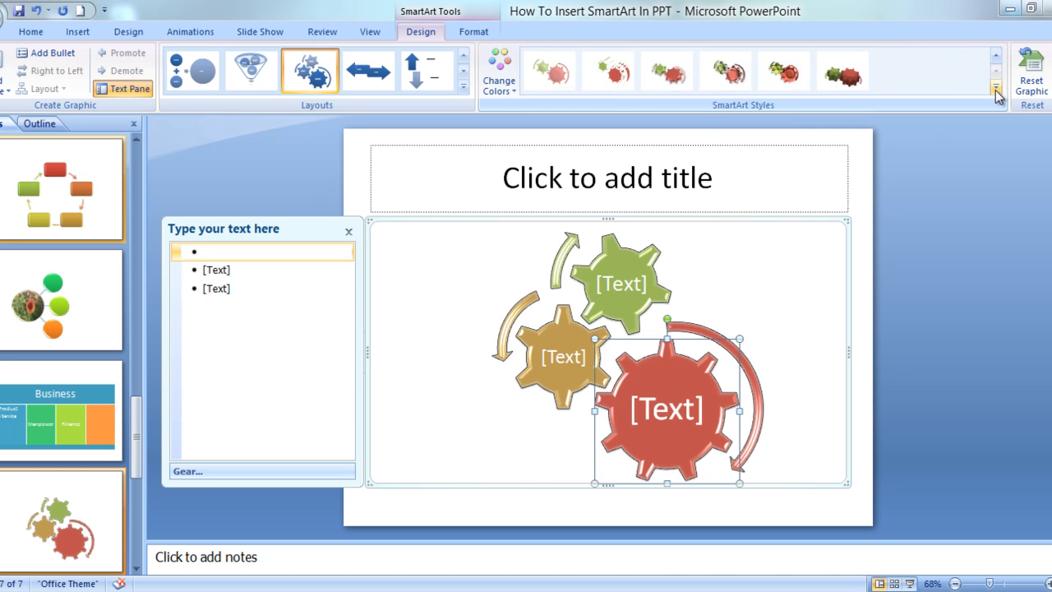
click(996, 89)
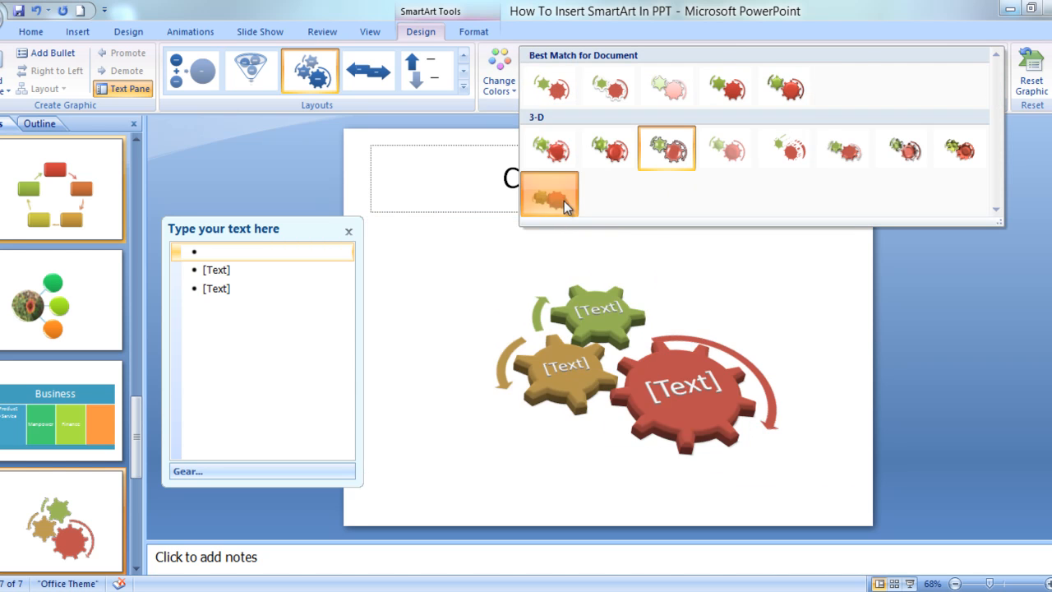
click(549, 196)
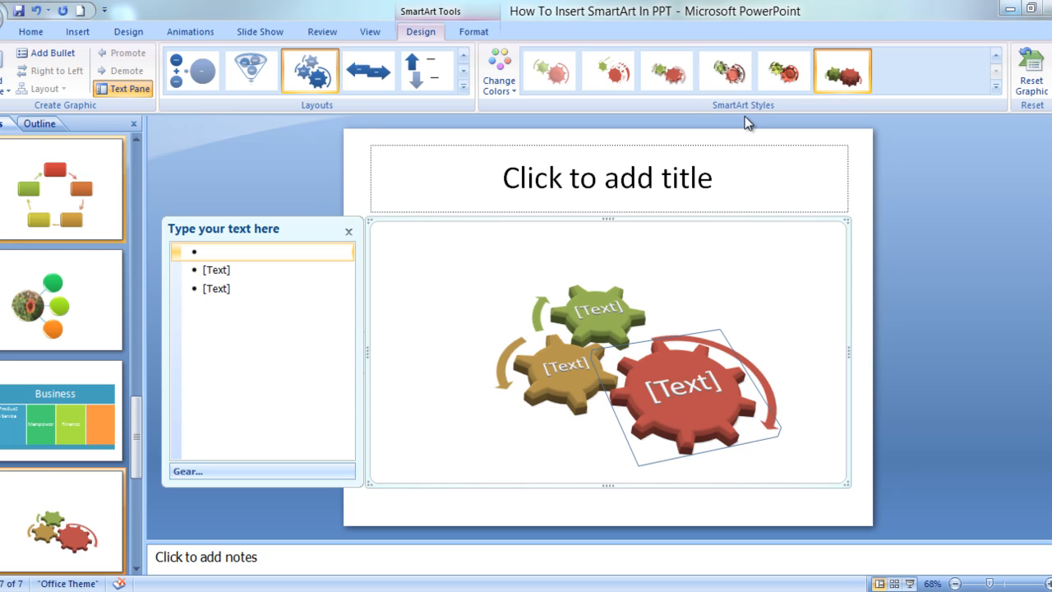
click(725, 69)
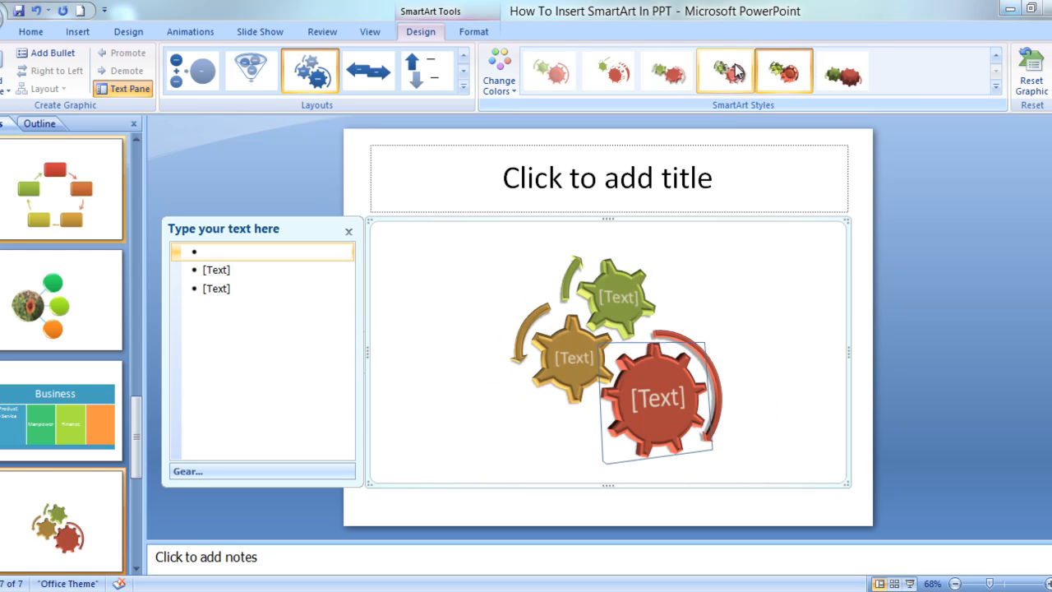
click(724, 69)
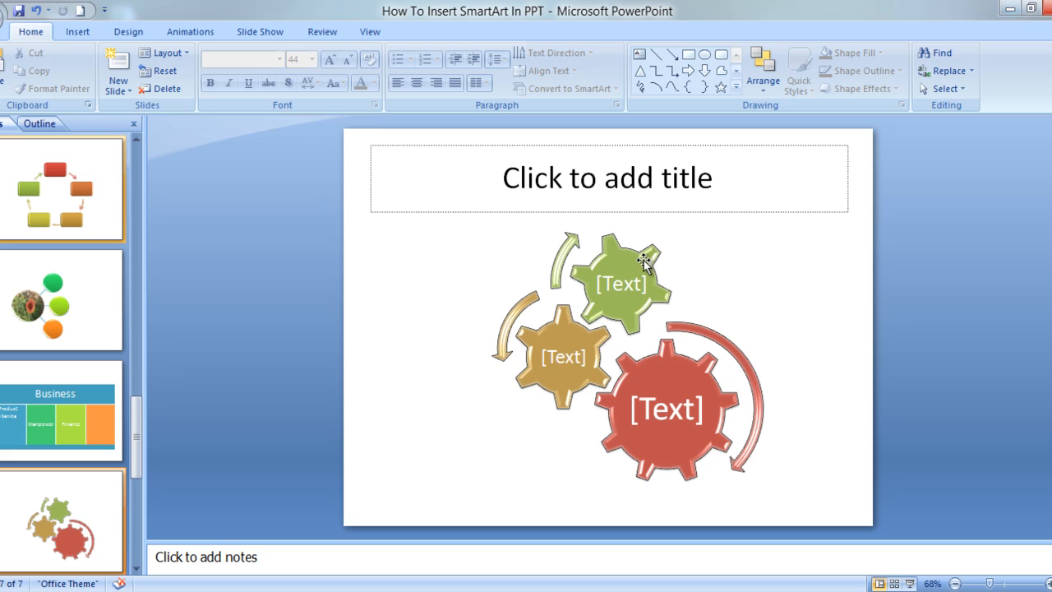
mouse_move(547, 375)
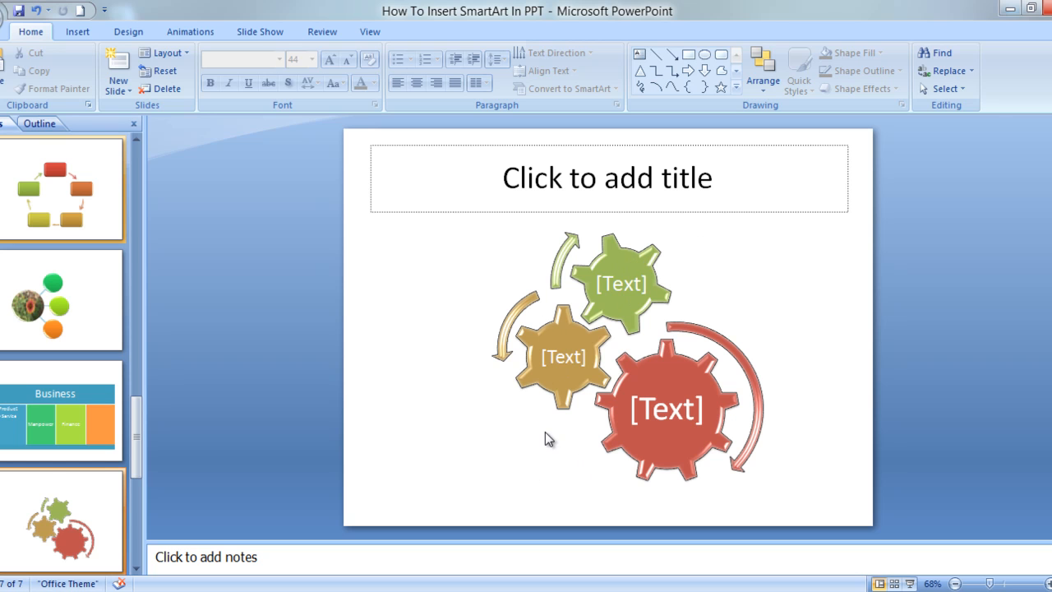
mouse_move(819, 442)
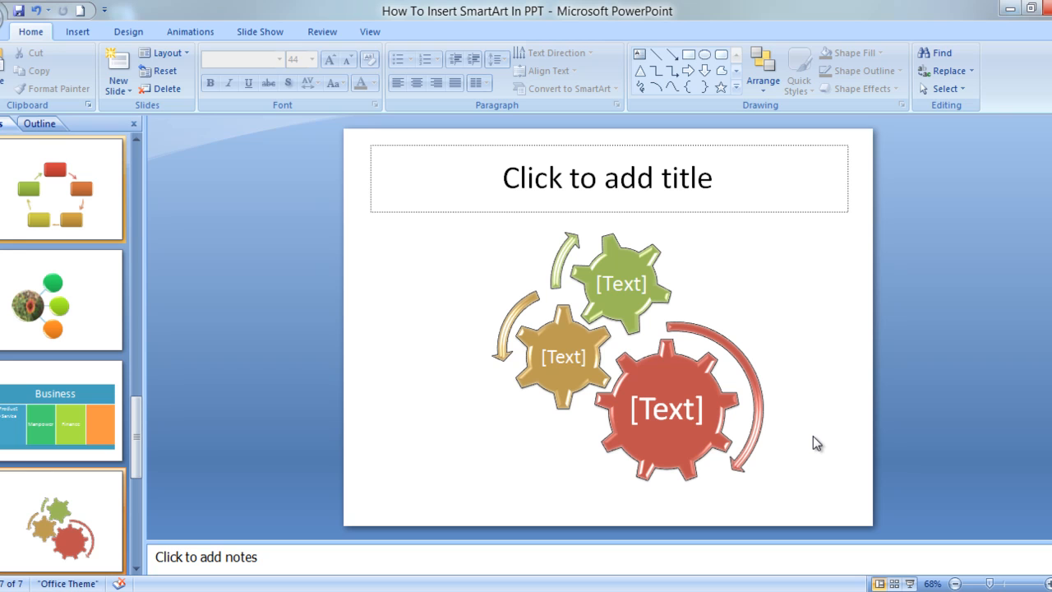
mouse_move(585, 451)
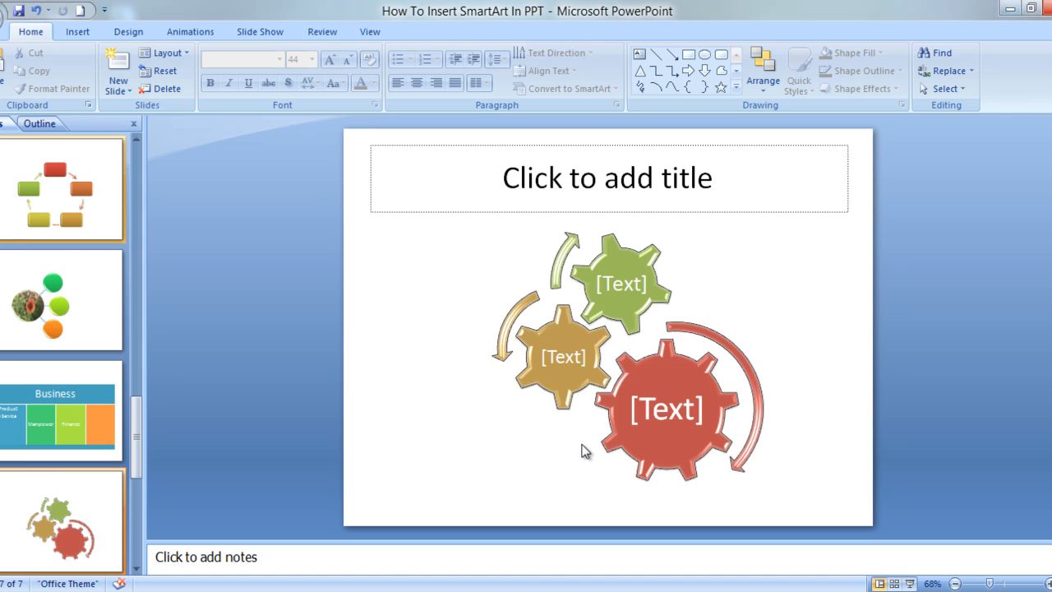
click(666, 408)
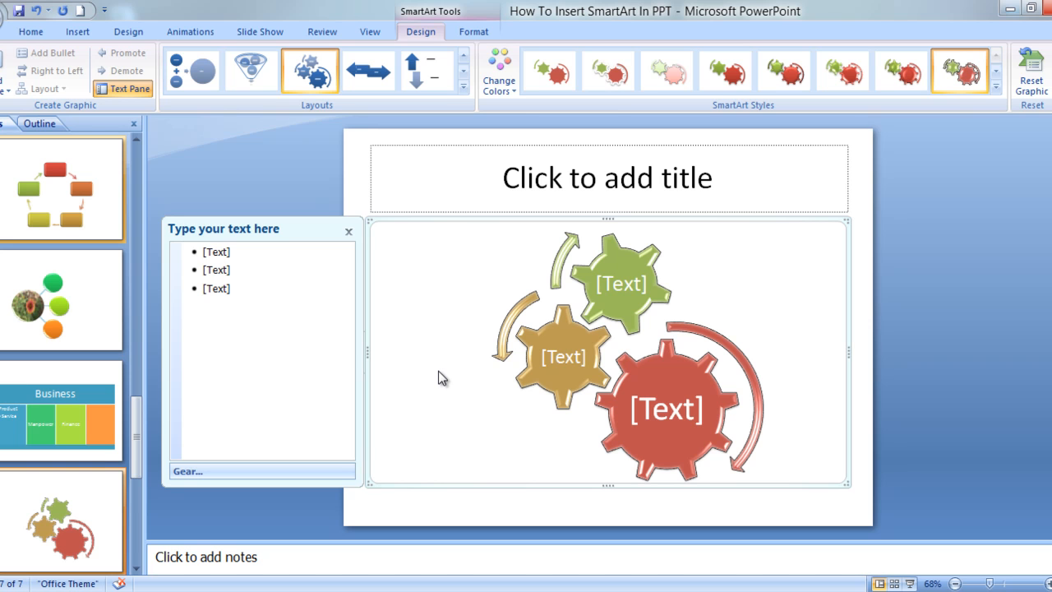
mouse_move(615, 277)
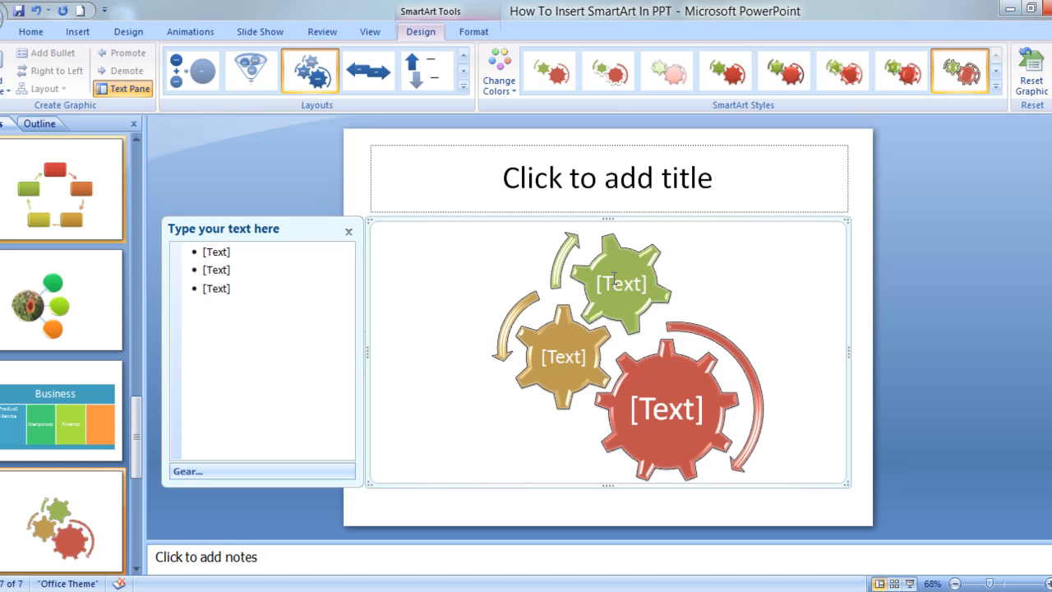
mouse_move(556, 348)
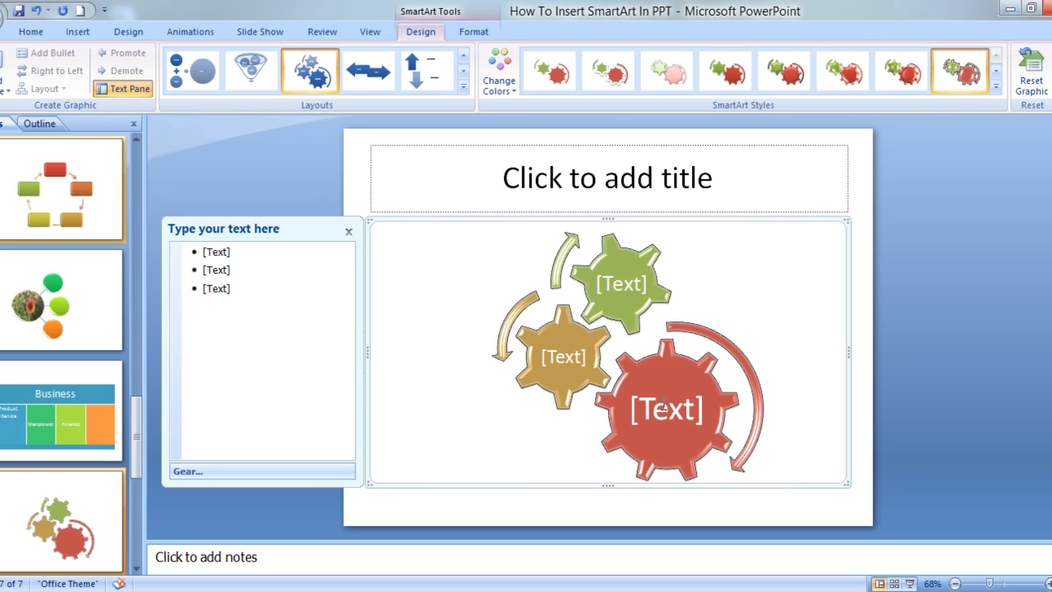
mouse_move(615, 260)
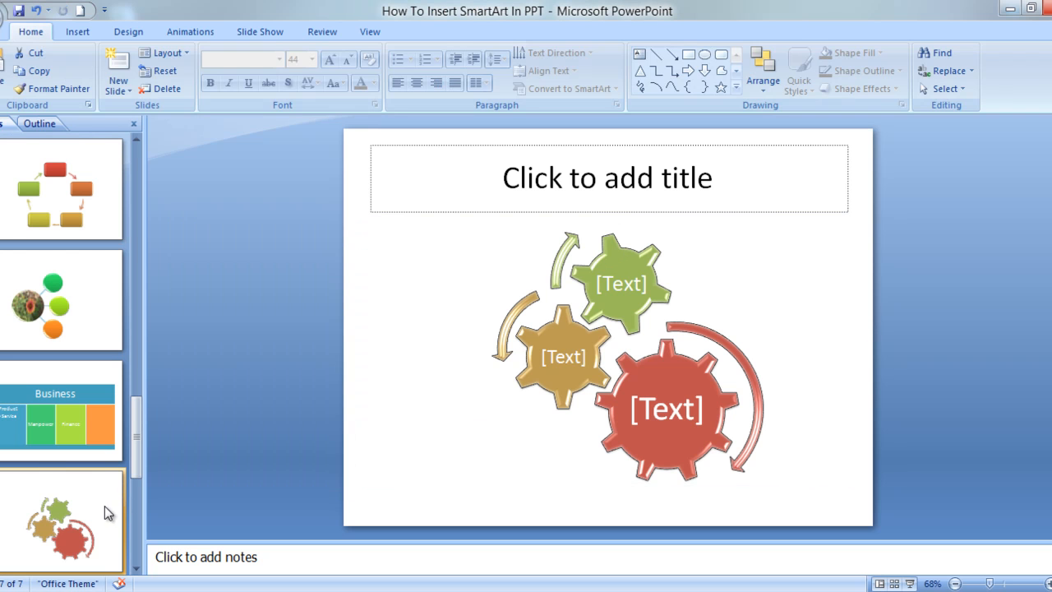
mouse_move(78, 31)
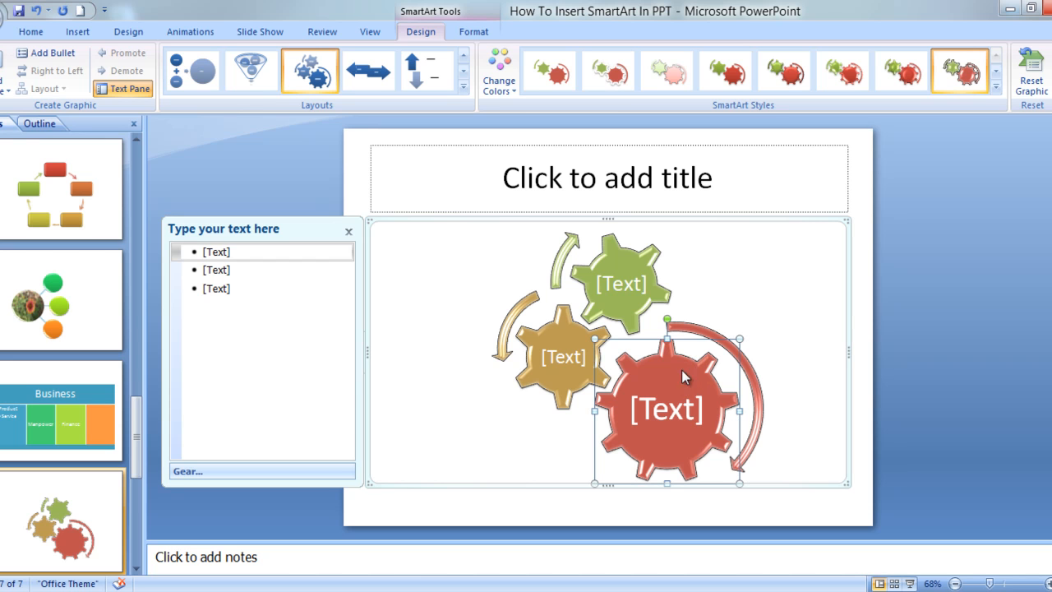
Move the large gear up and right, then Reset Graphic to restore the default blue layout
drag(665, 408, 727, 325)
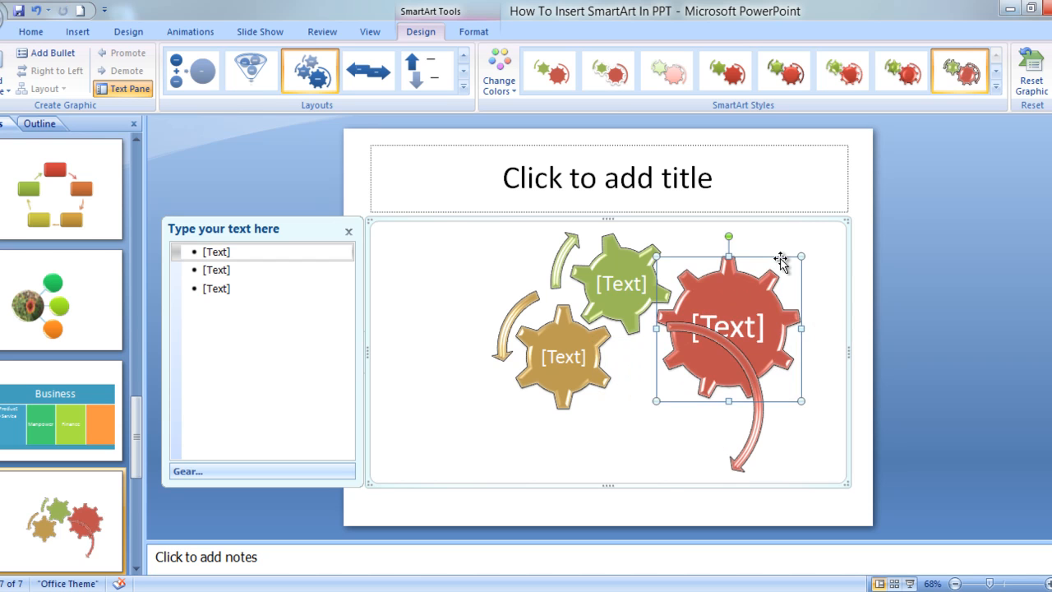
click(702, 442)
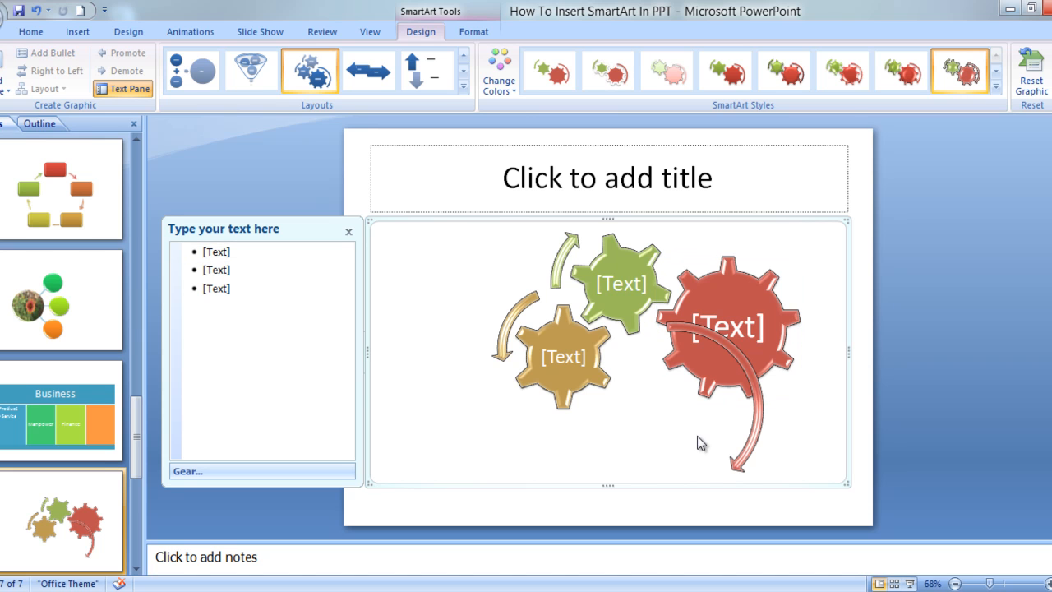
mouse_move(1012, 108)
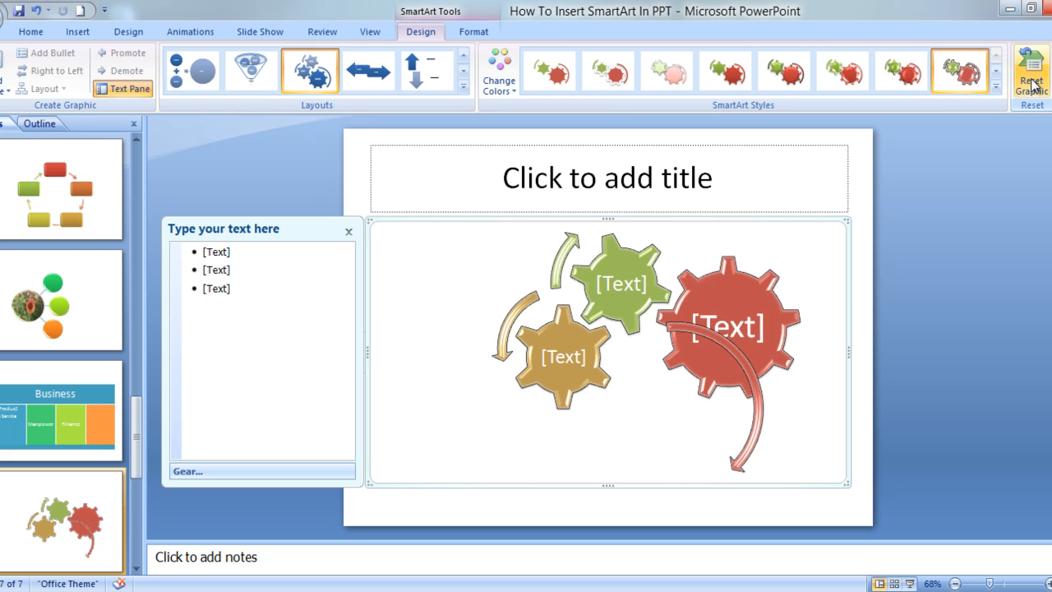
click(549, 69)
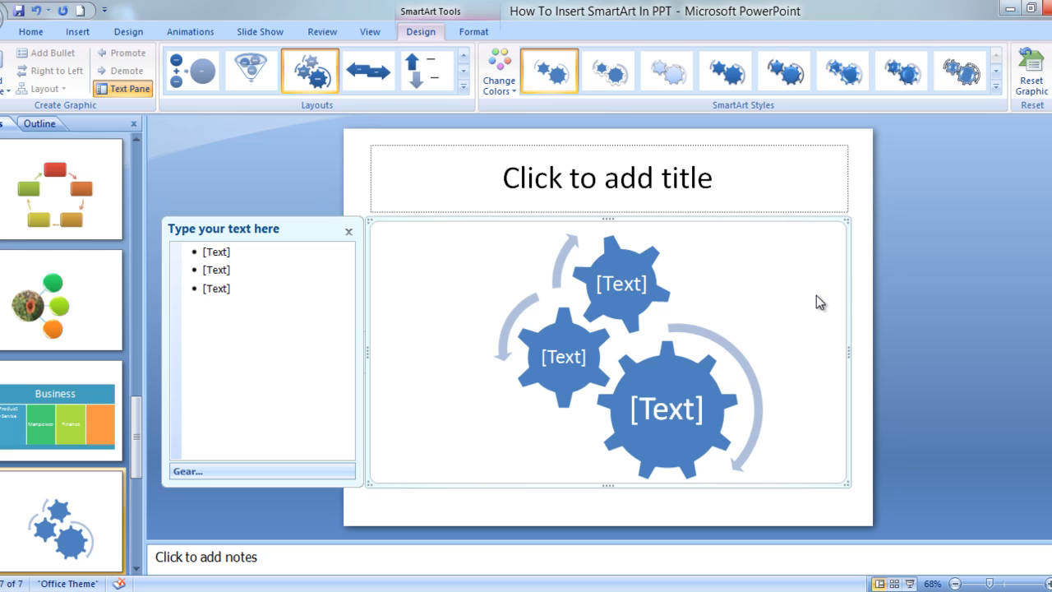
mouse_move(395, 344)
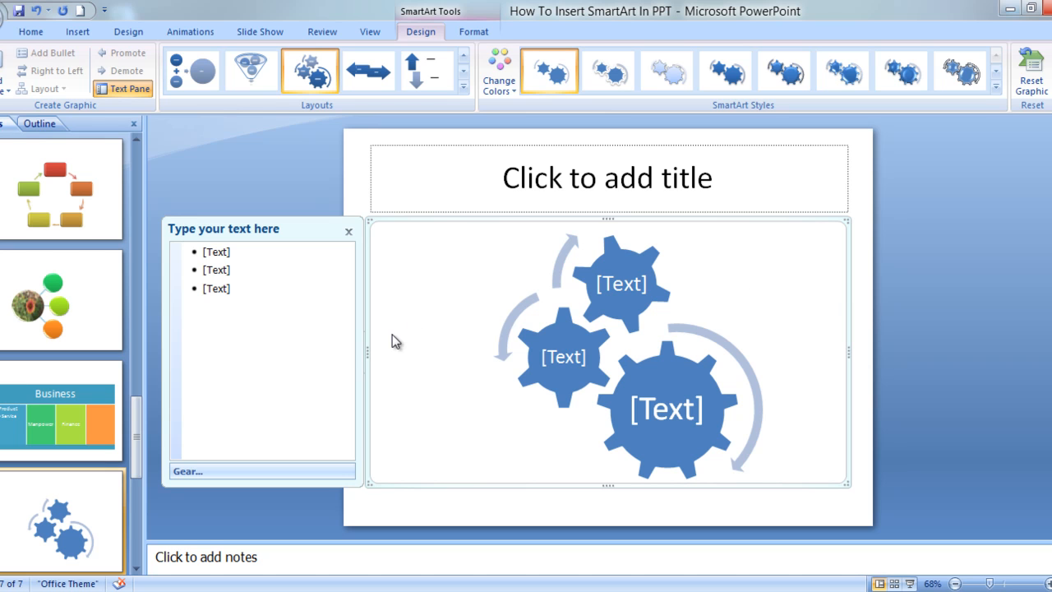